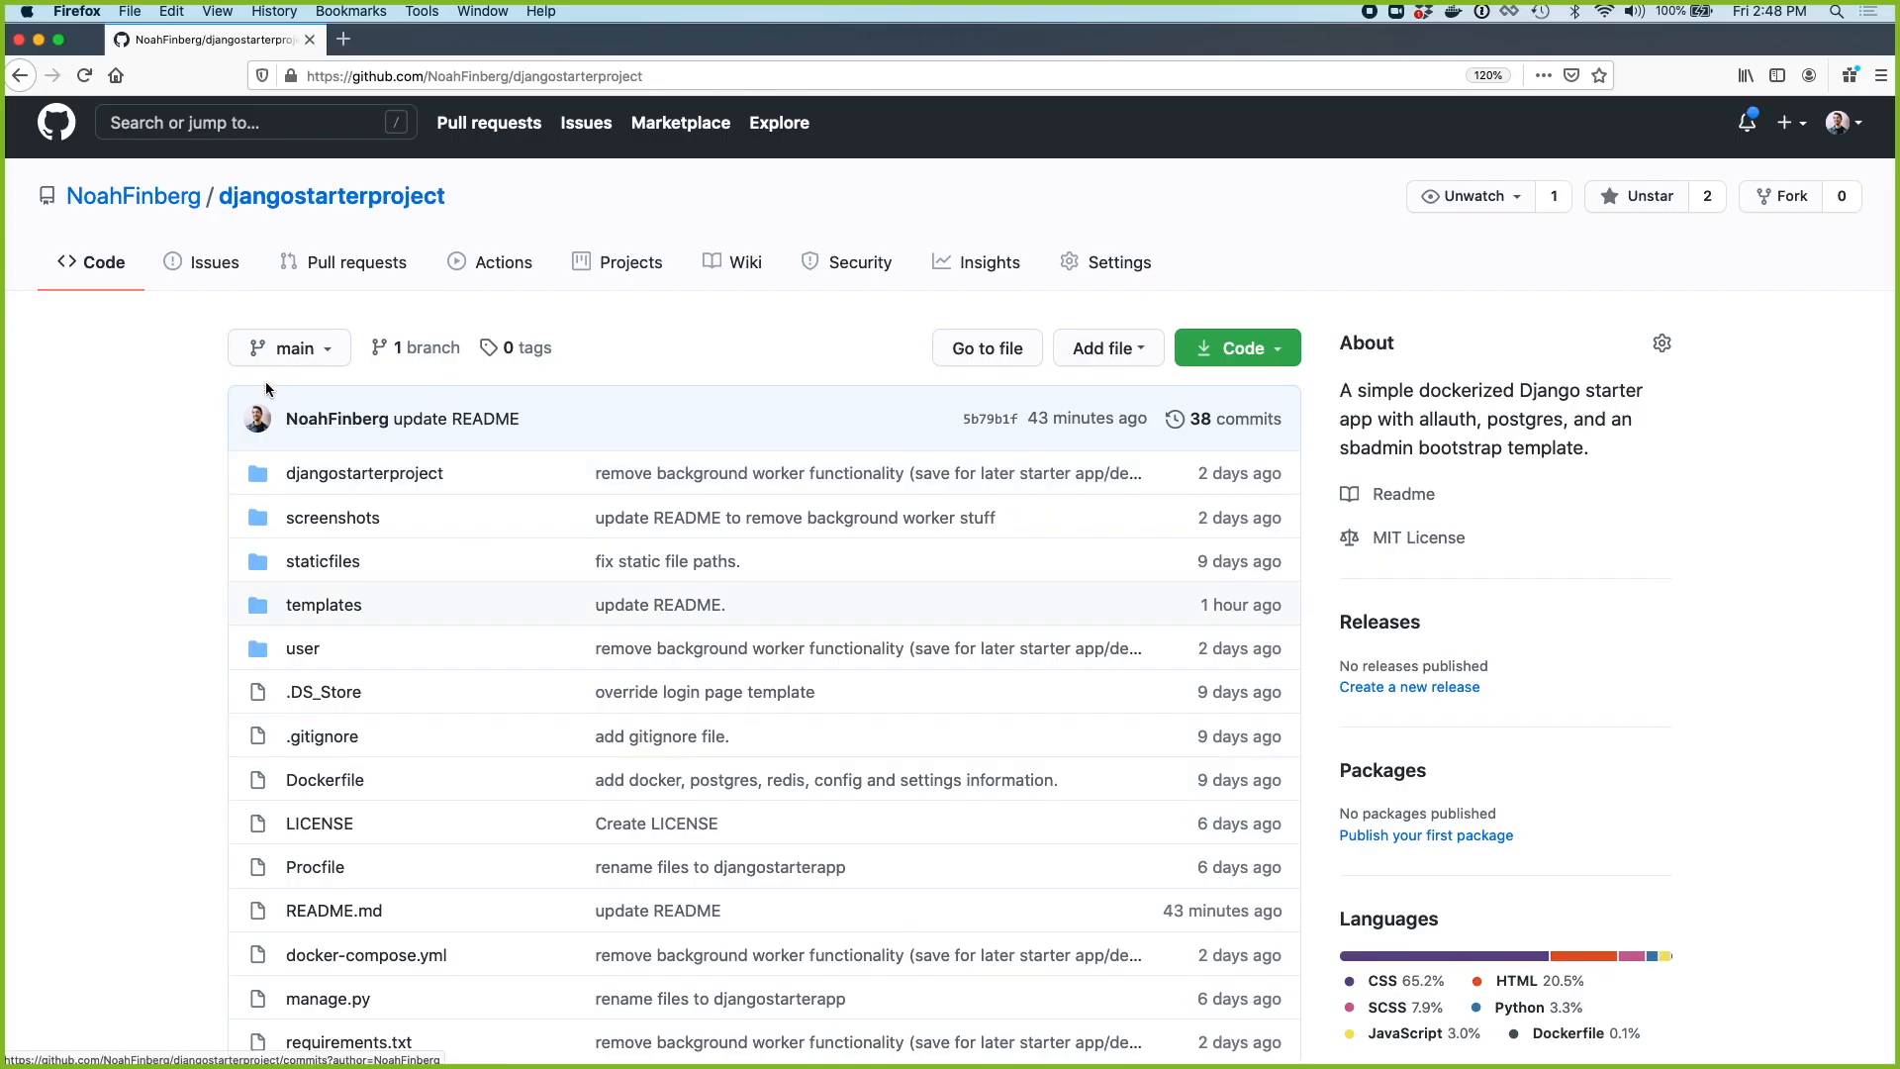
mouse_move(364, 236)
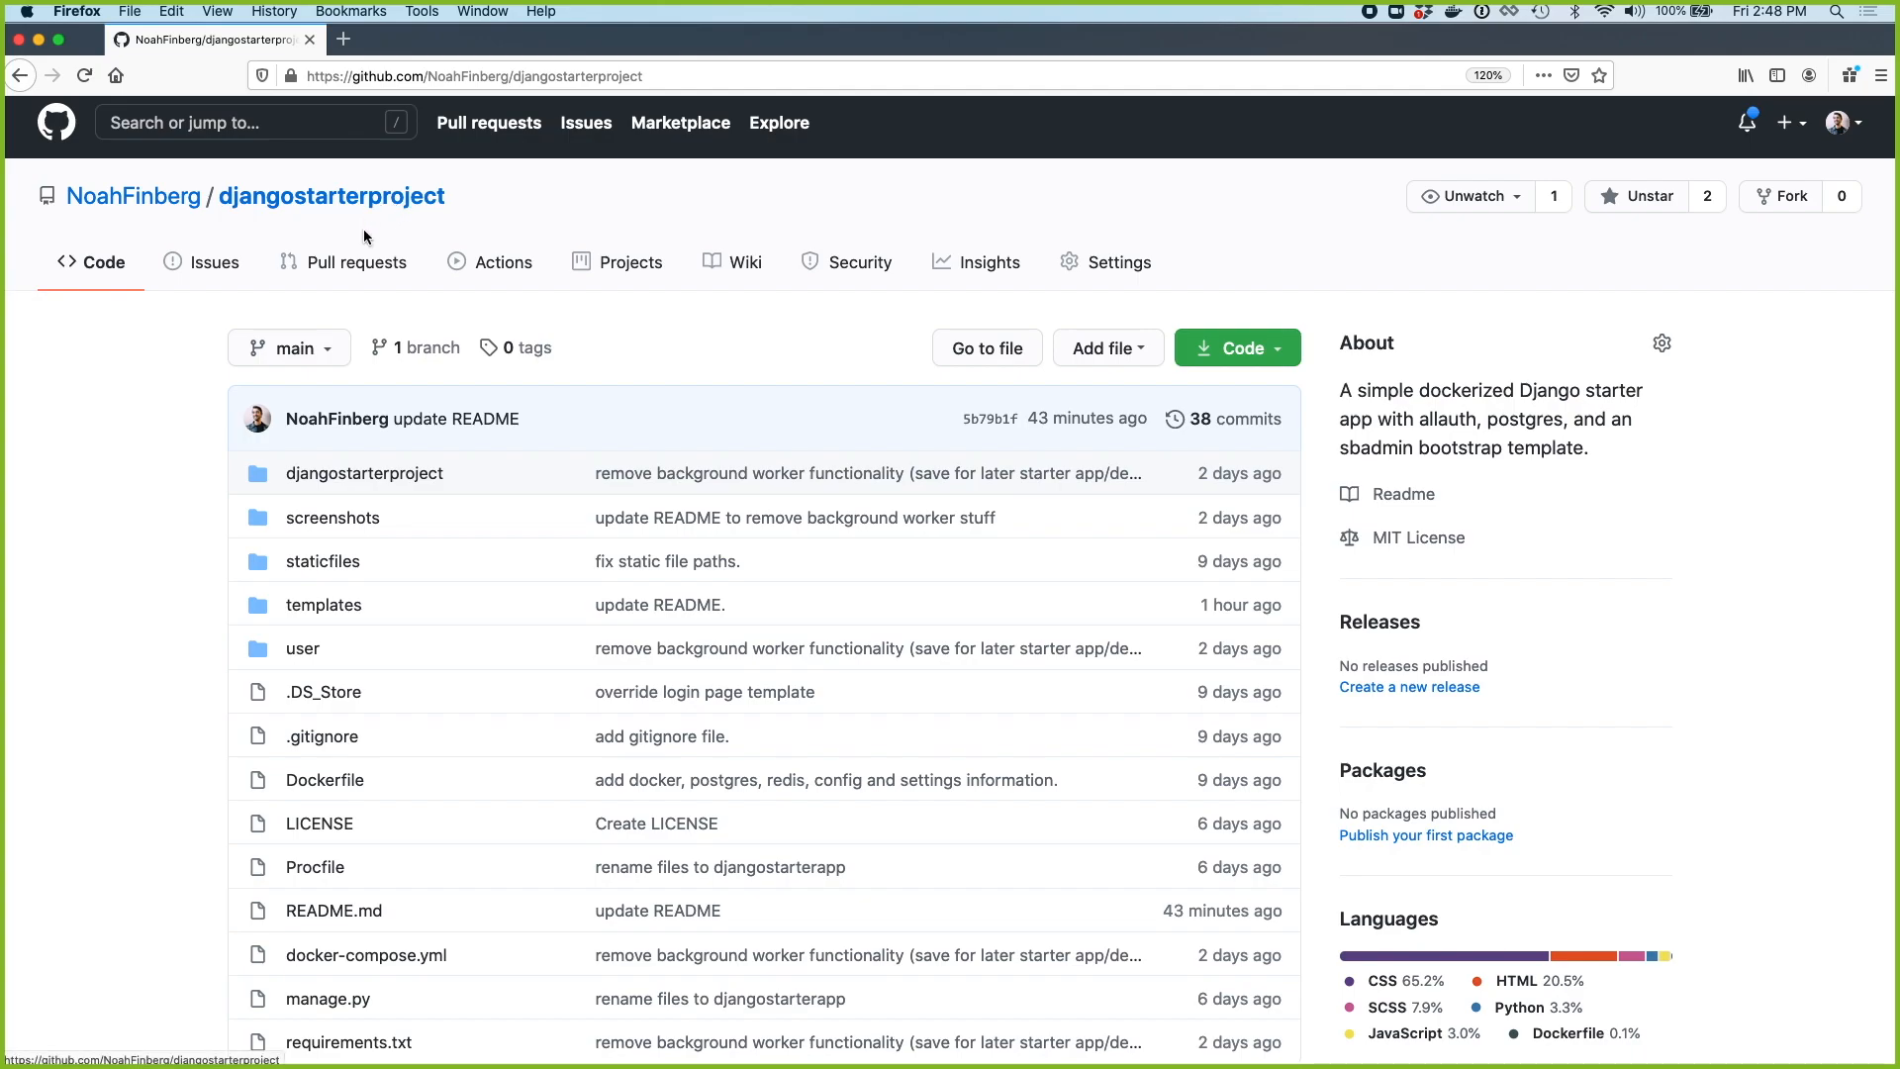
mouse_move(202, 710)
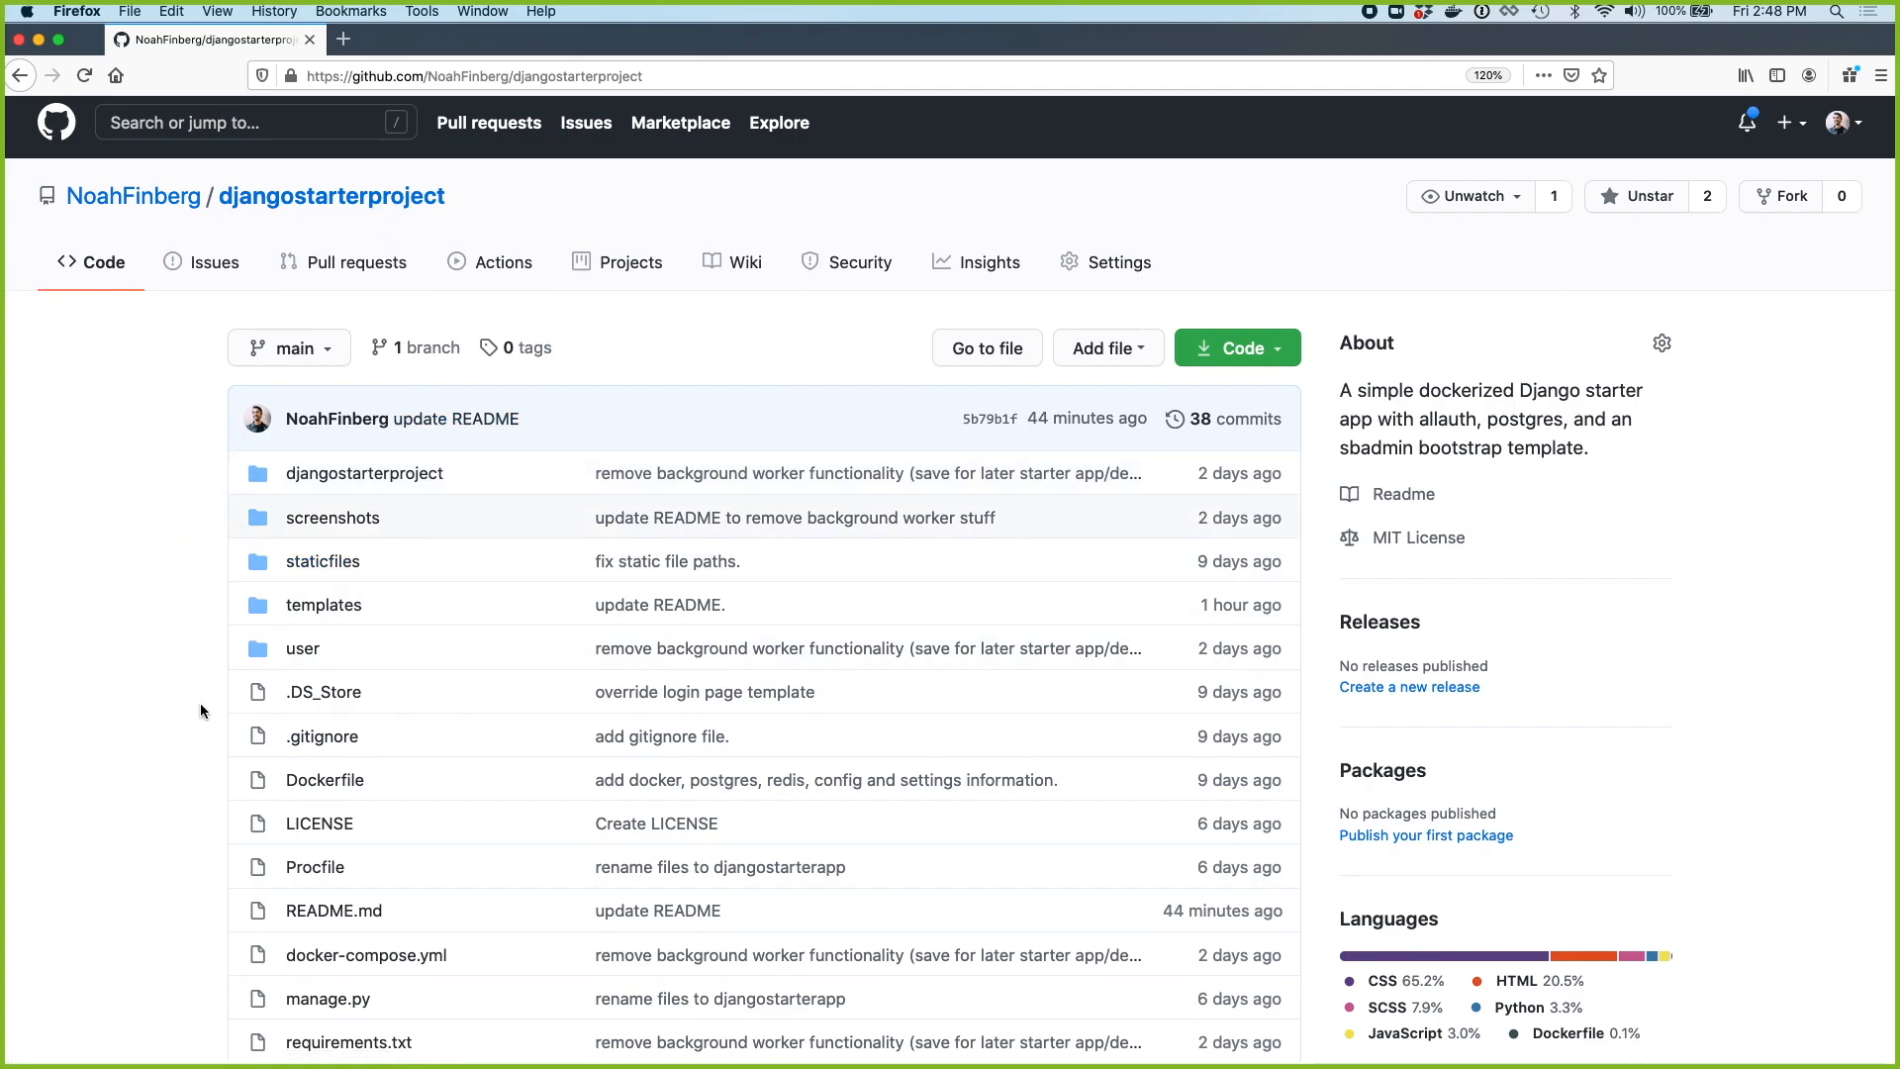
Scroll the README down to the Prerequisites virtualenv activation command.
scroll(down, 3)
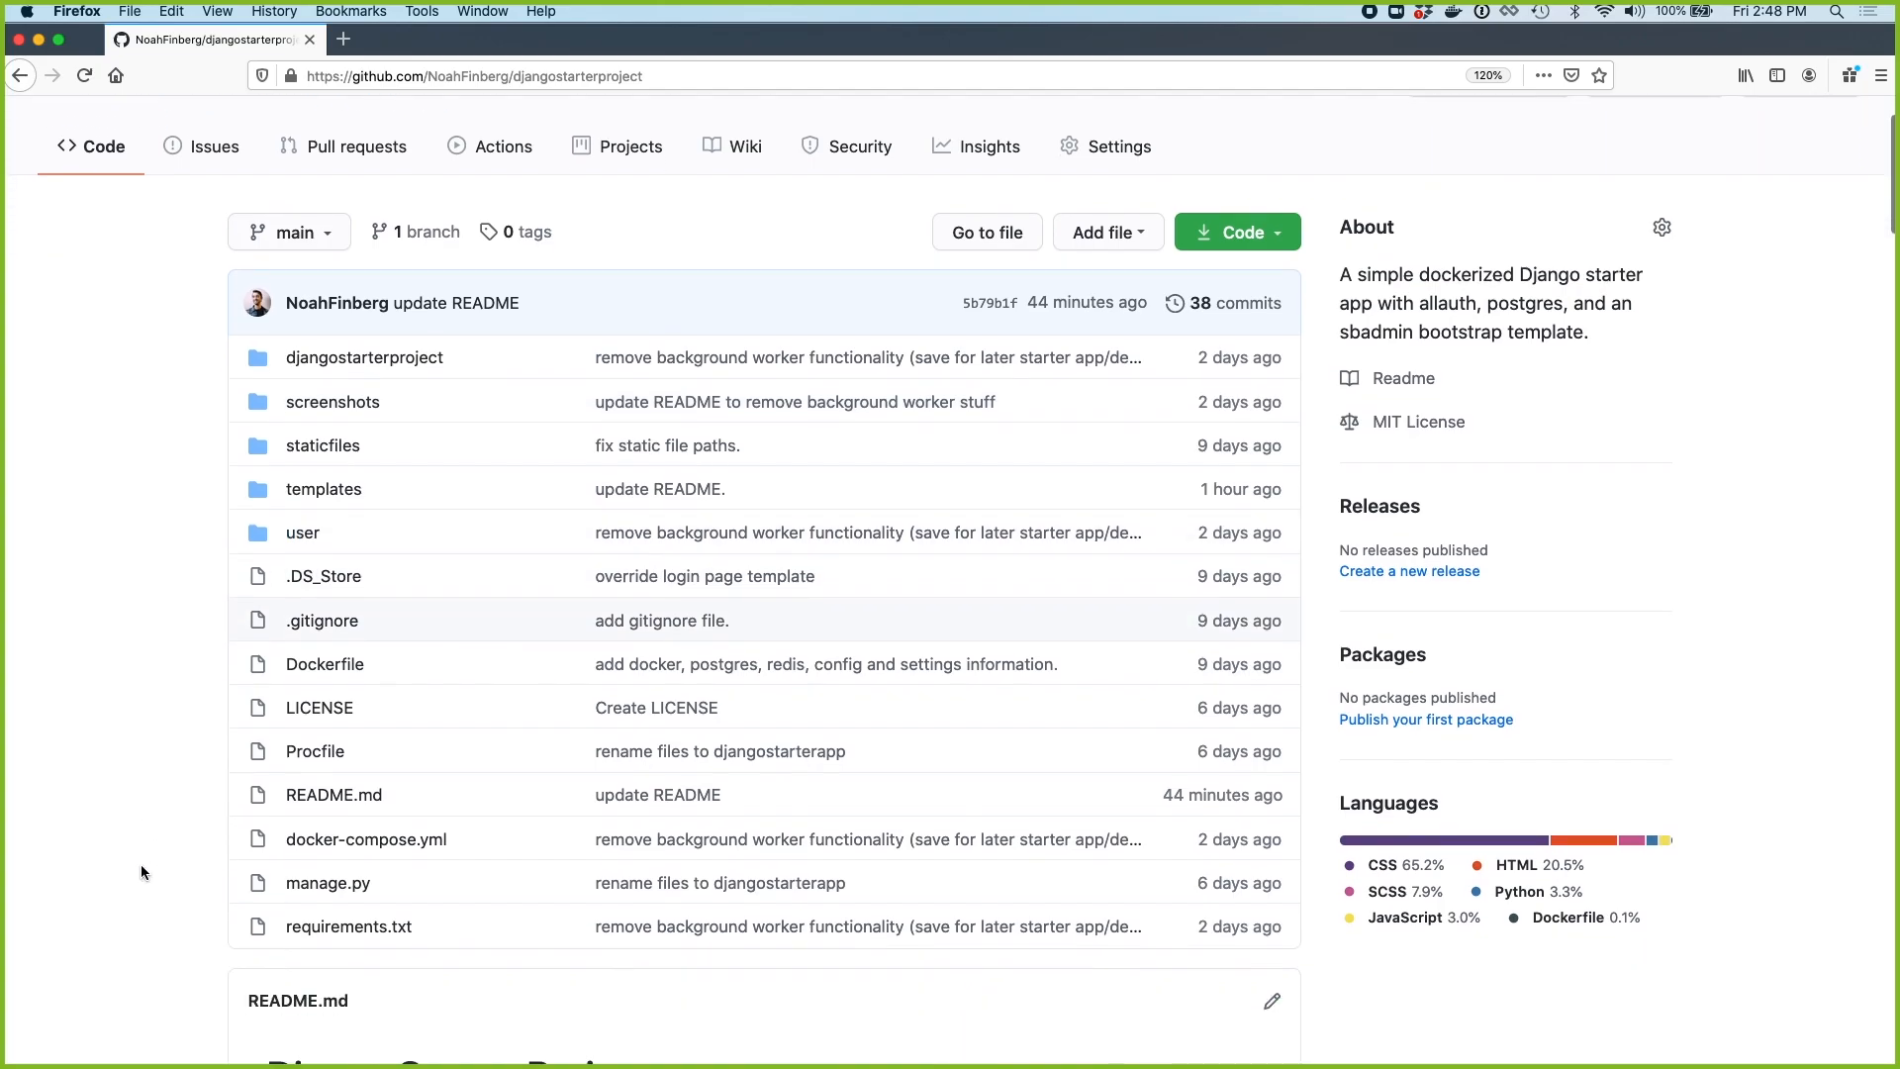
scroll(down, 3)
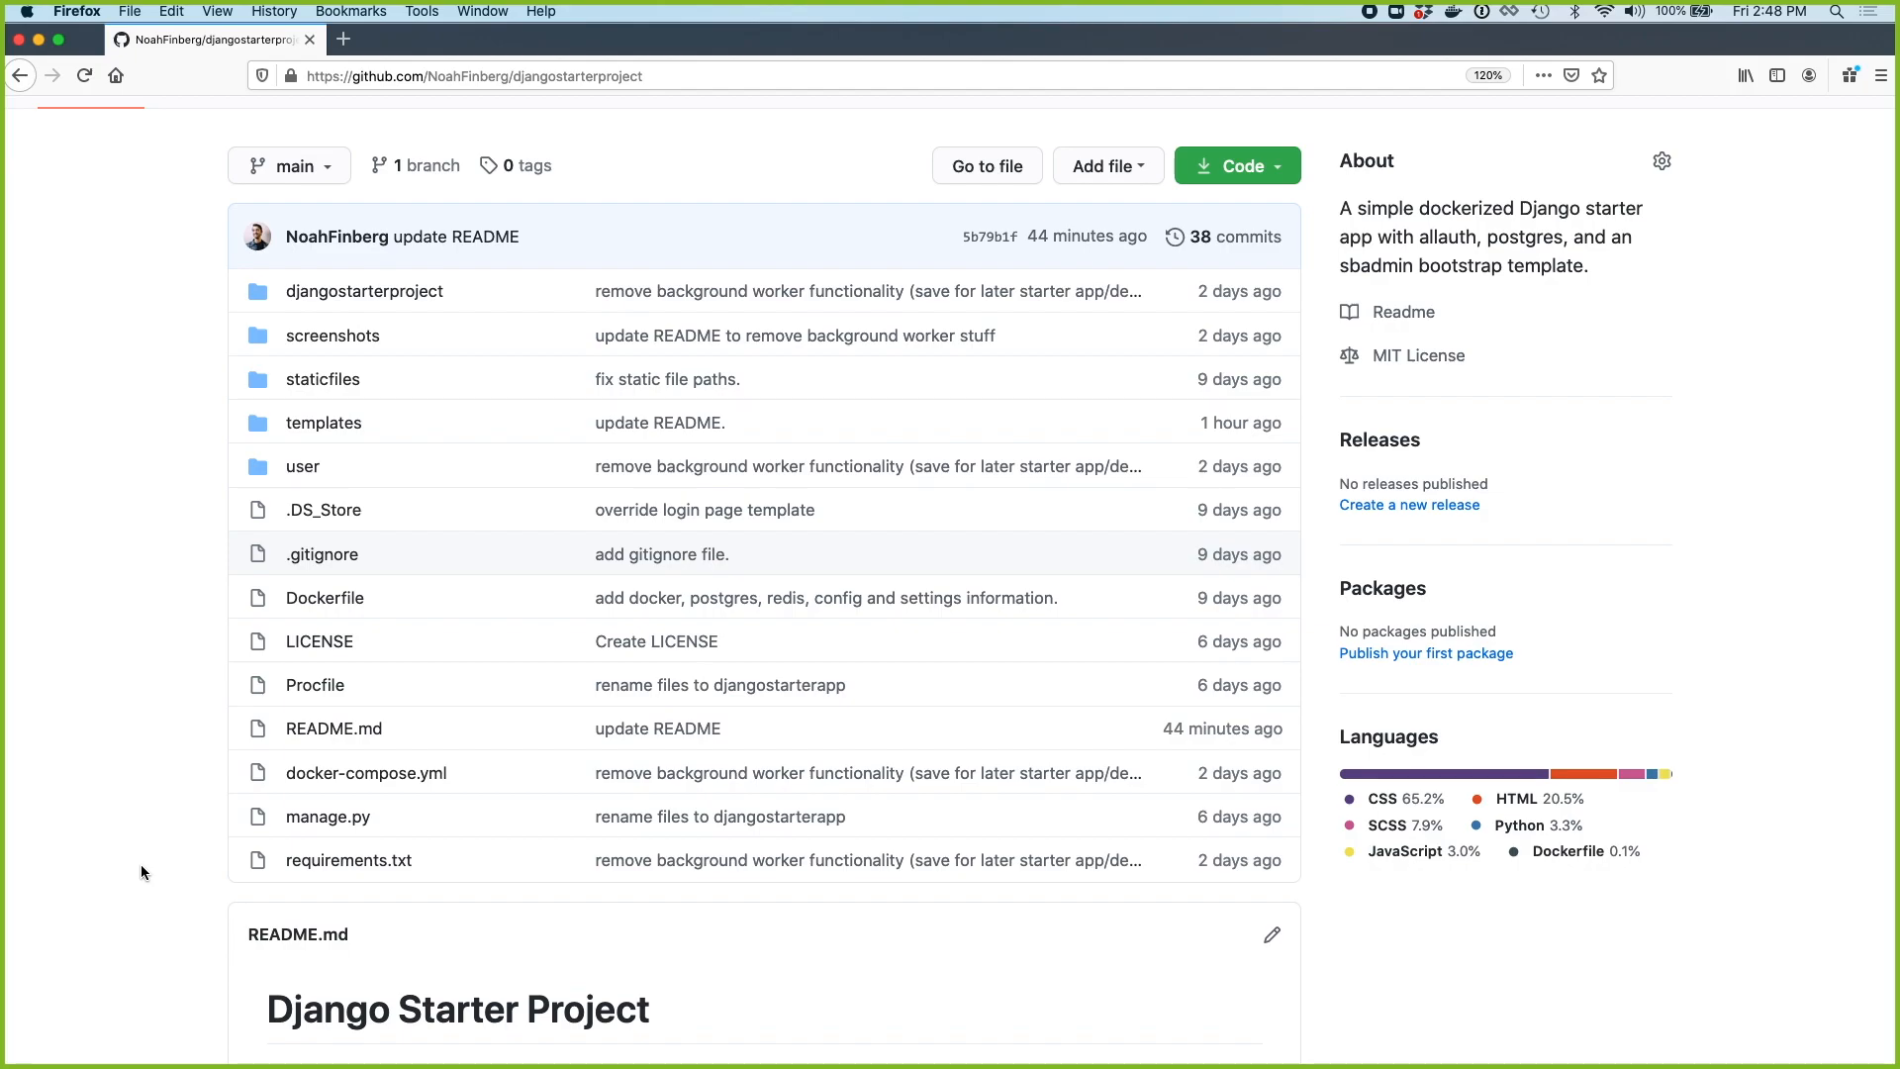
scroll(down, 3)
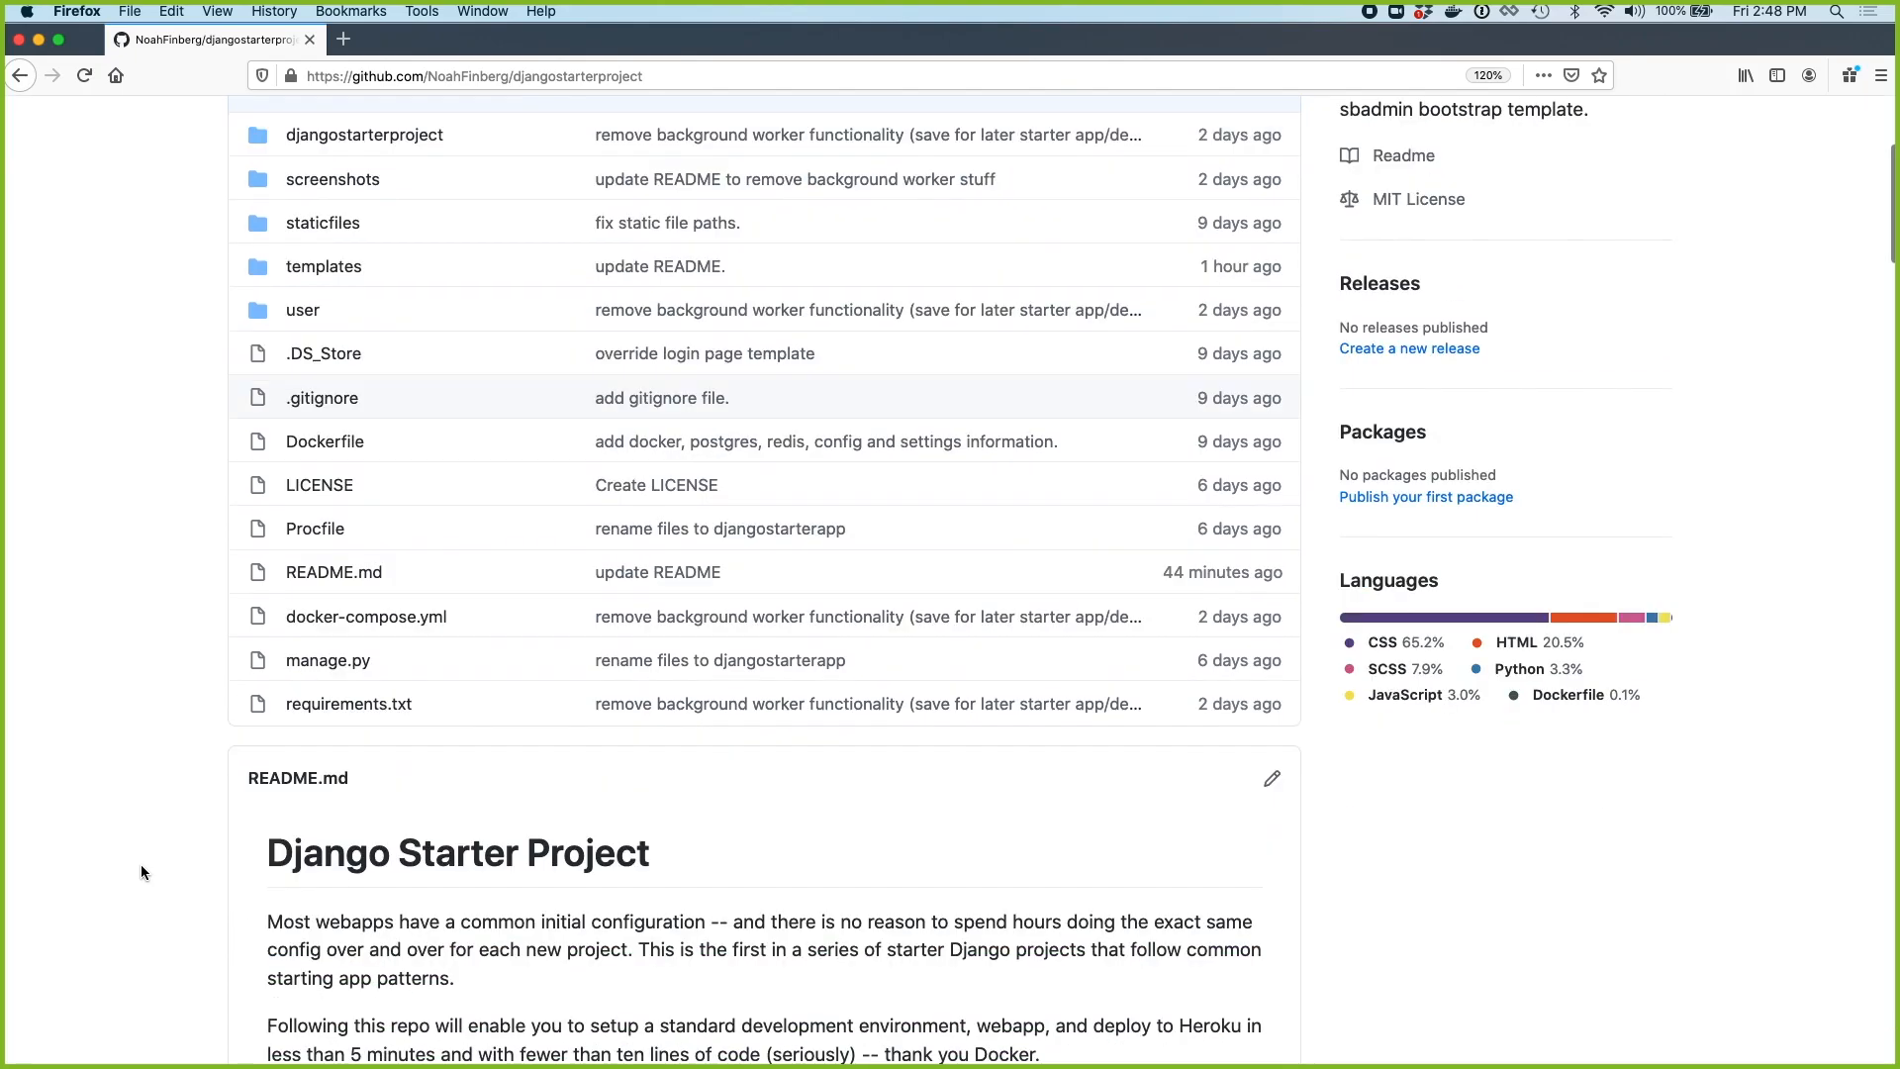
scroll(down, 3)
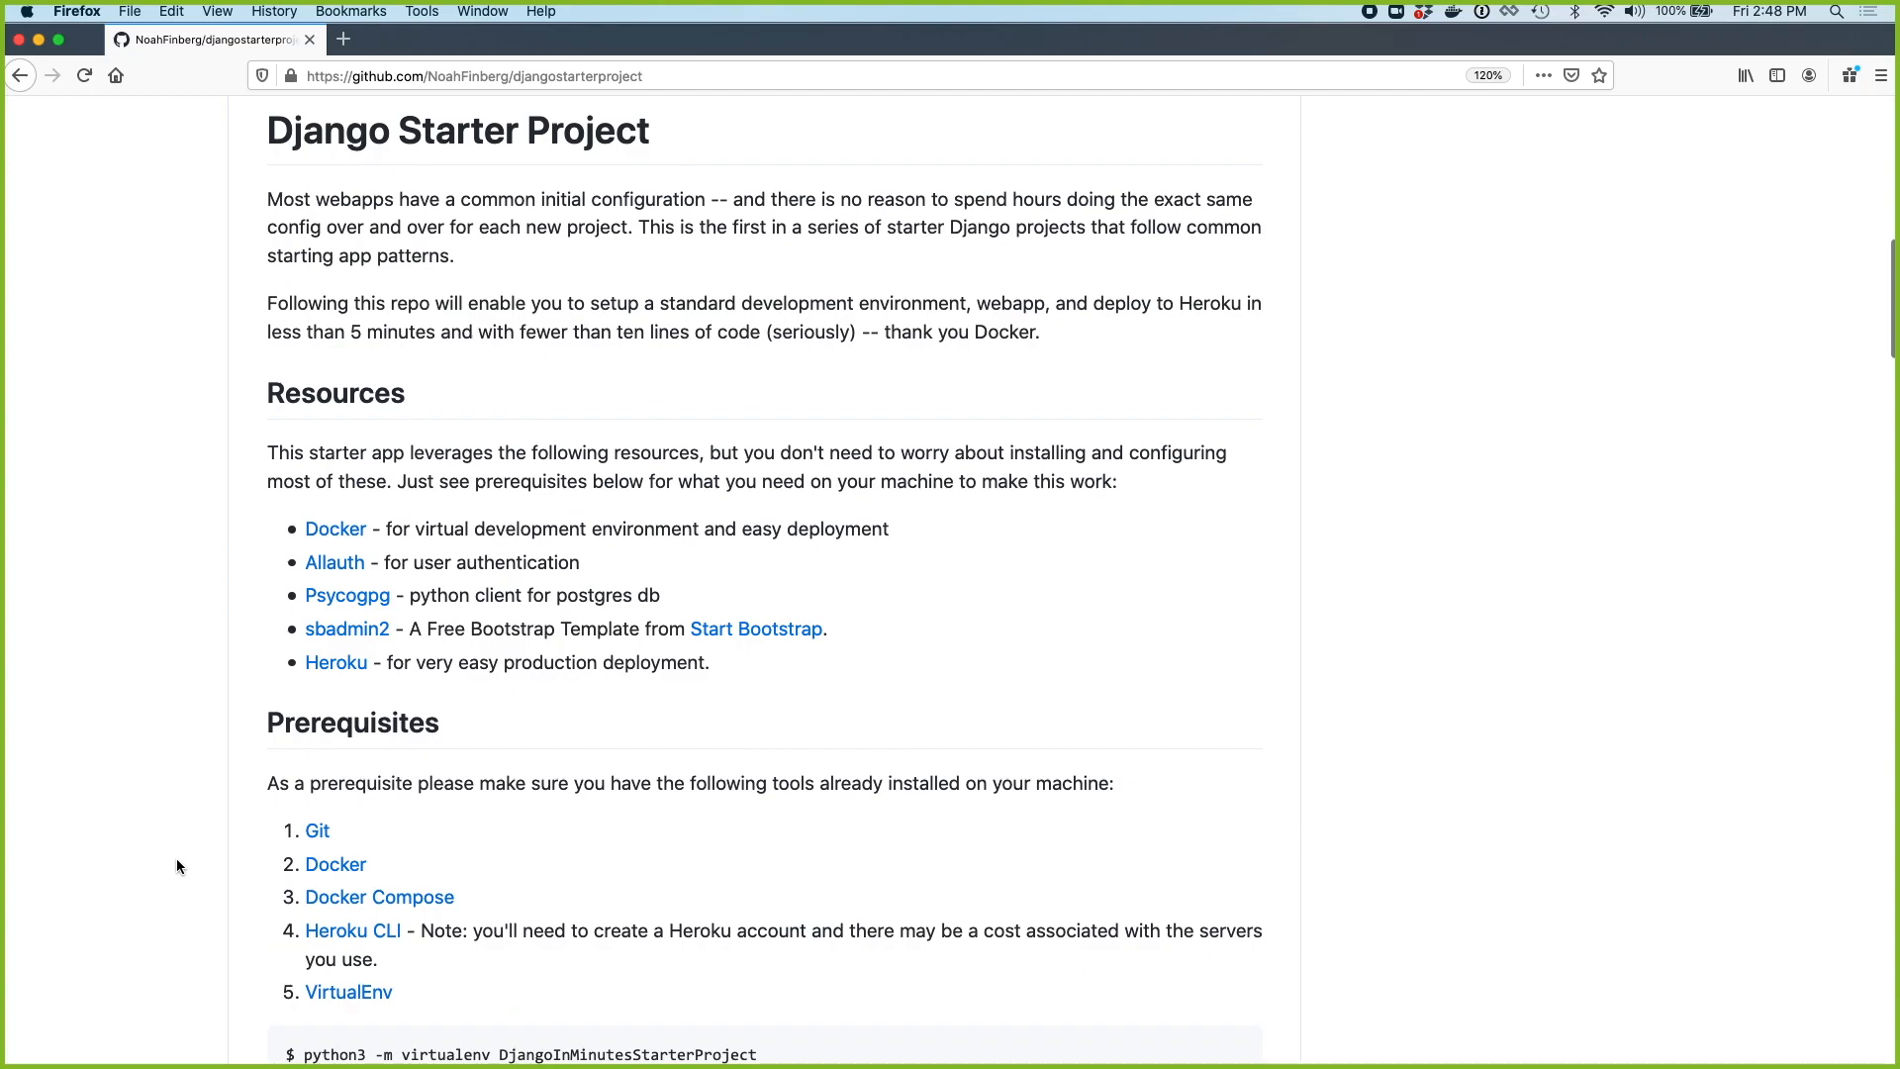
scroll(down, 3)
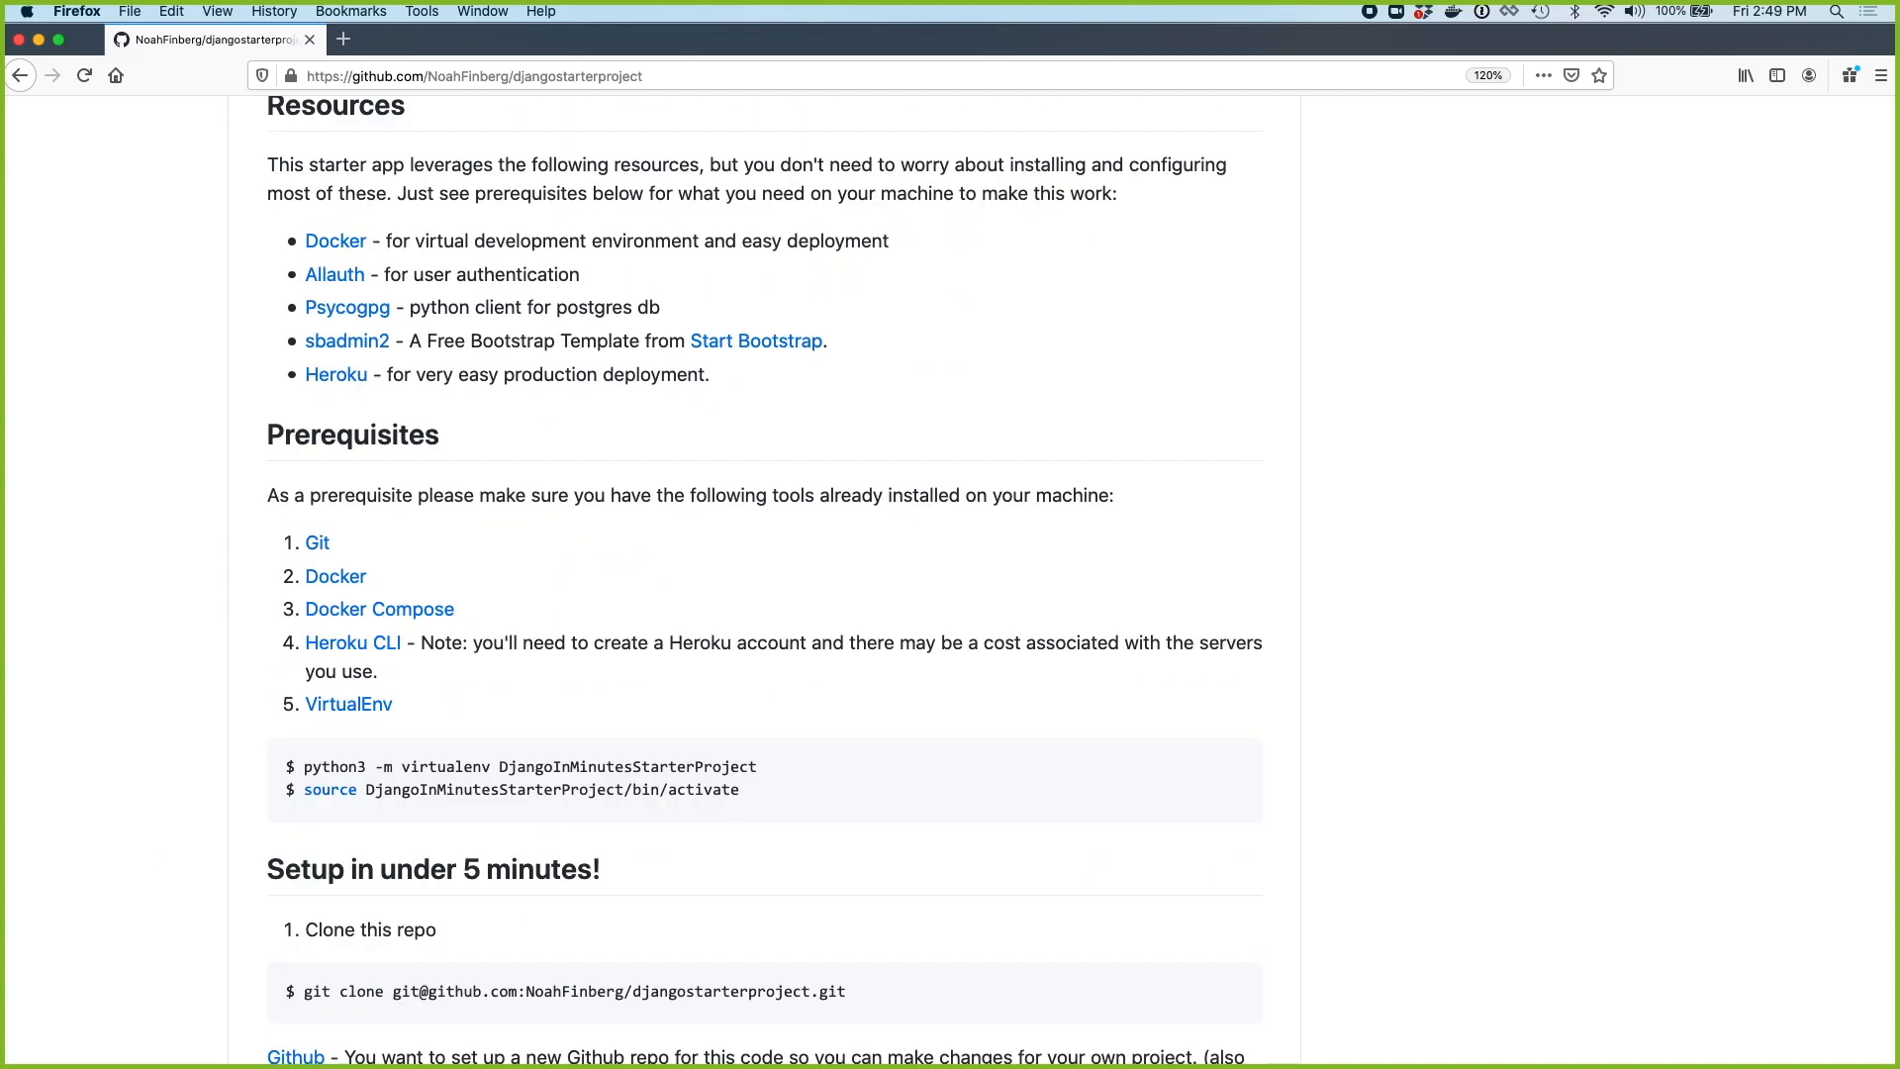
mouse_move(1215, 924)
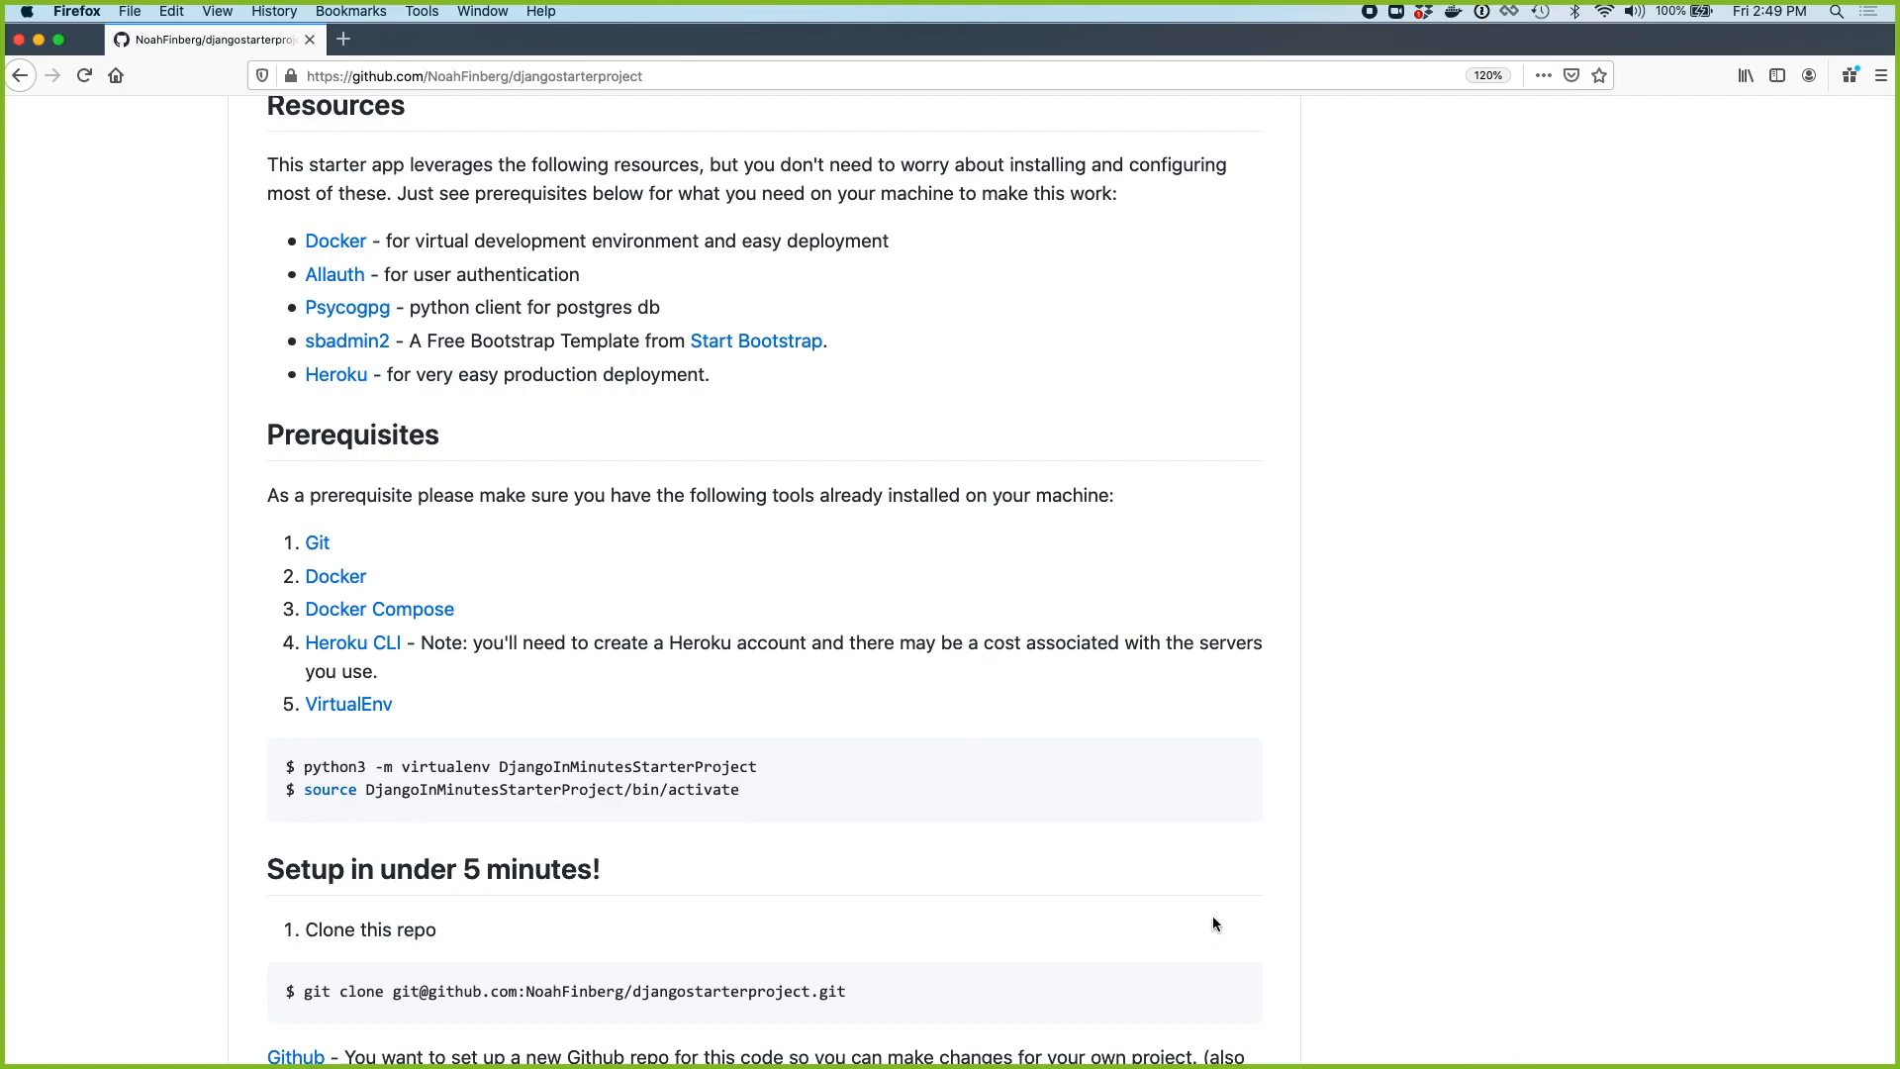
scroll(down, 3)
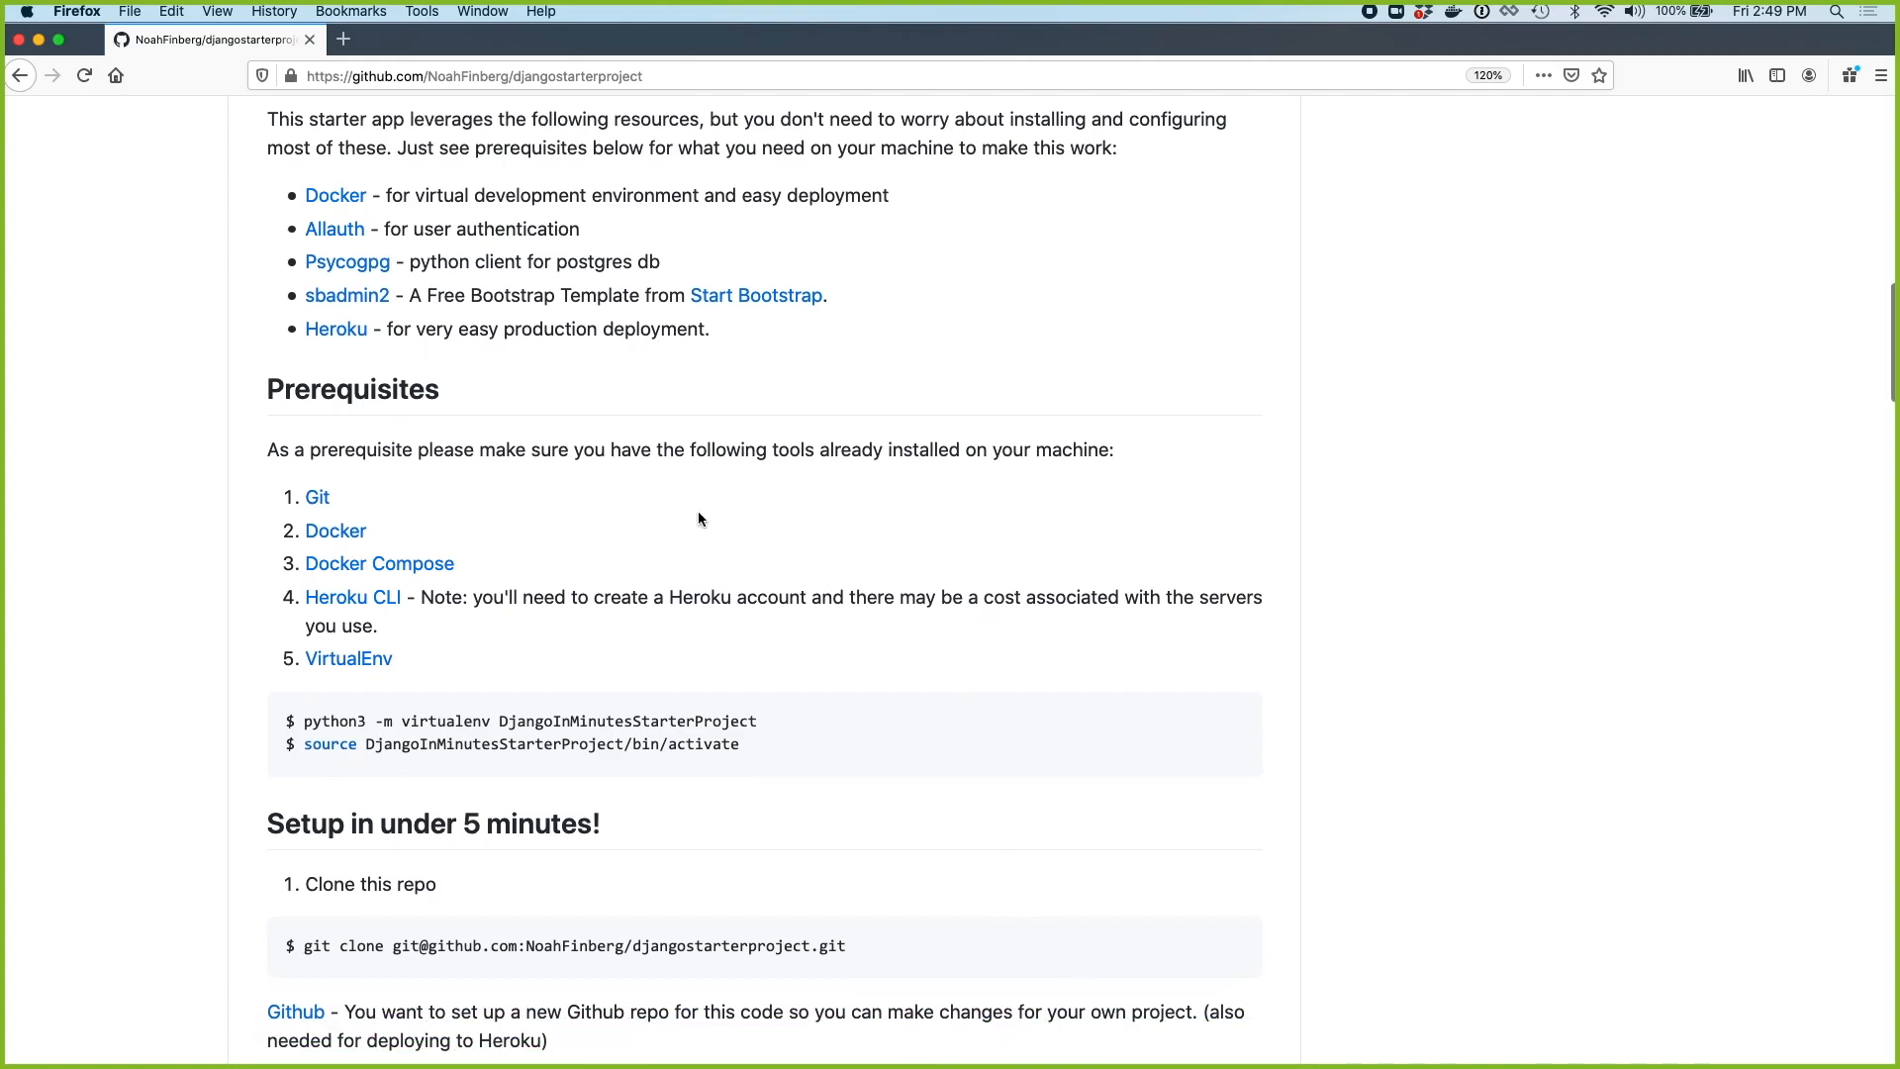
mouse_move(619, 519)
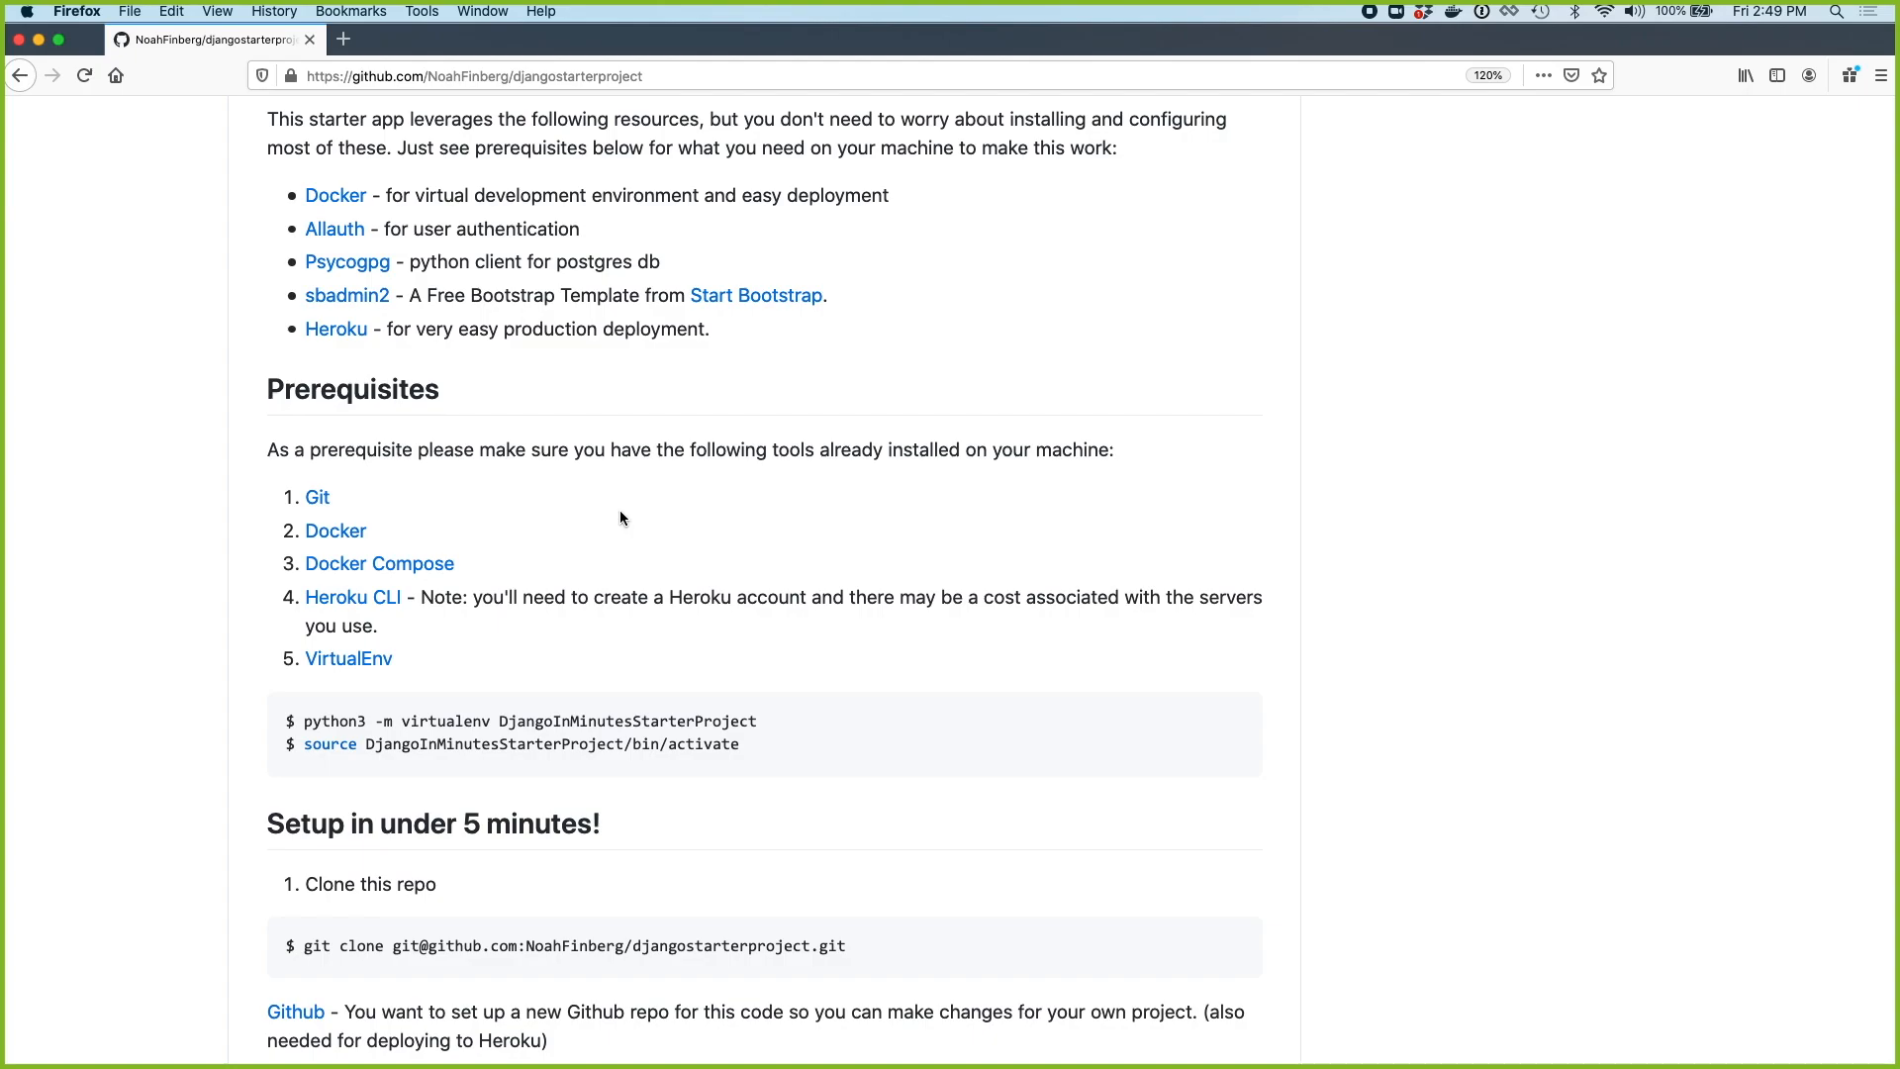
mouse_move(380, 564)
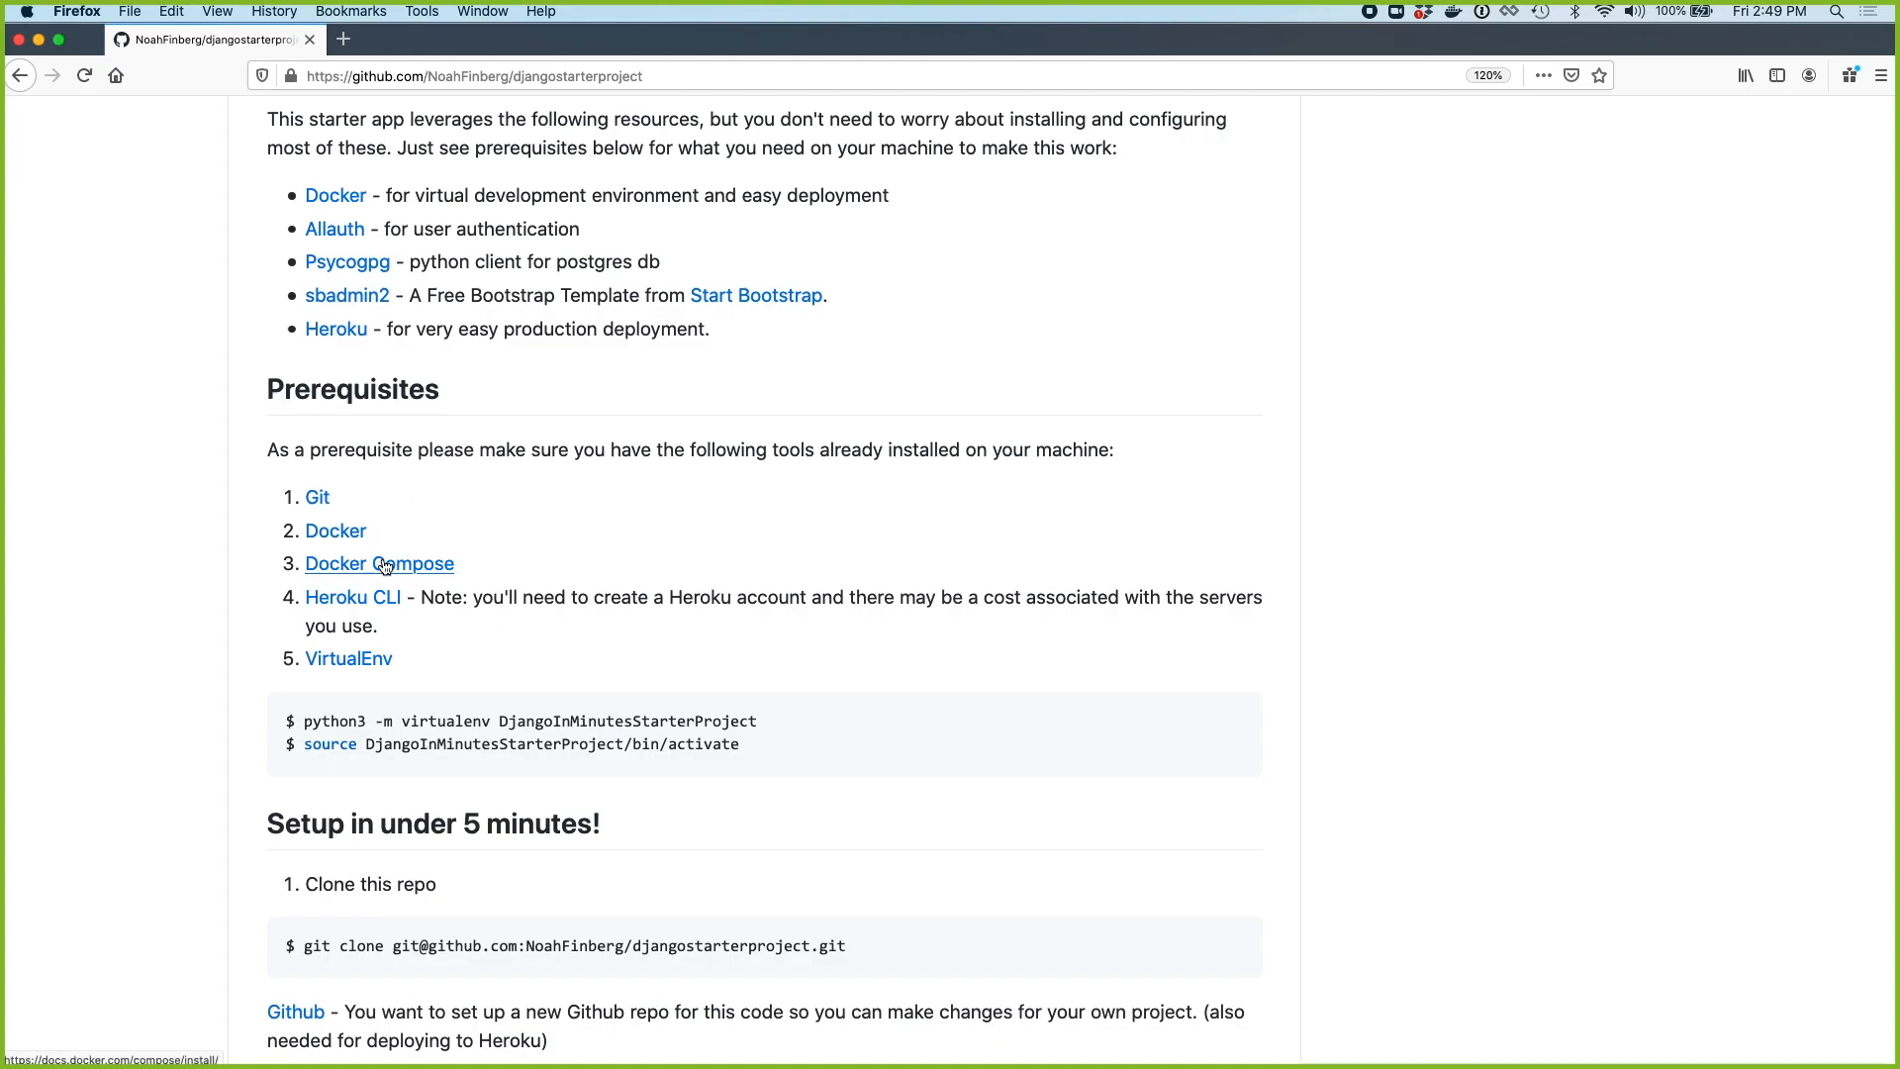
mouse_move(362, 679)
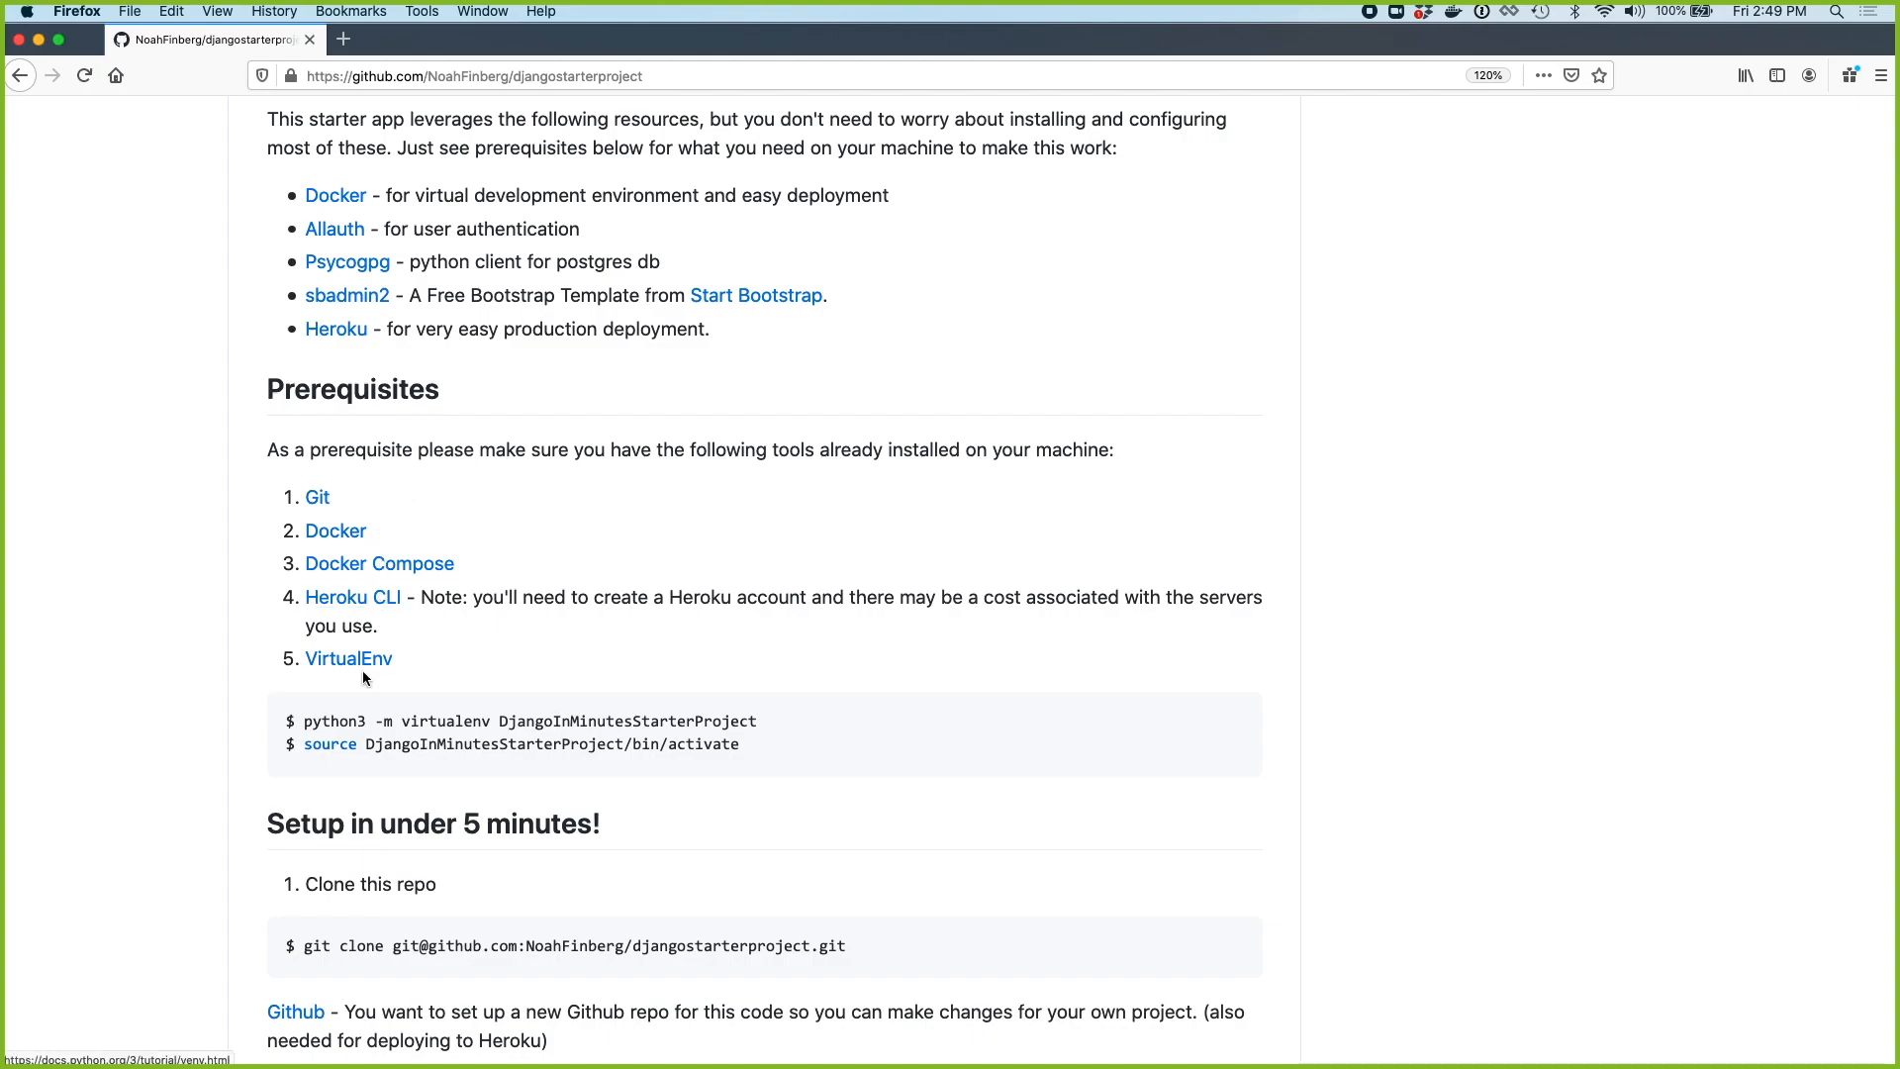
mouse_move(348, 657)
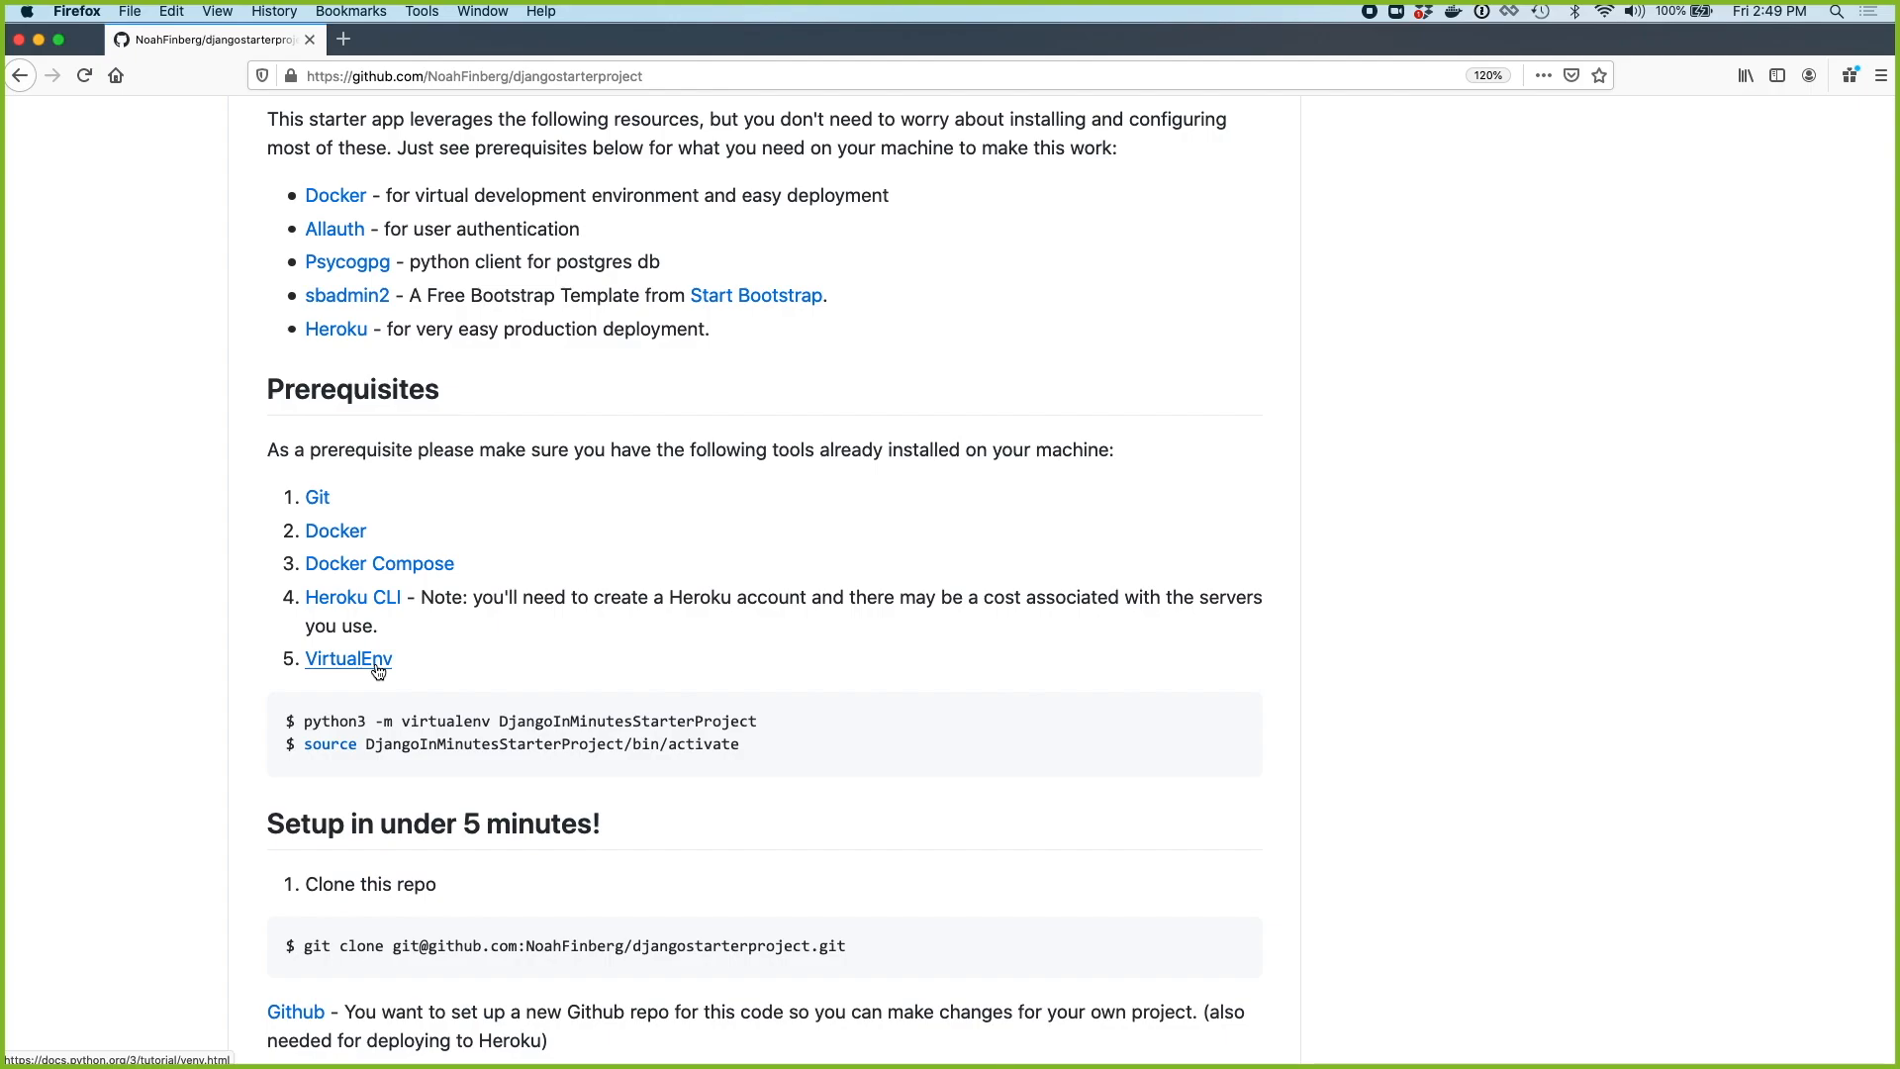
mouse_move(410, 665)
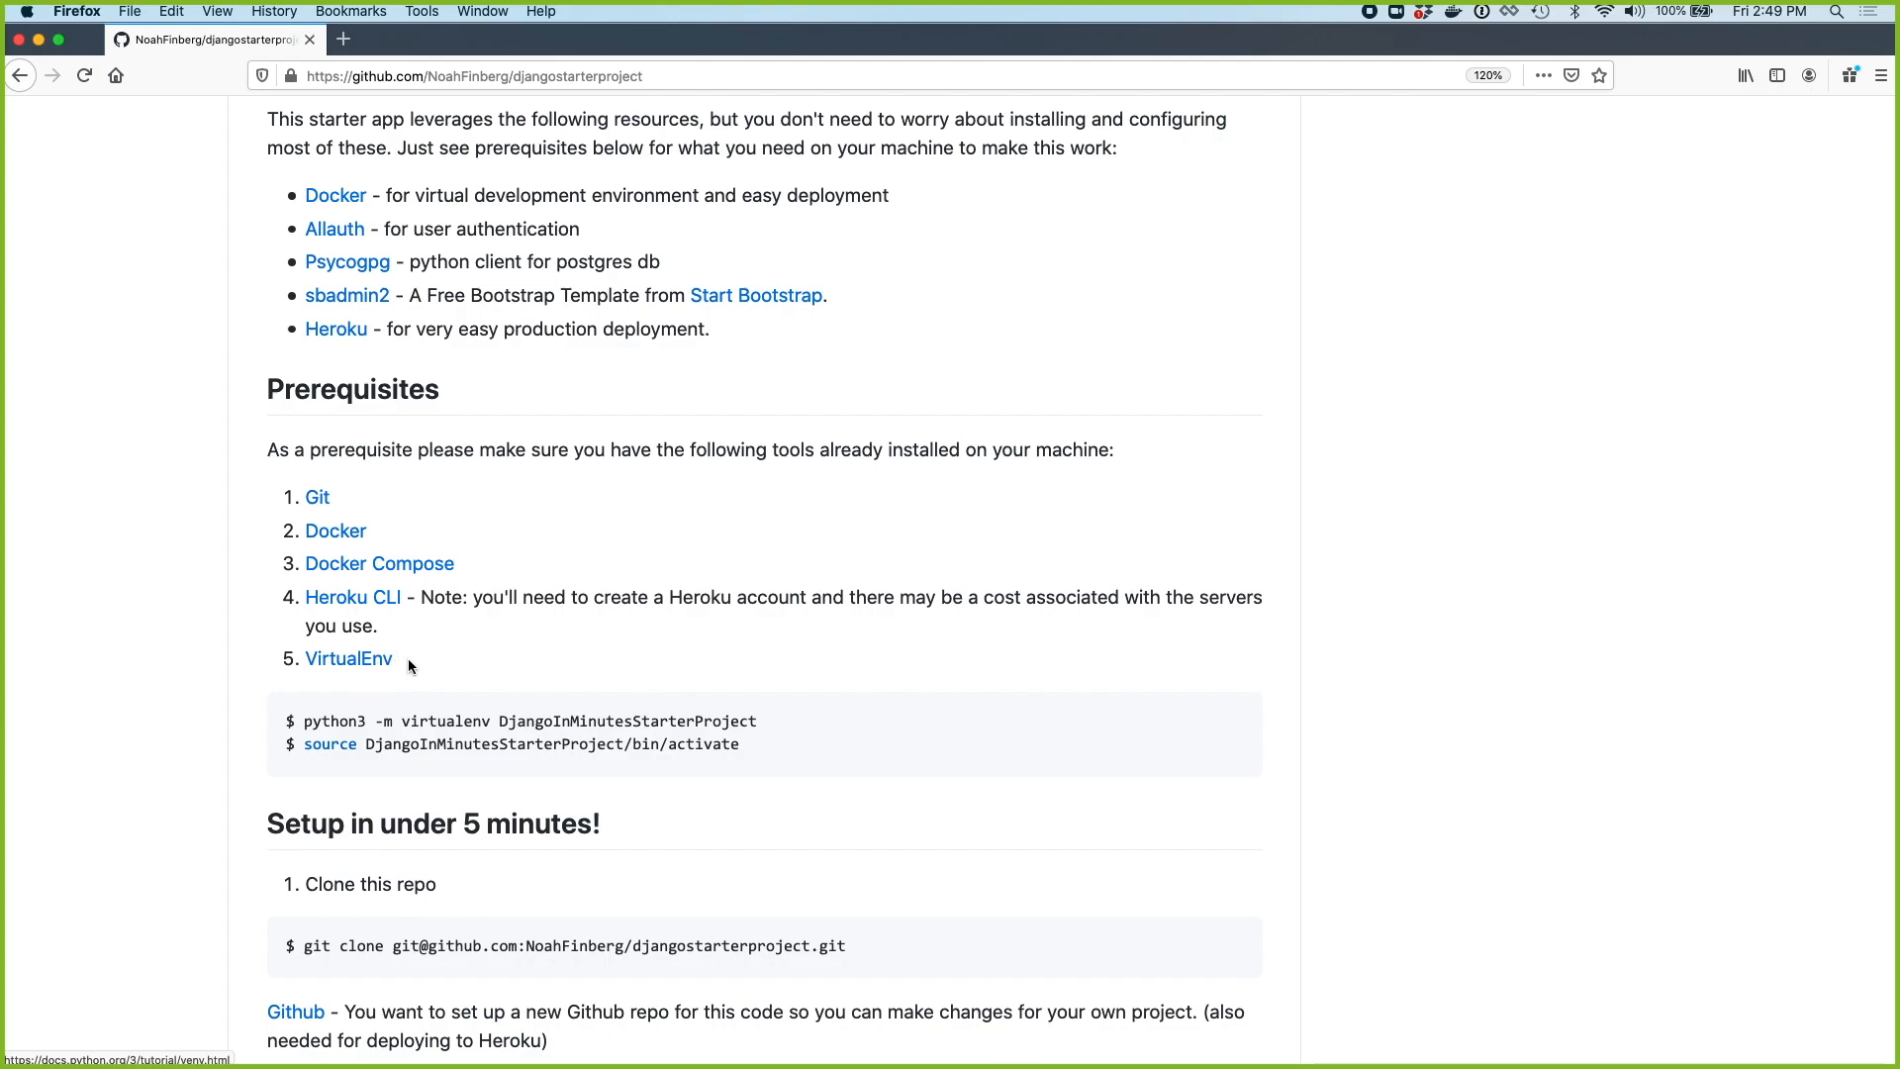
mouse_move(348, 657)
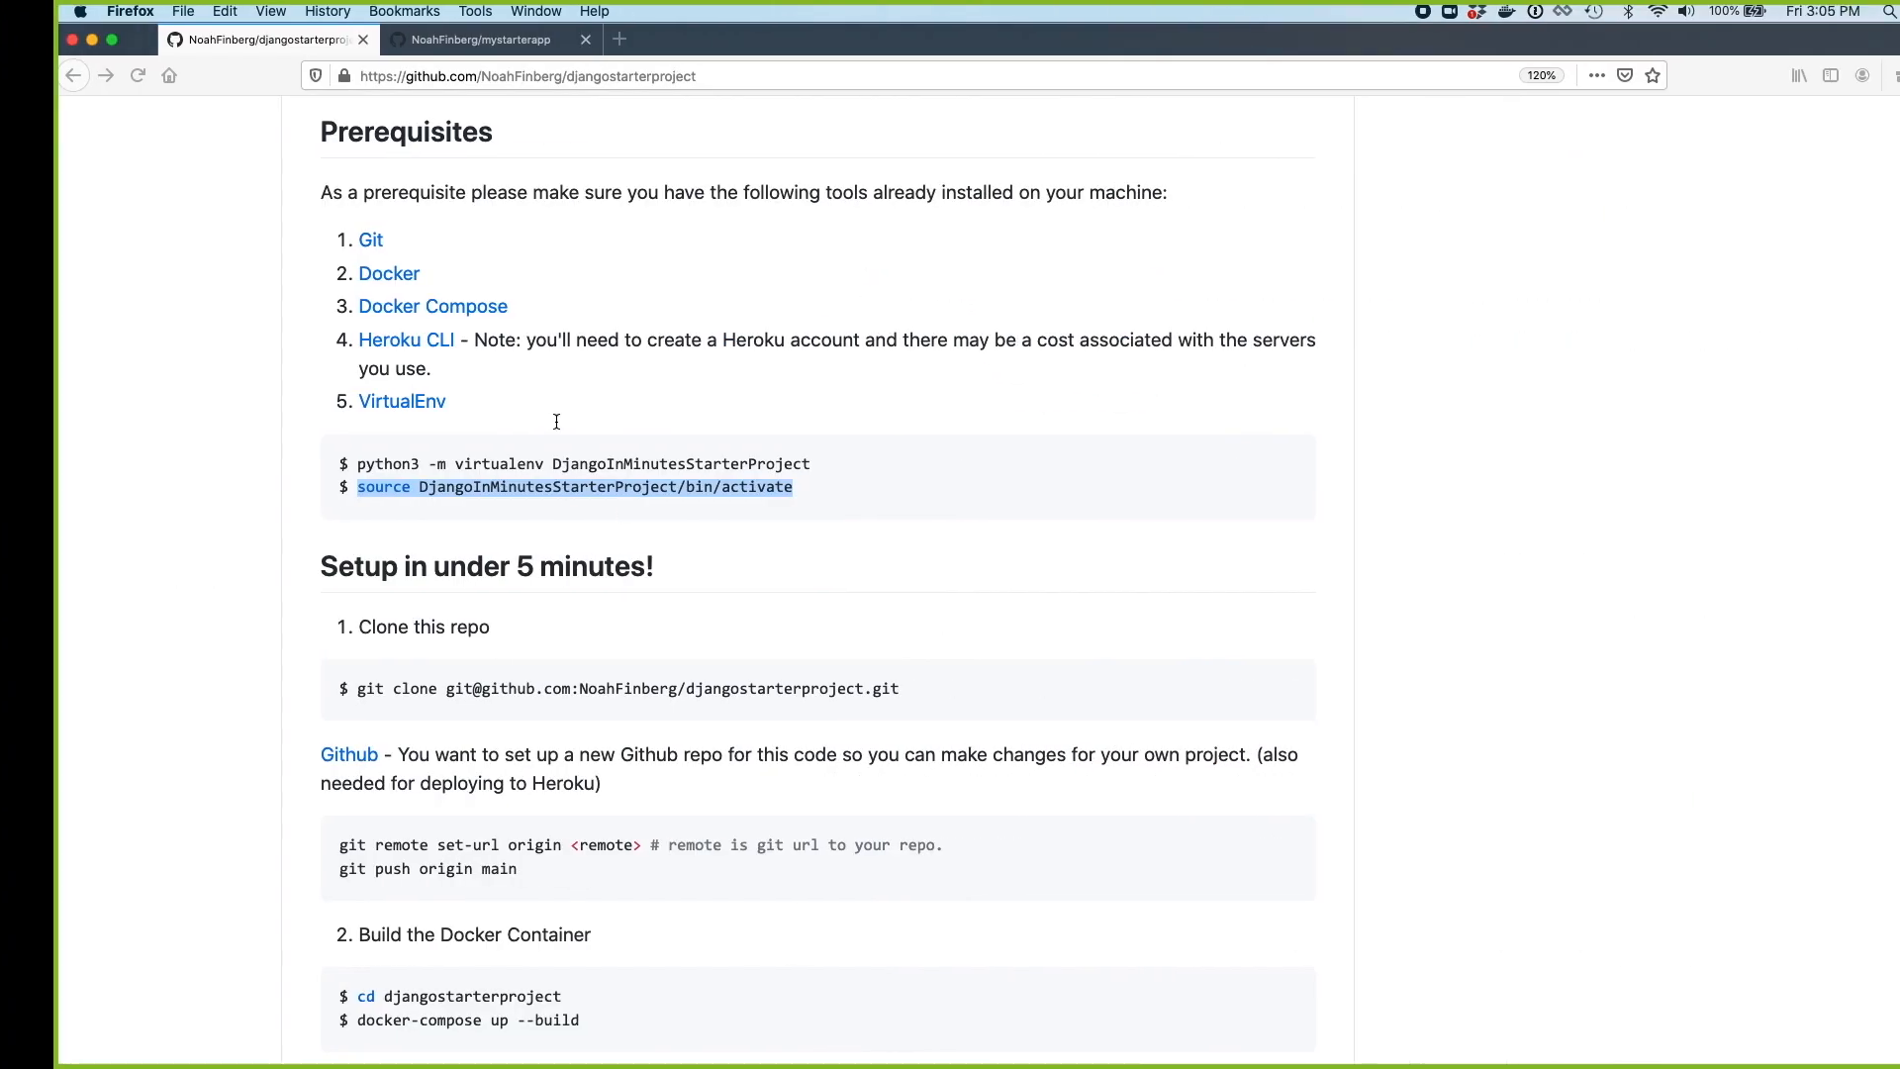
scroll(down, 3)
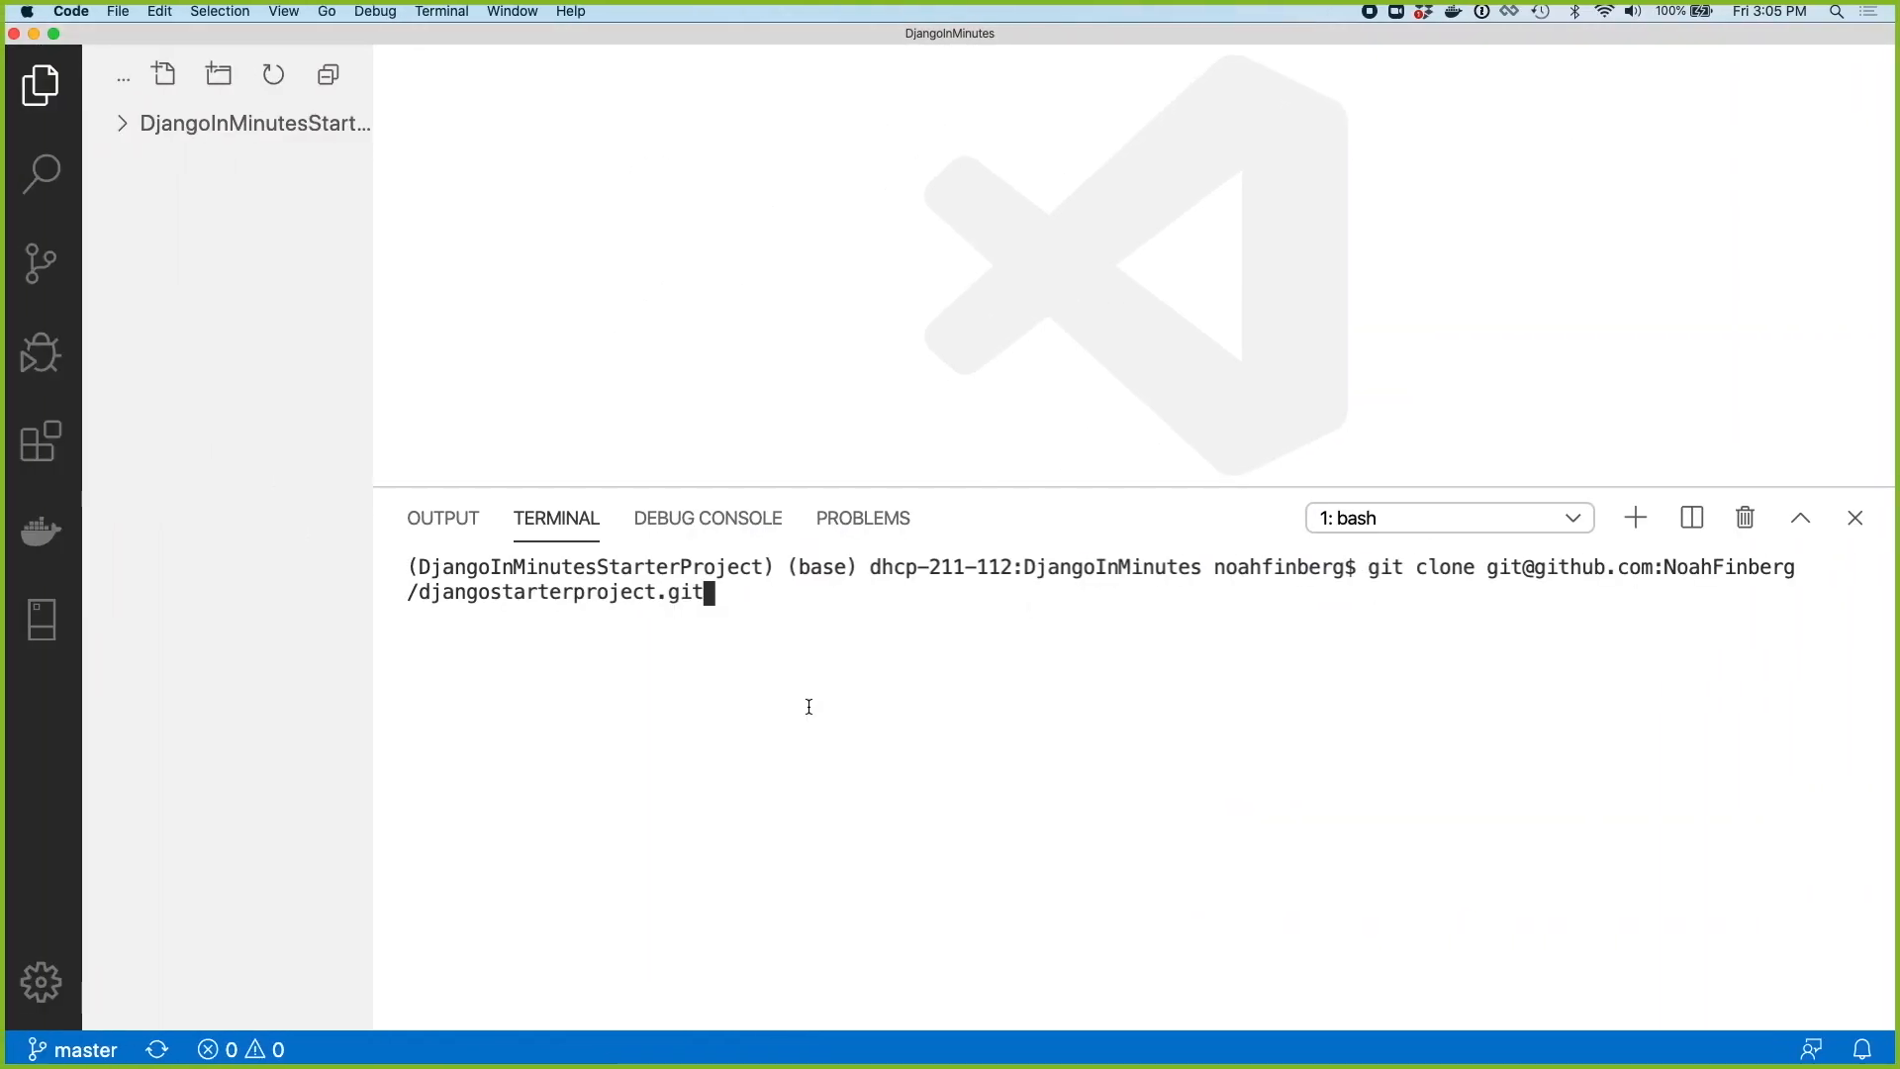
Run the git clone command for the djangostarterproject repository.
key(Return)
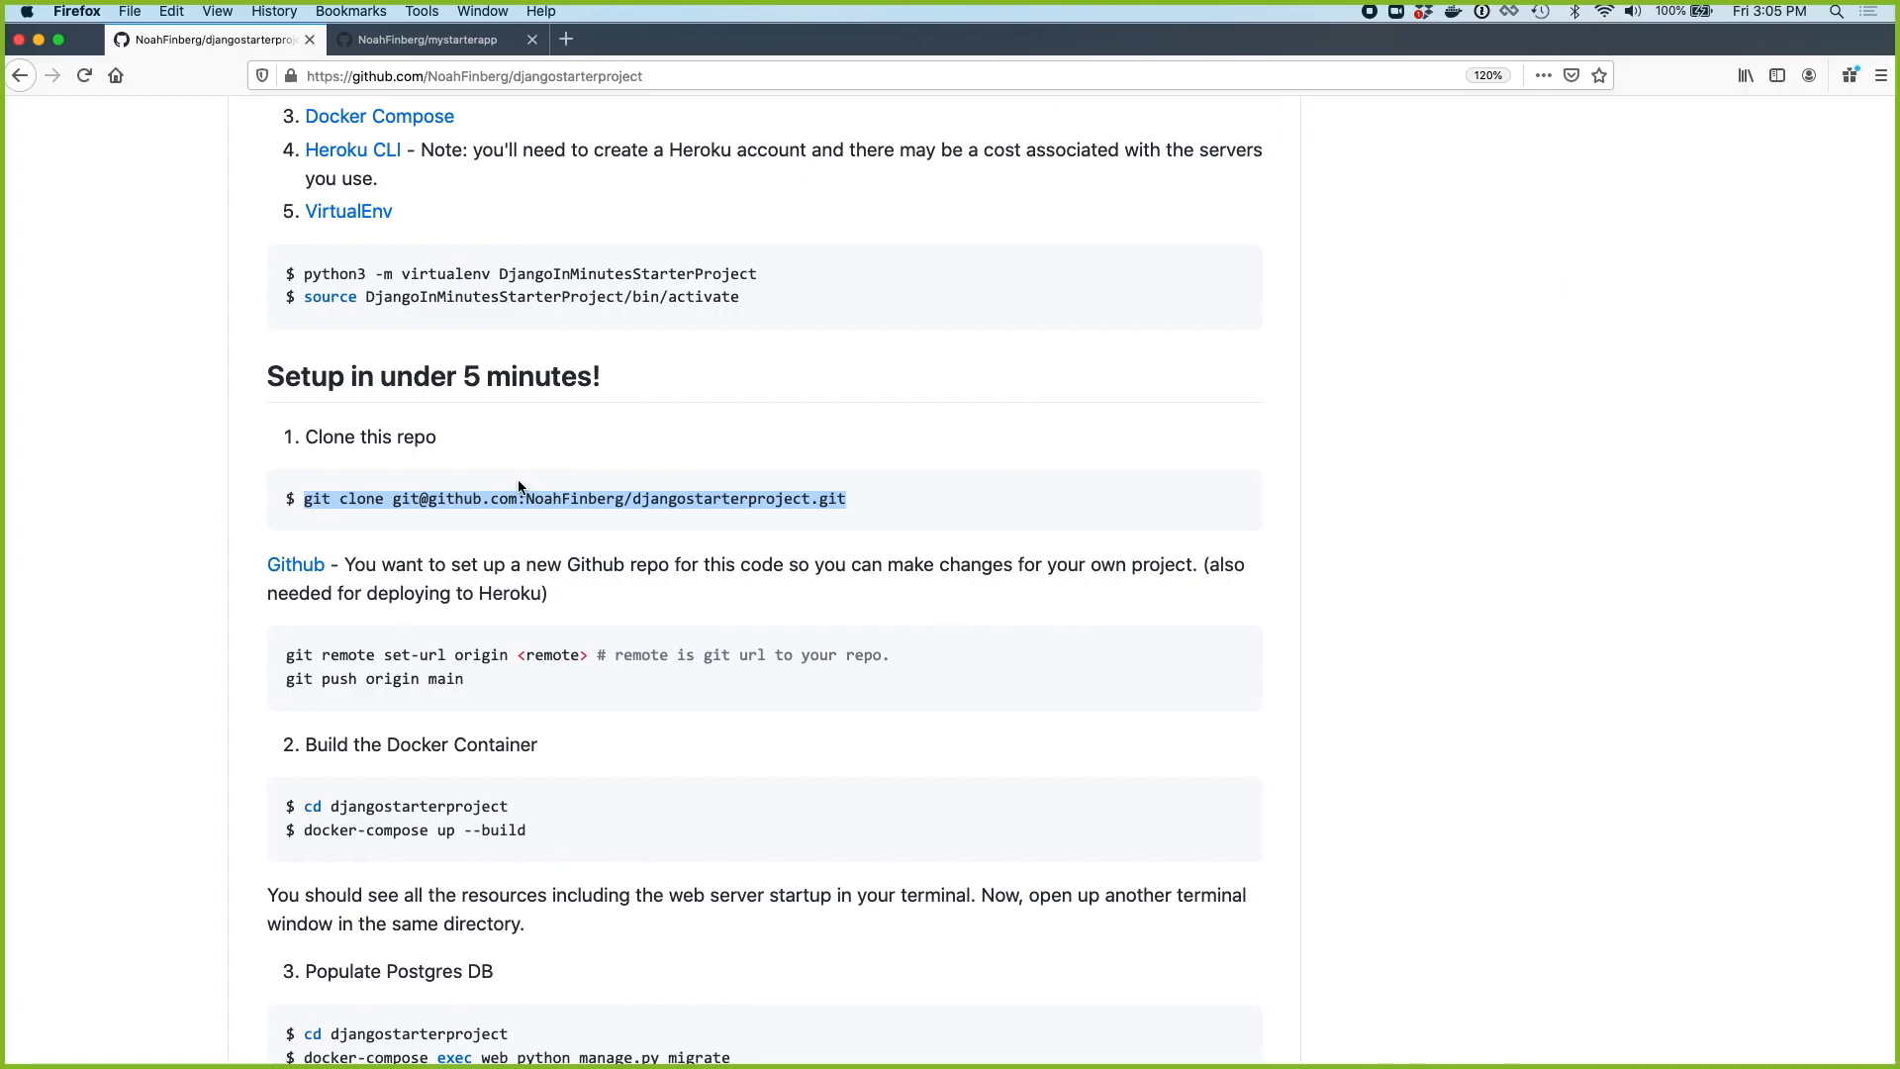
mouse_move(285, 661)
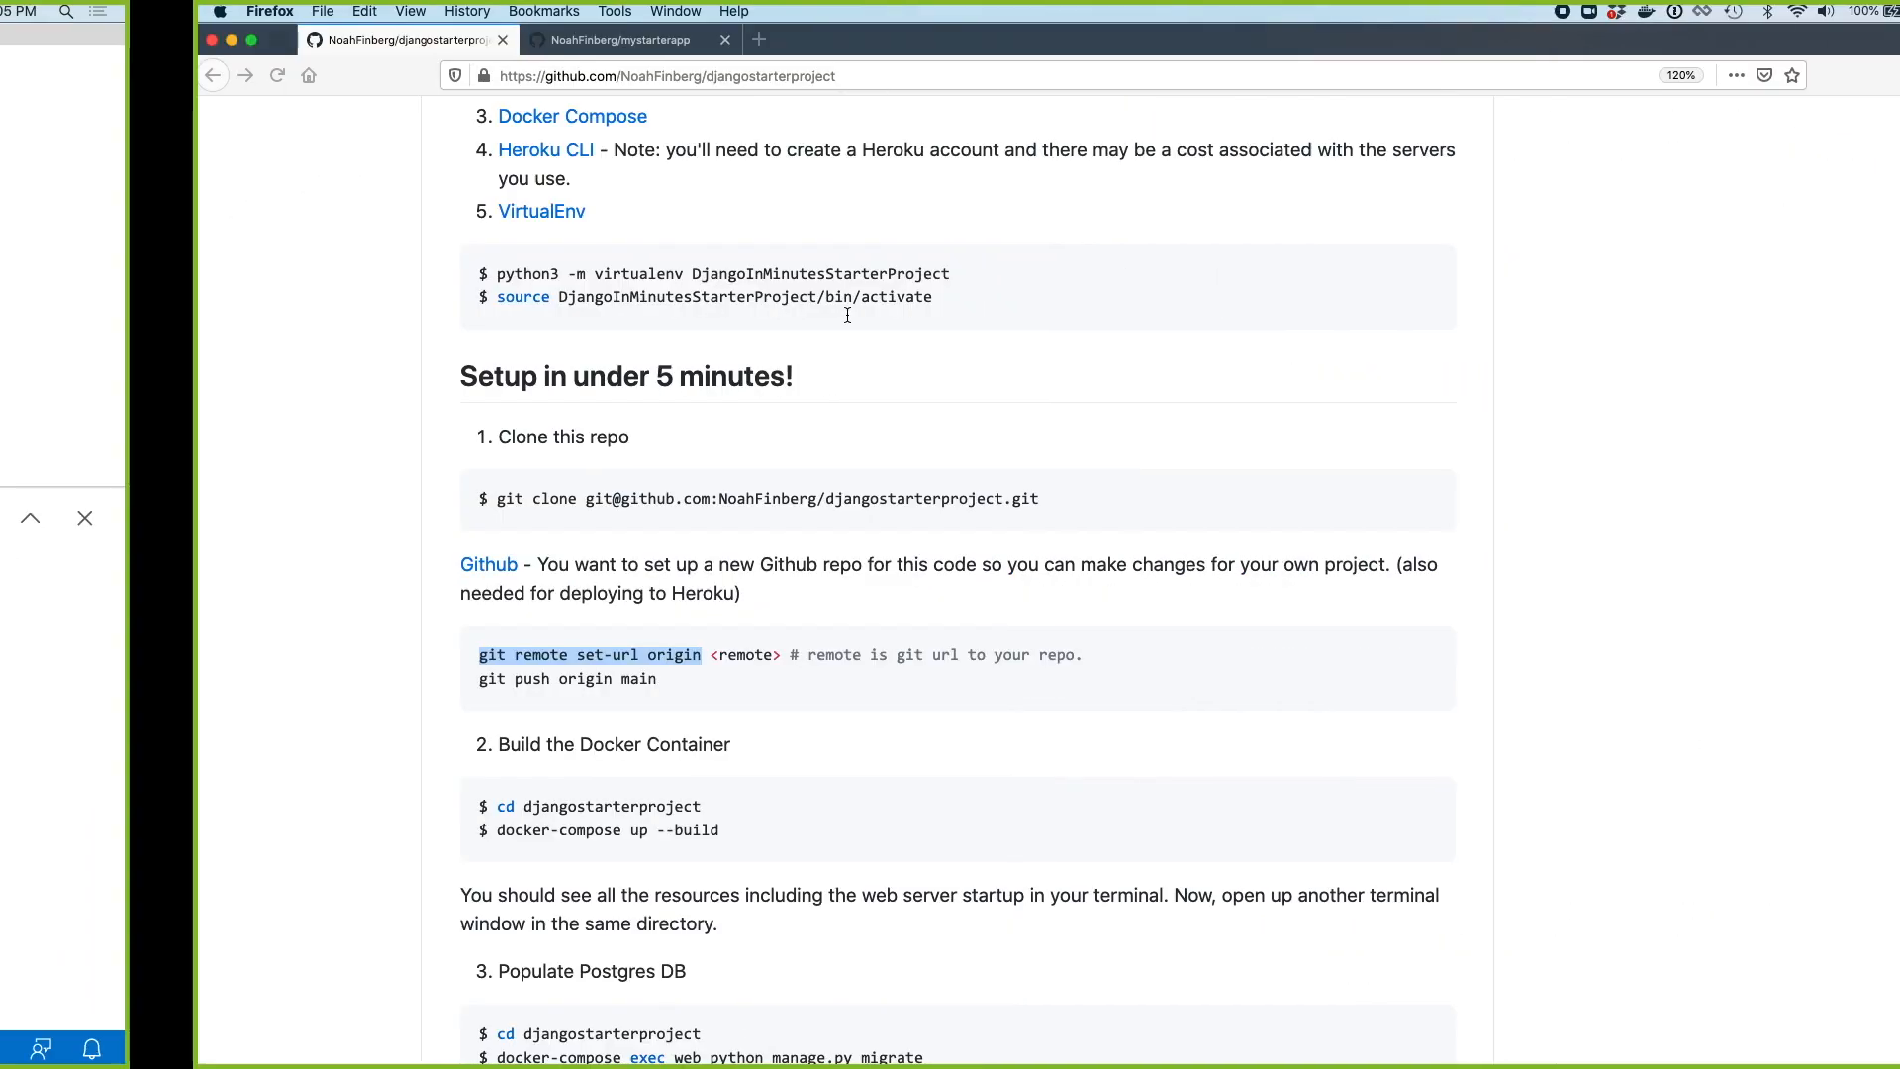
Switch to the empty mystarterapp repository page to get its SSH address.
click(619, 39)
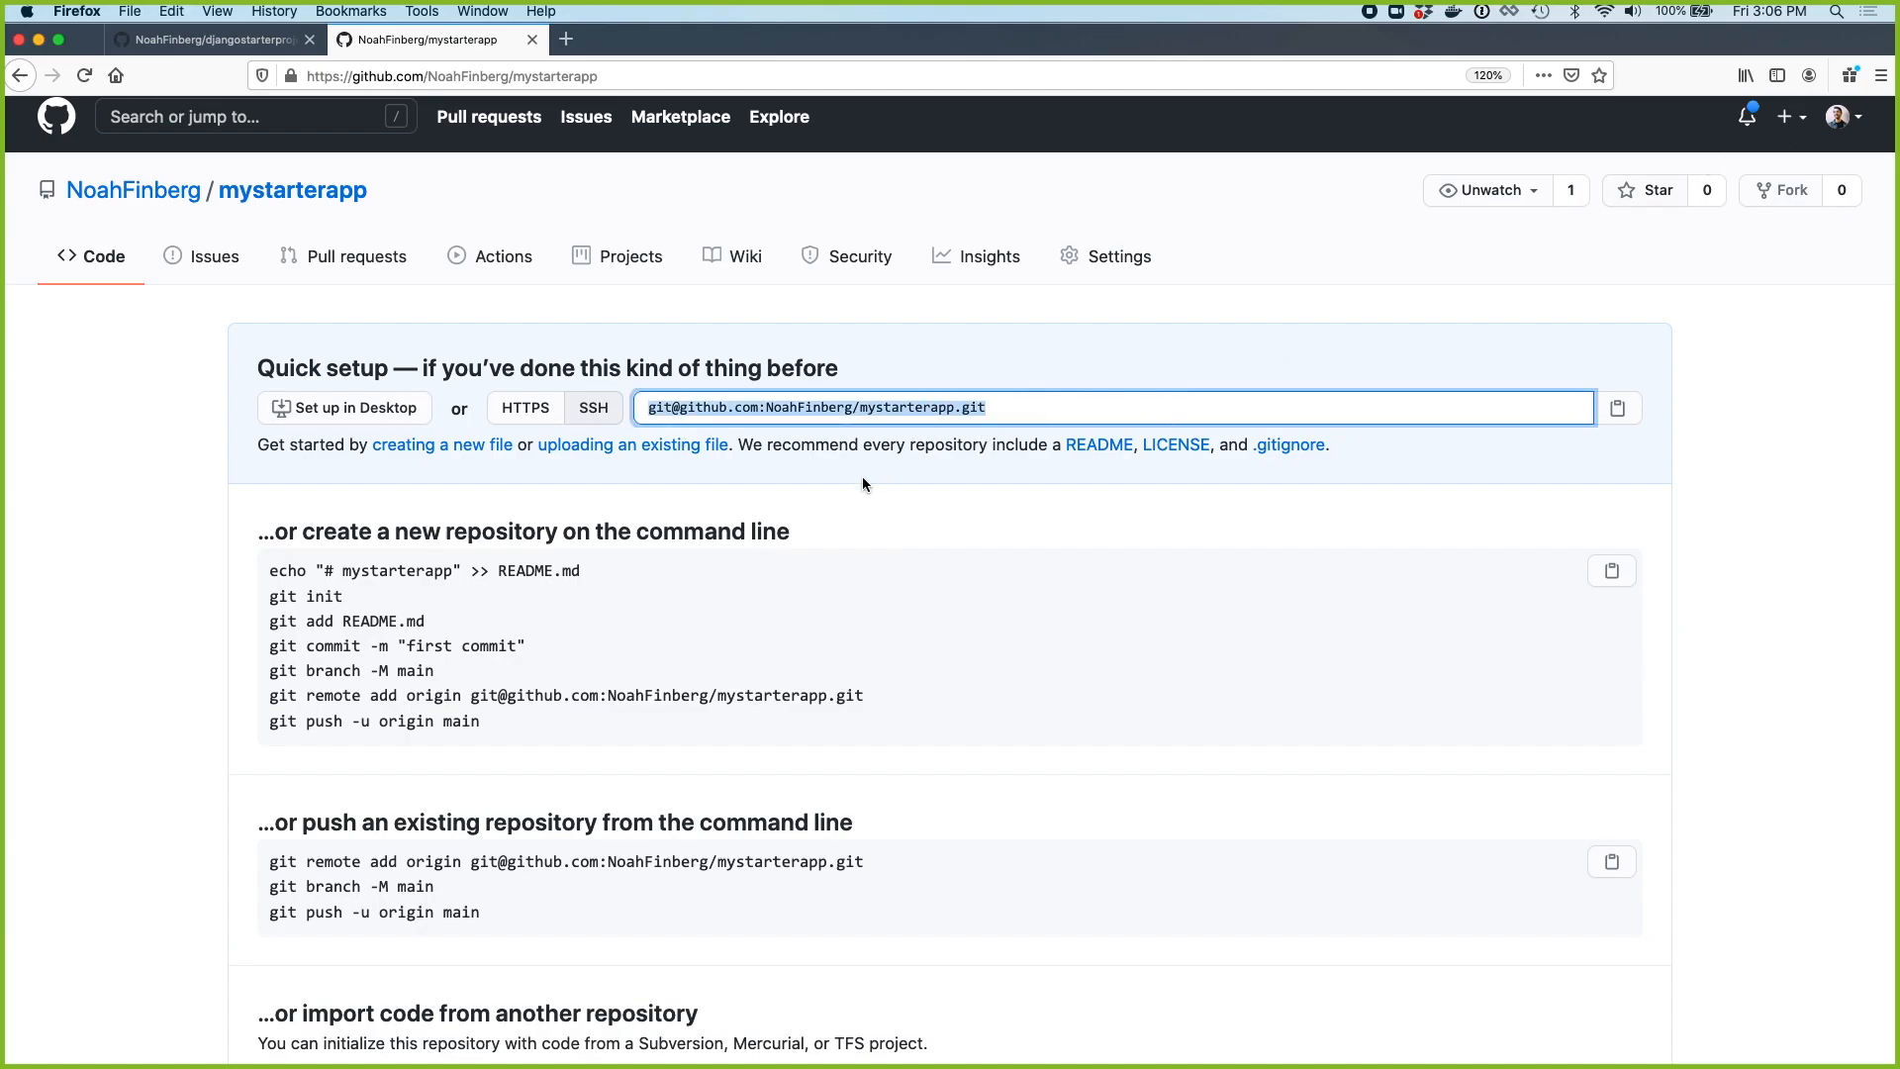
mouse_move(778, 515)
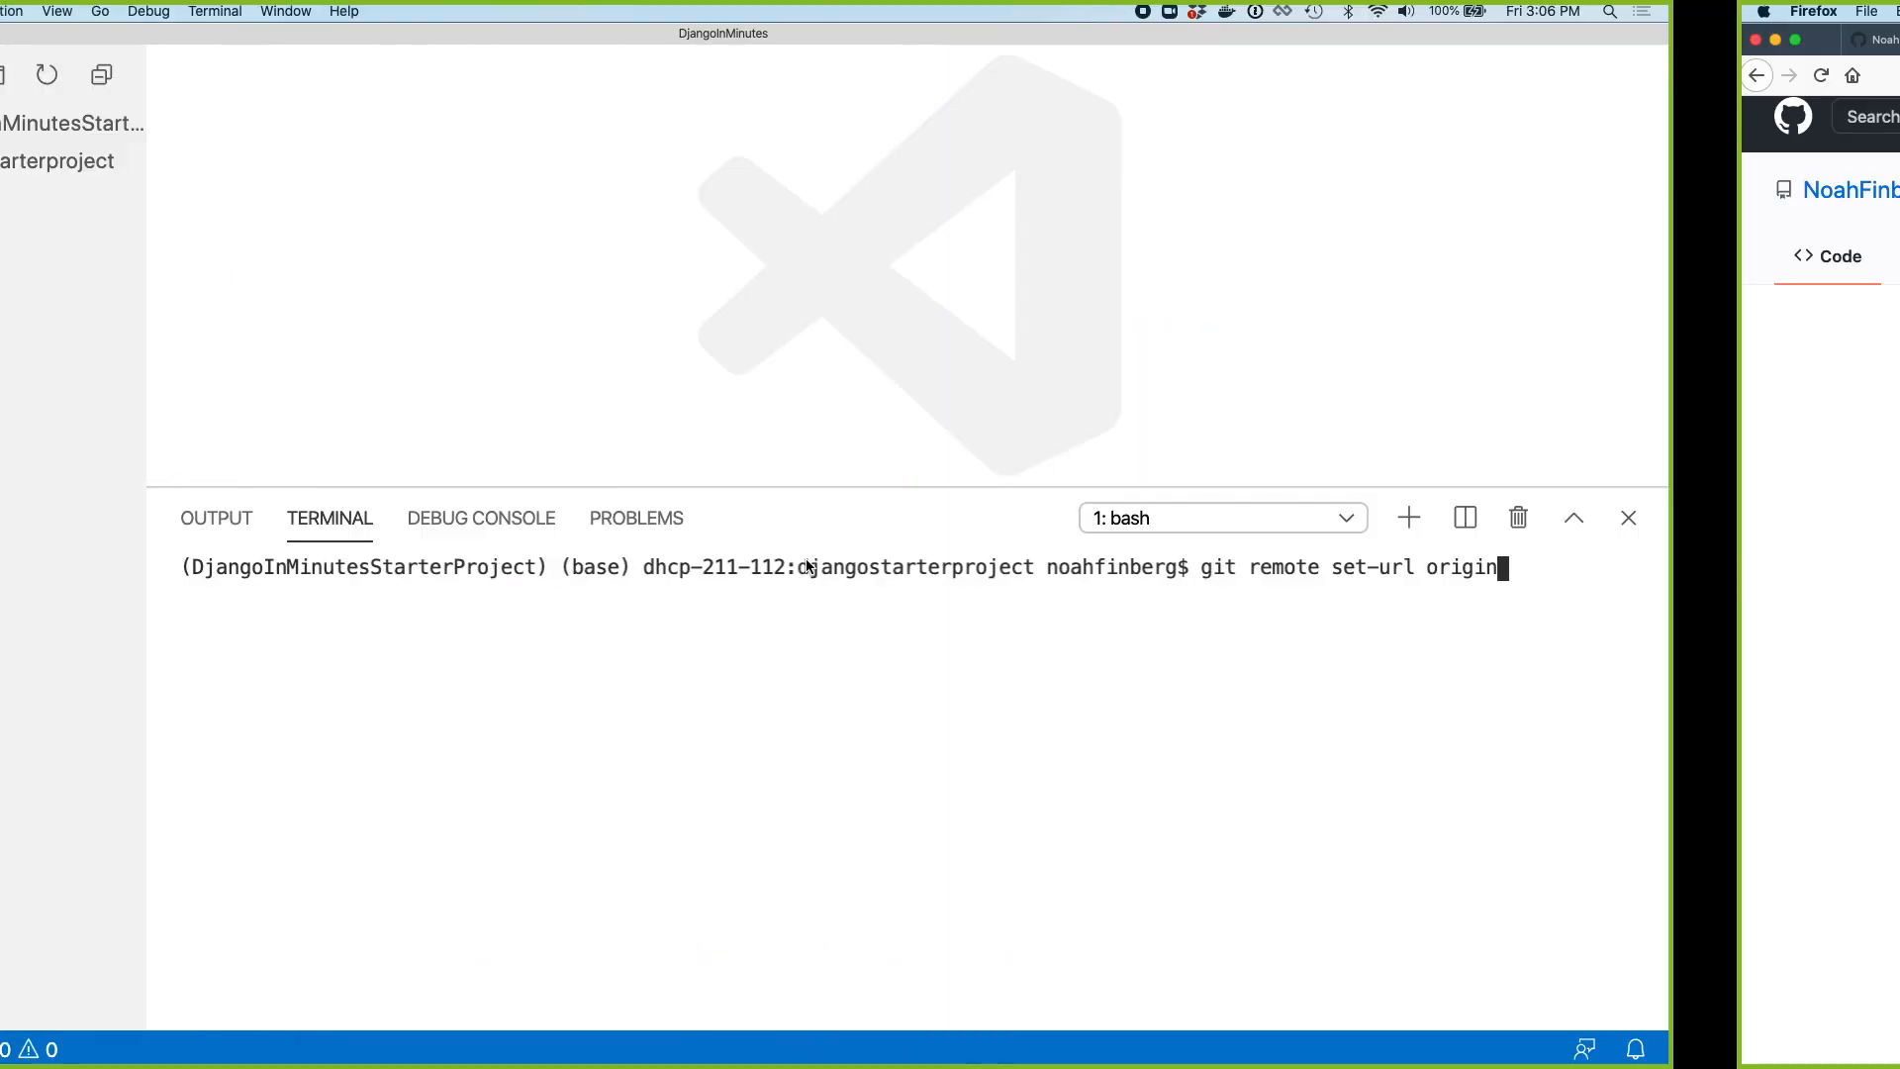
text(git@github.com:NoahFinberg/mystarterapp.git)
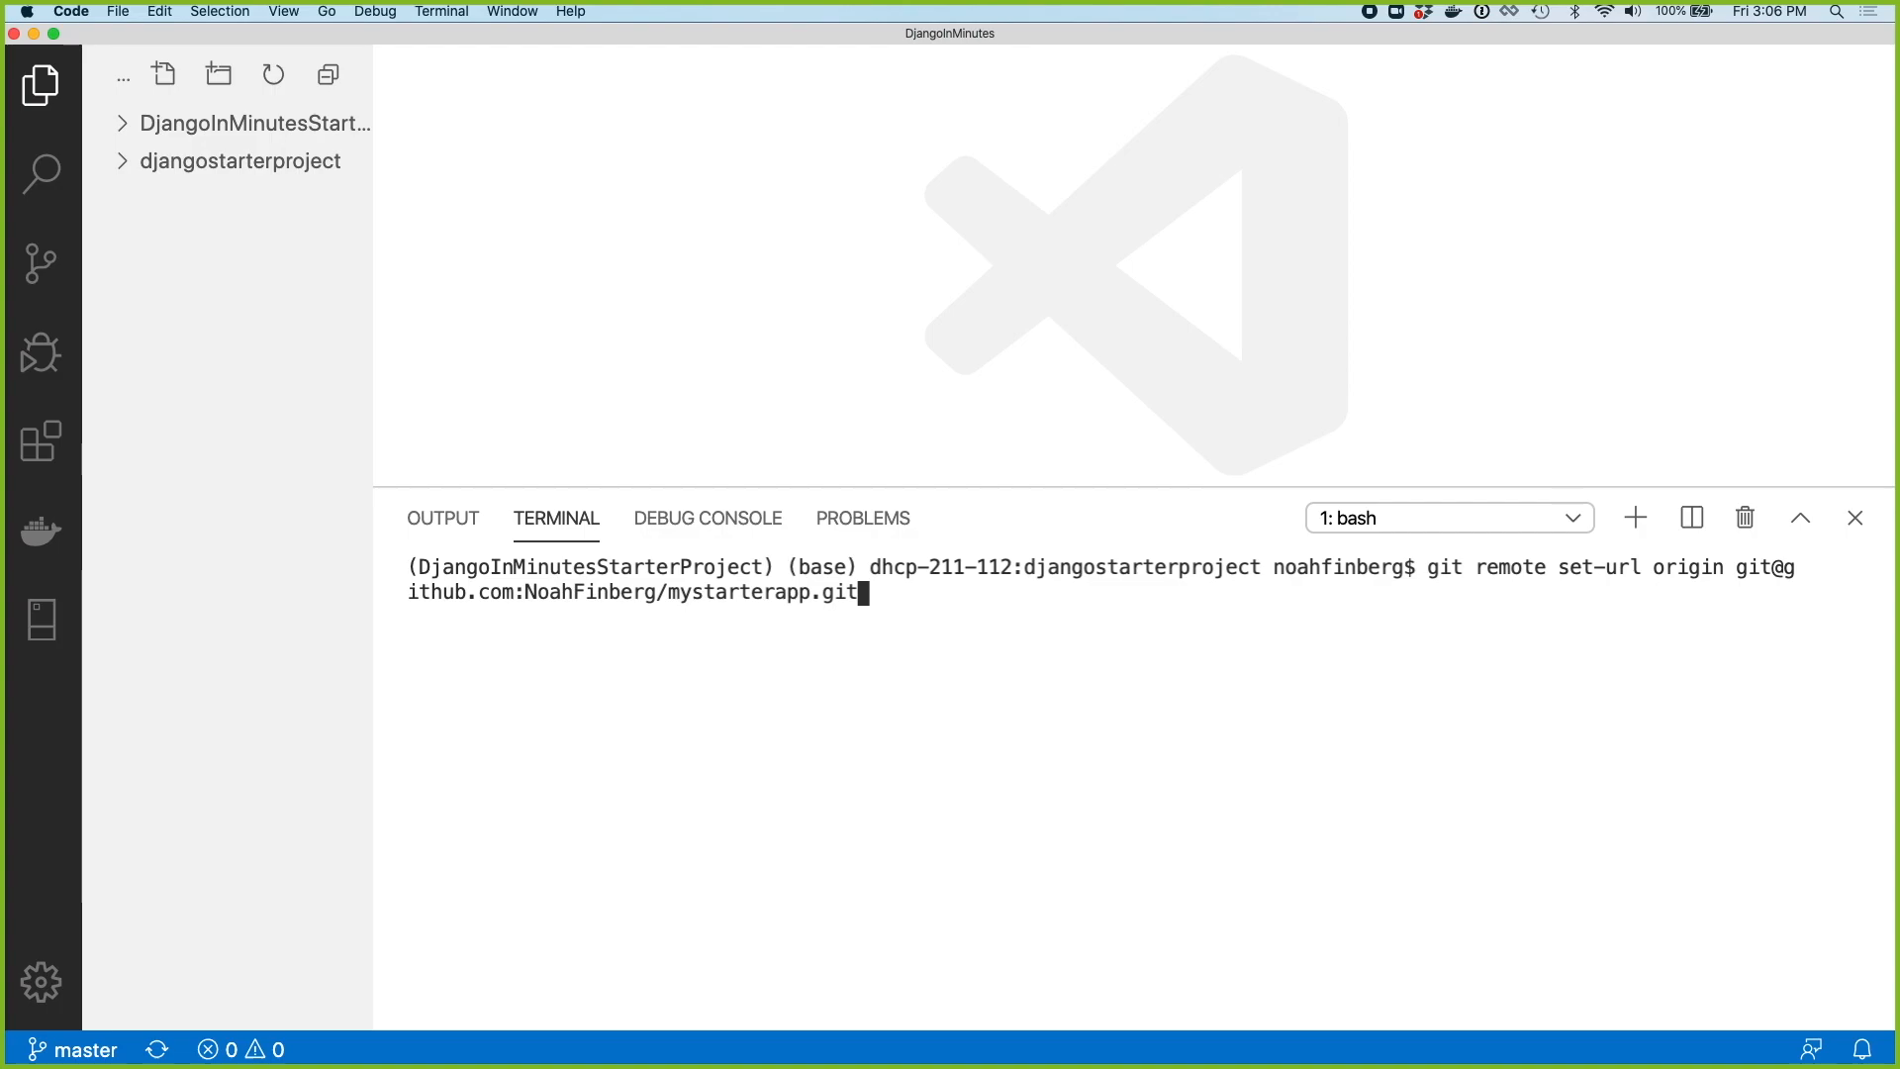
key(Return)
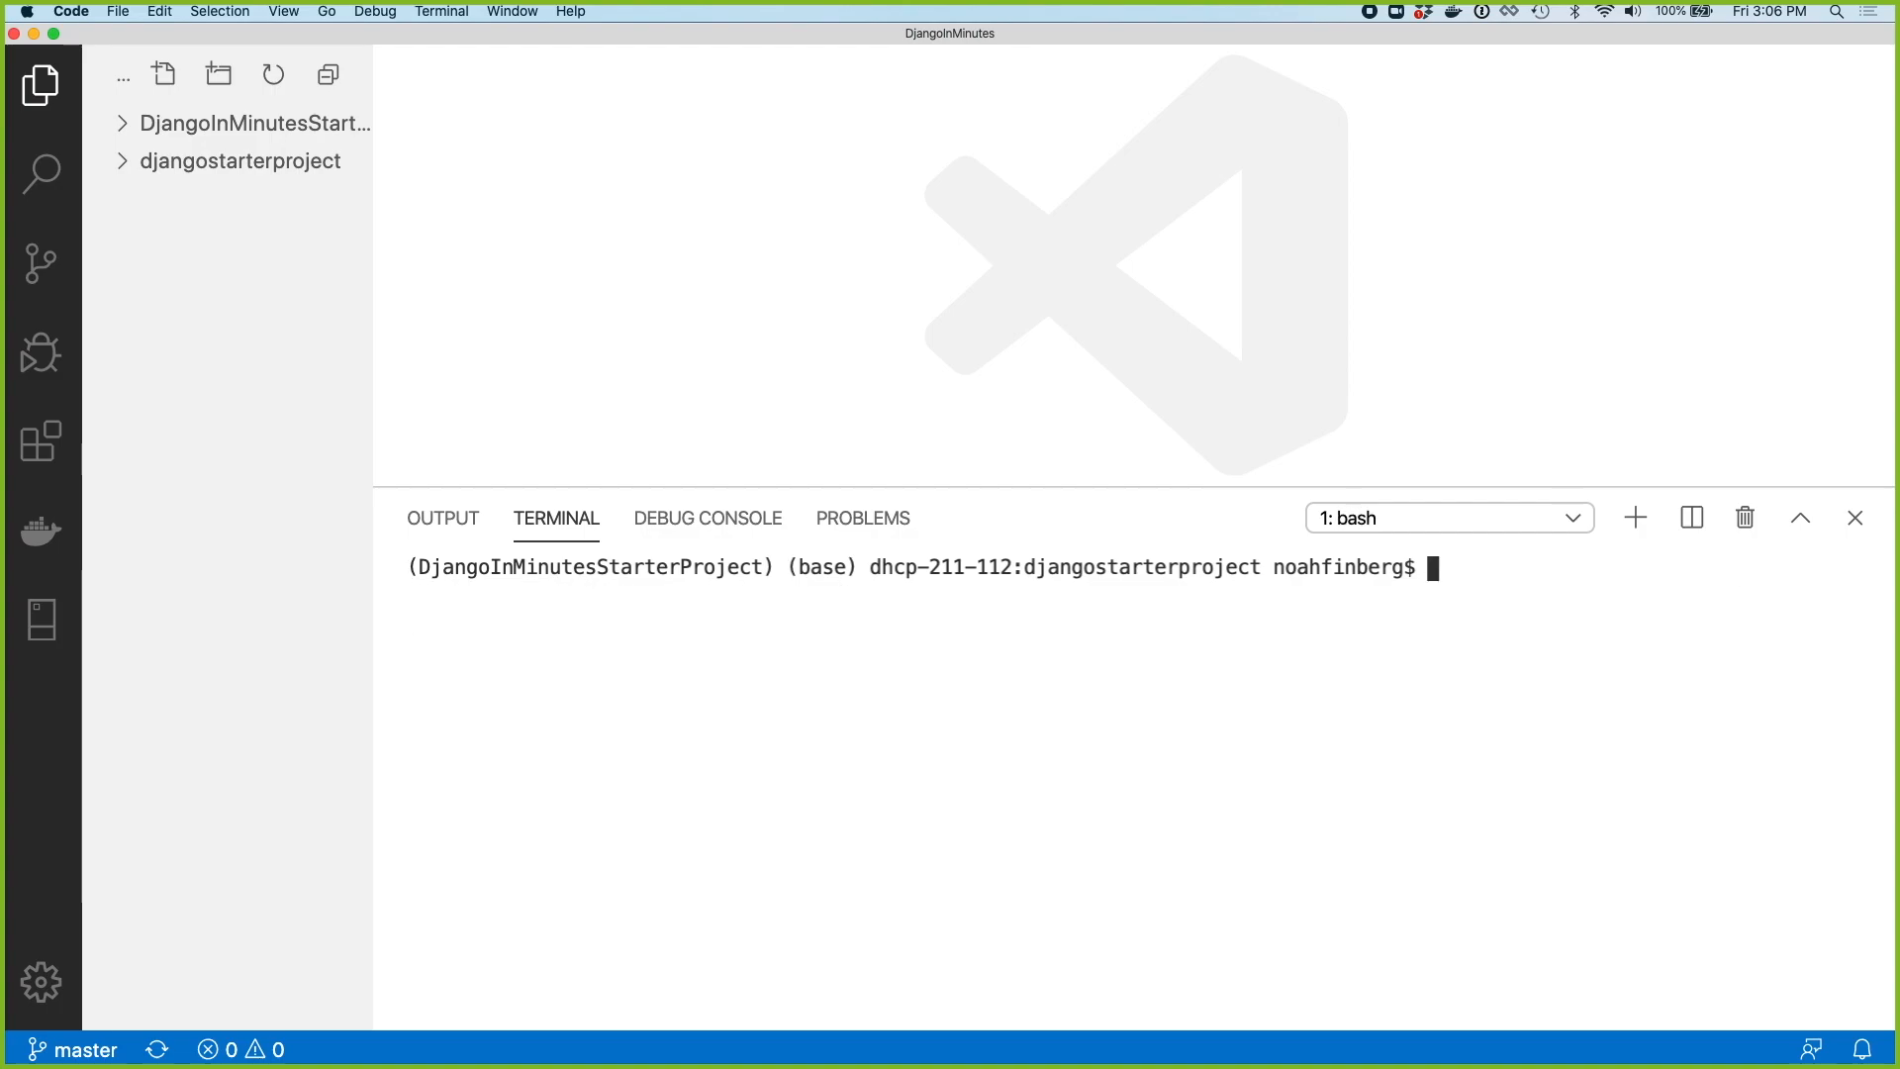
click(423, 39)
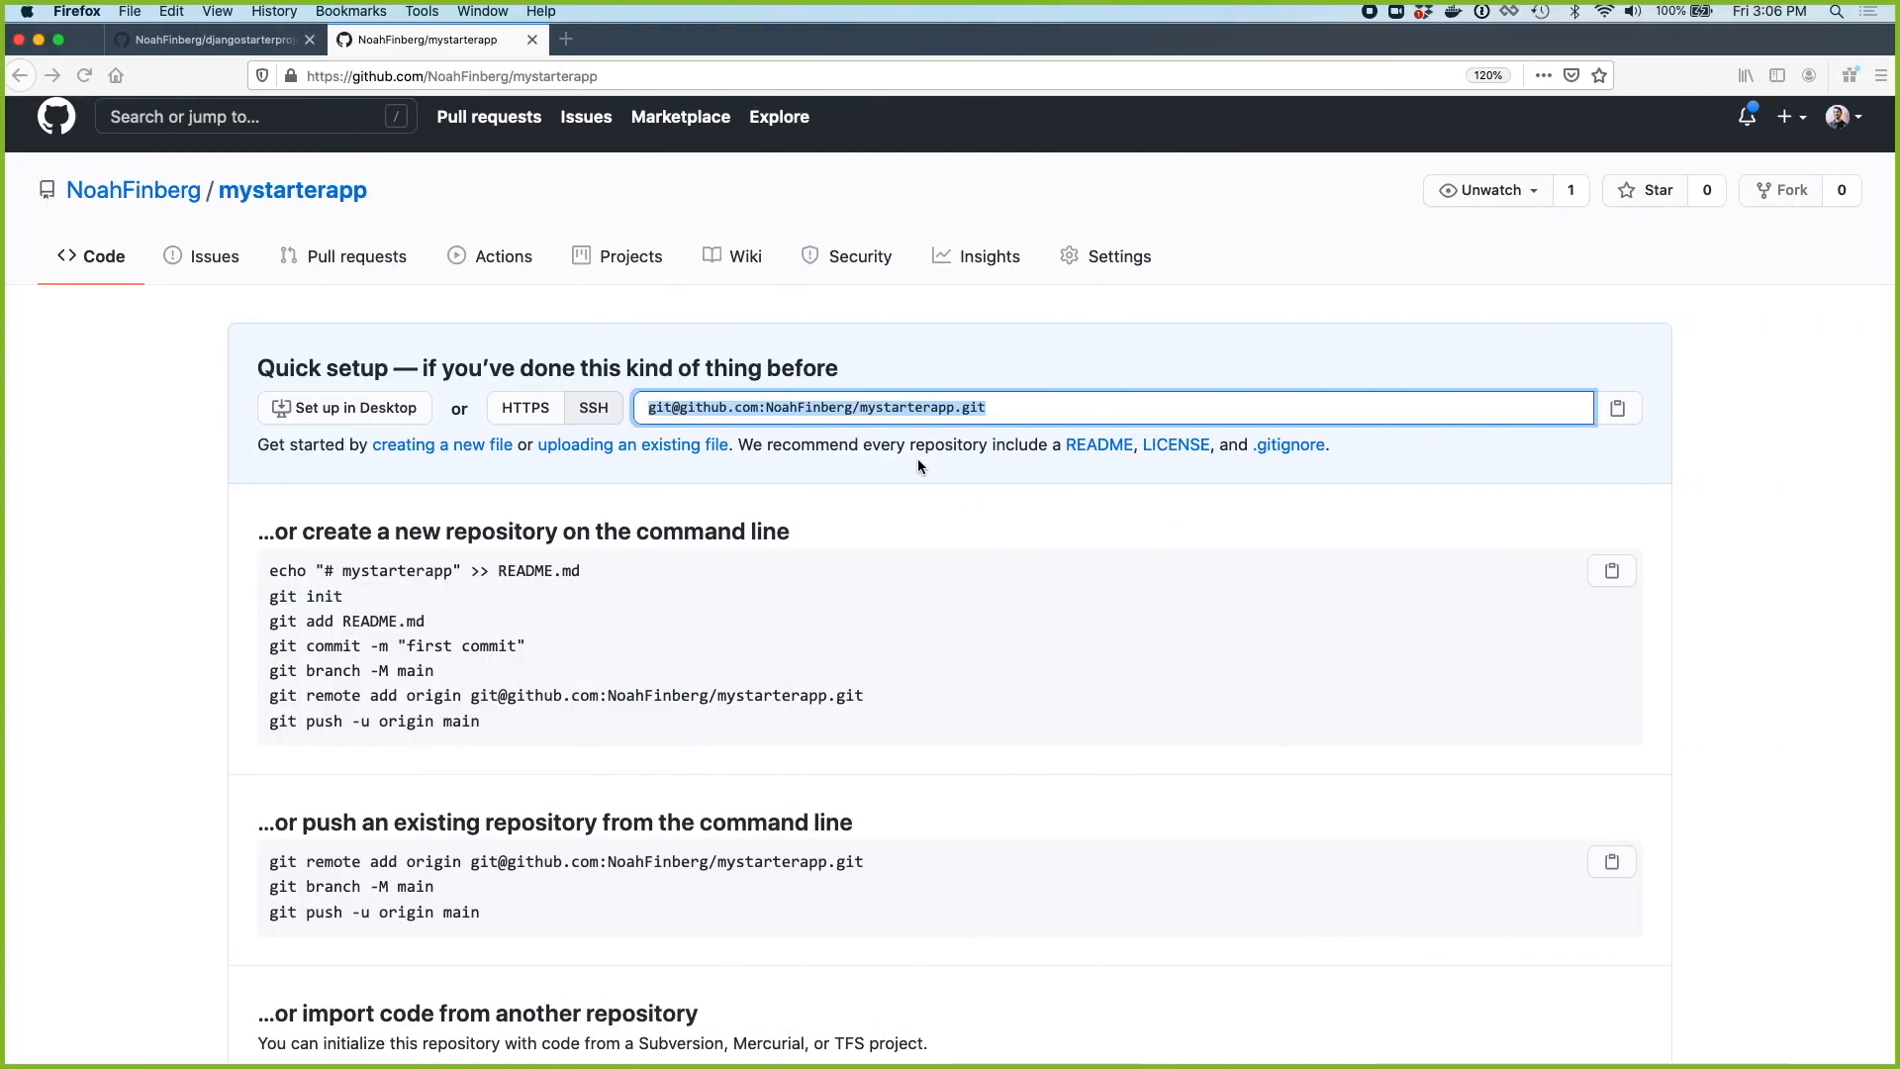
click(212, 40)
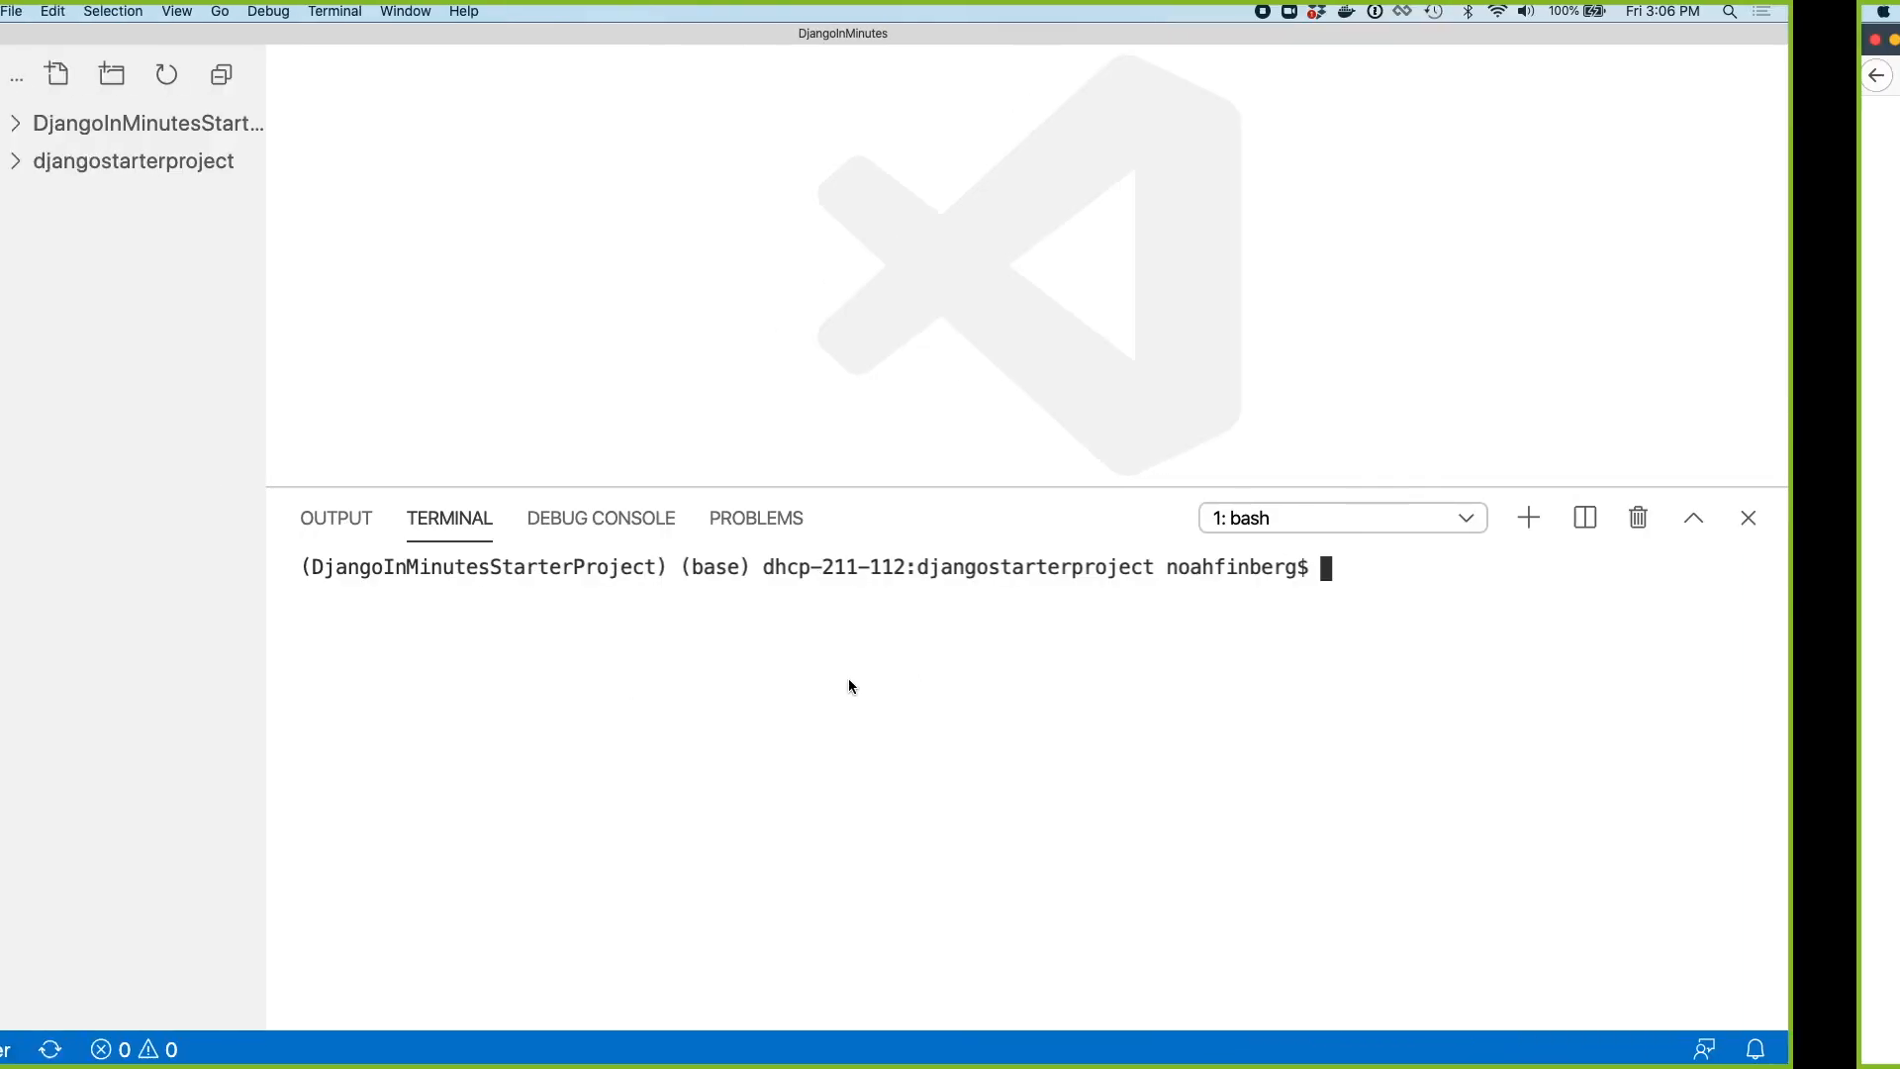
text(git s)
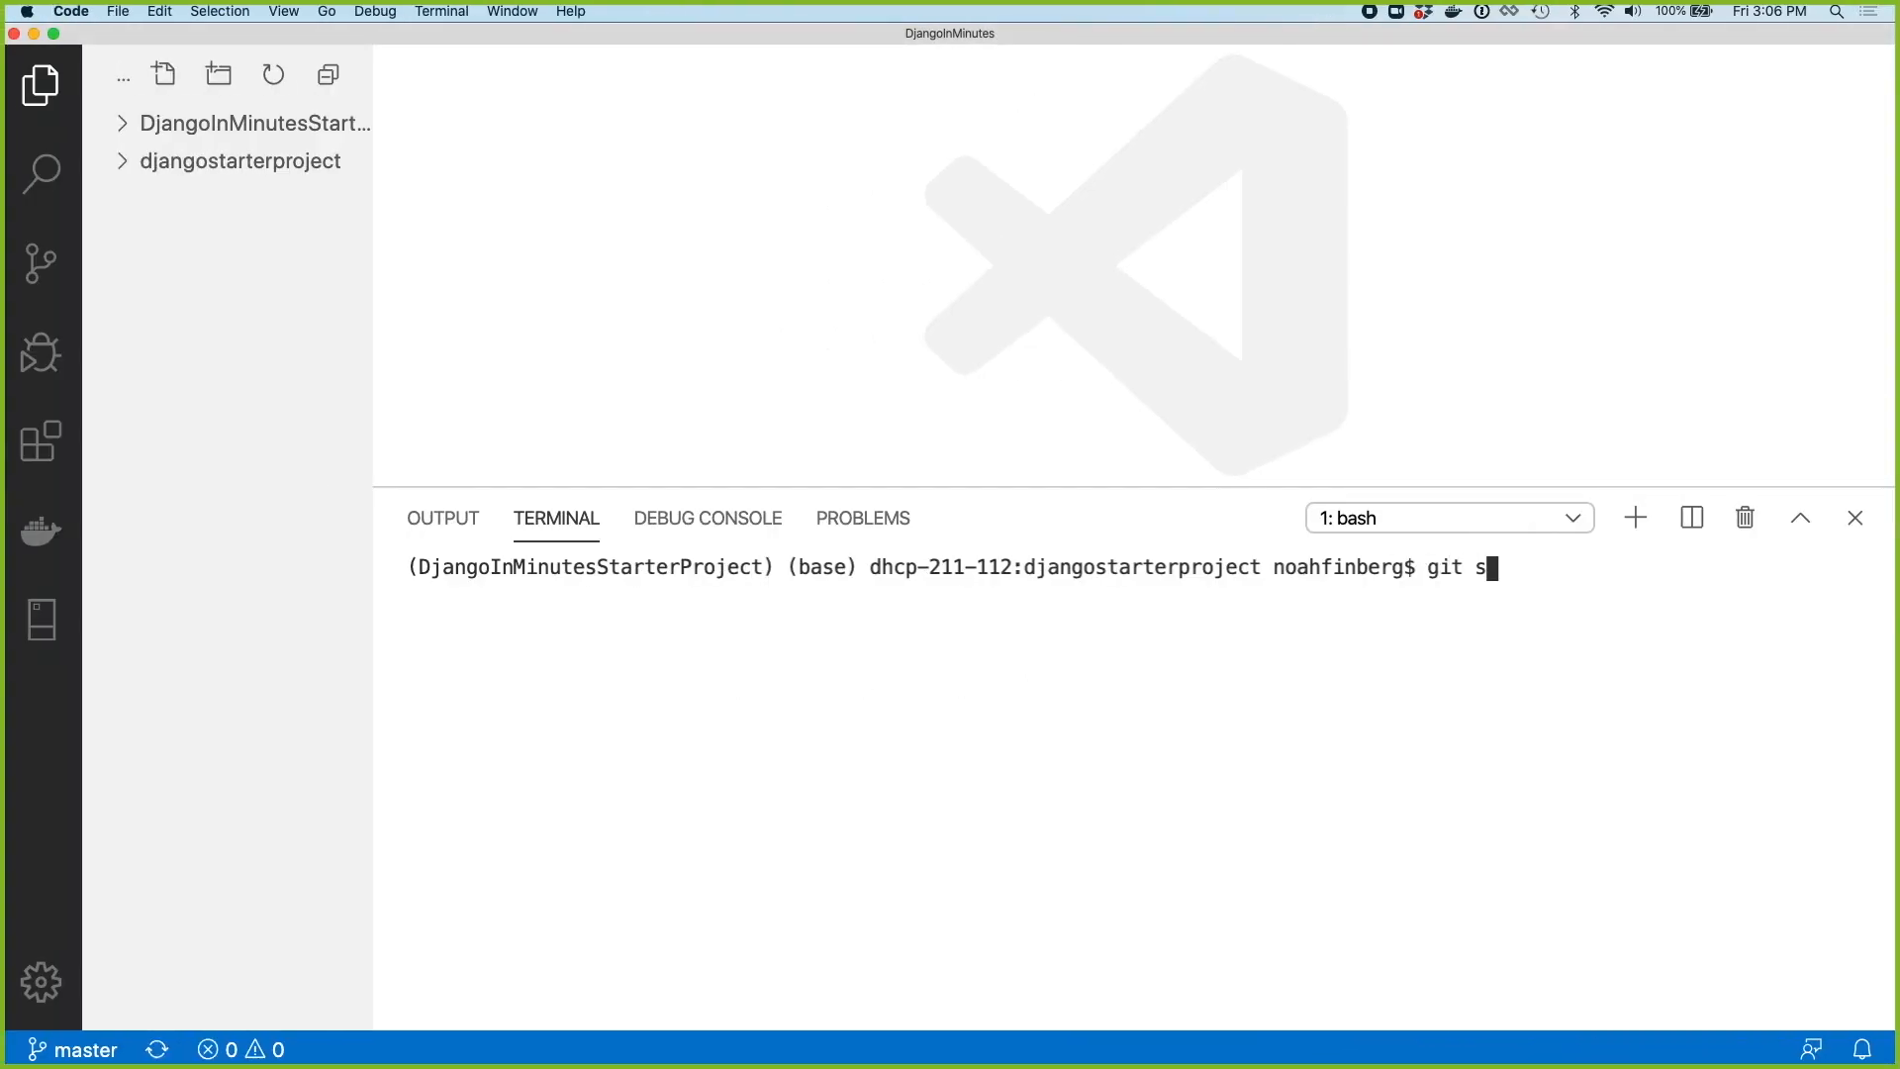
Run git status, then enter 'git push origin main'.
key(Return)
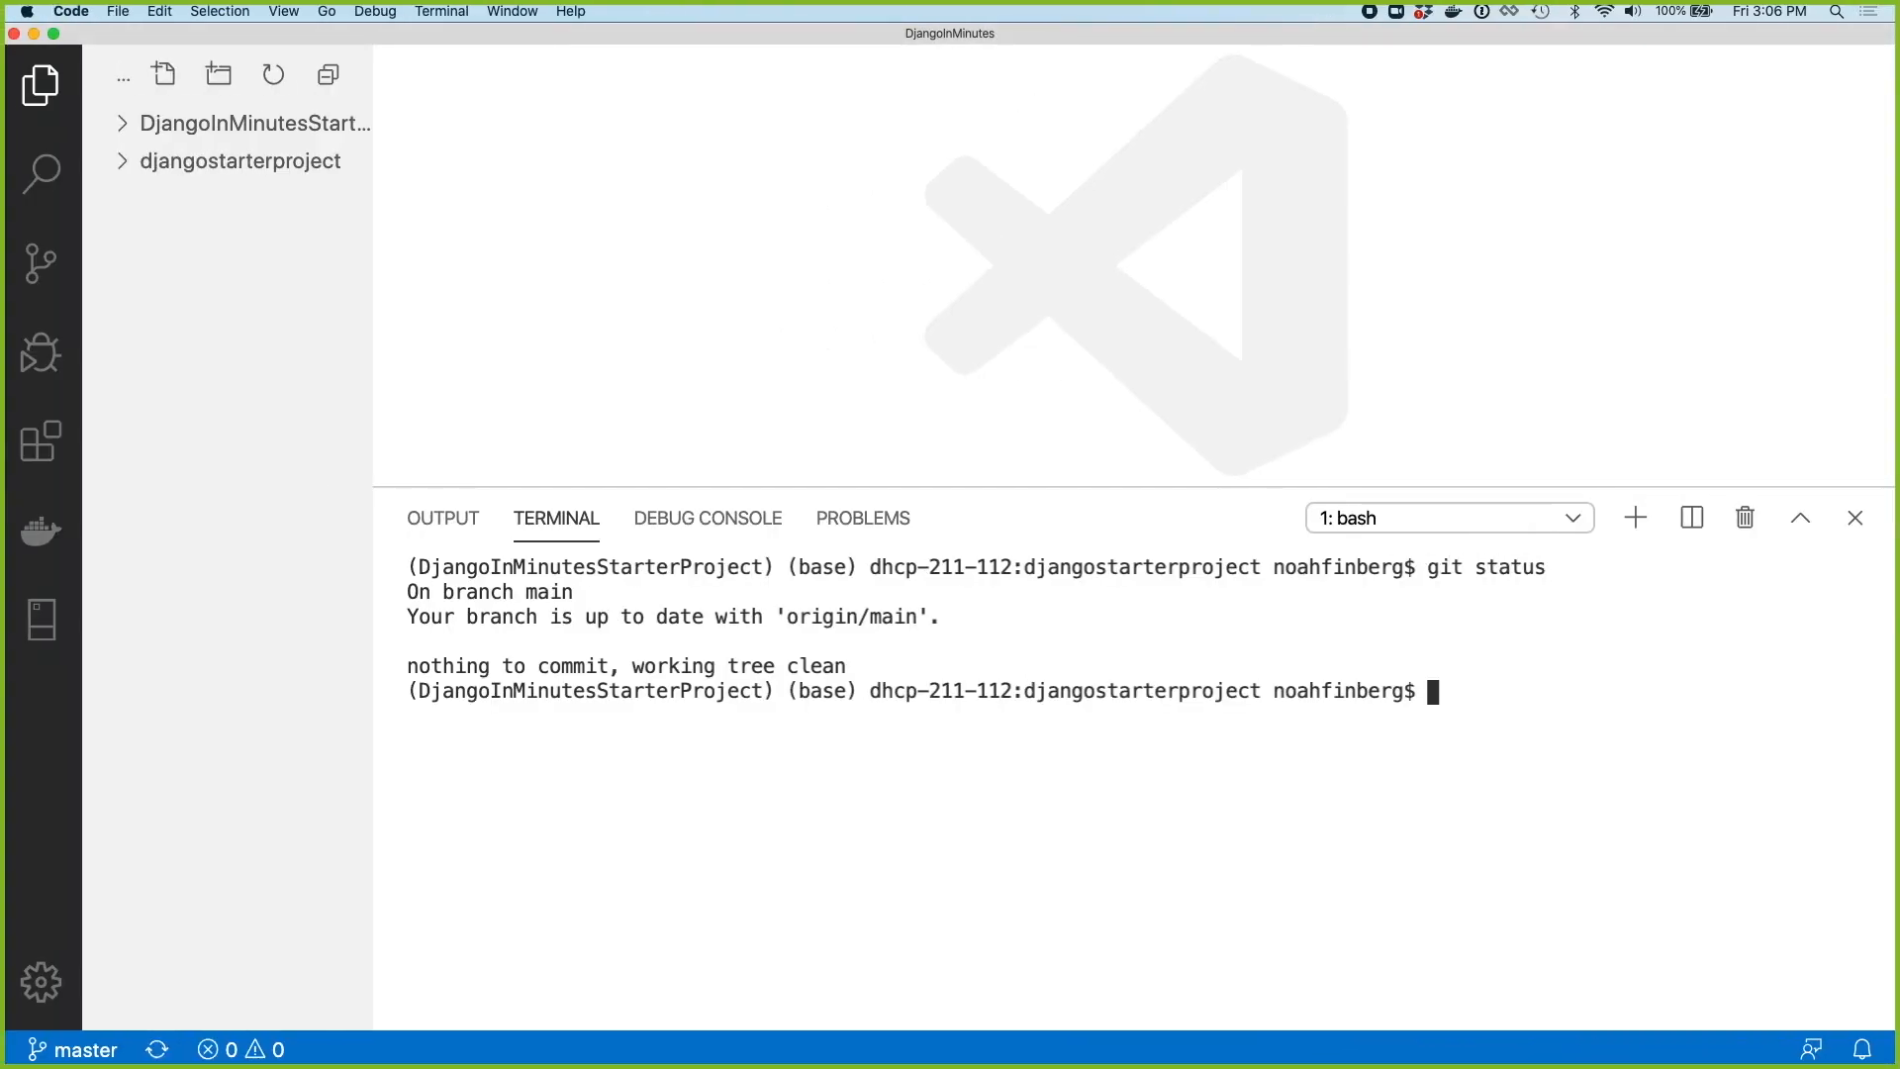
text(git)
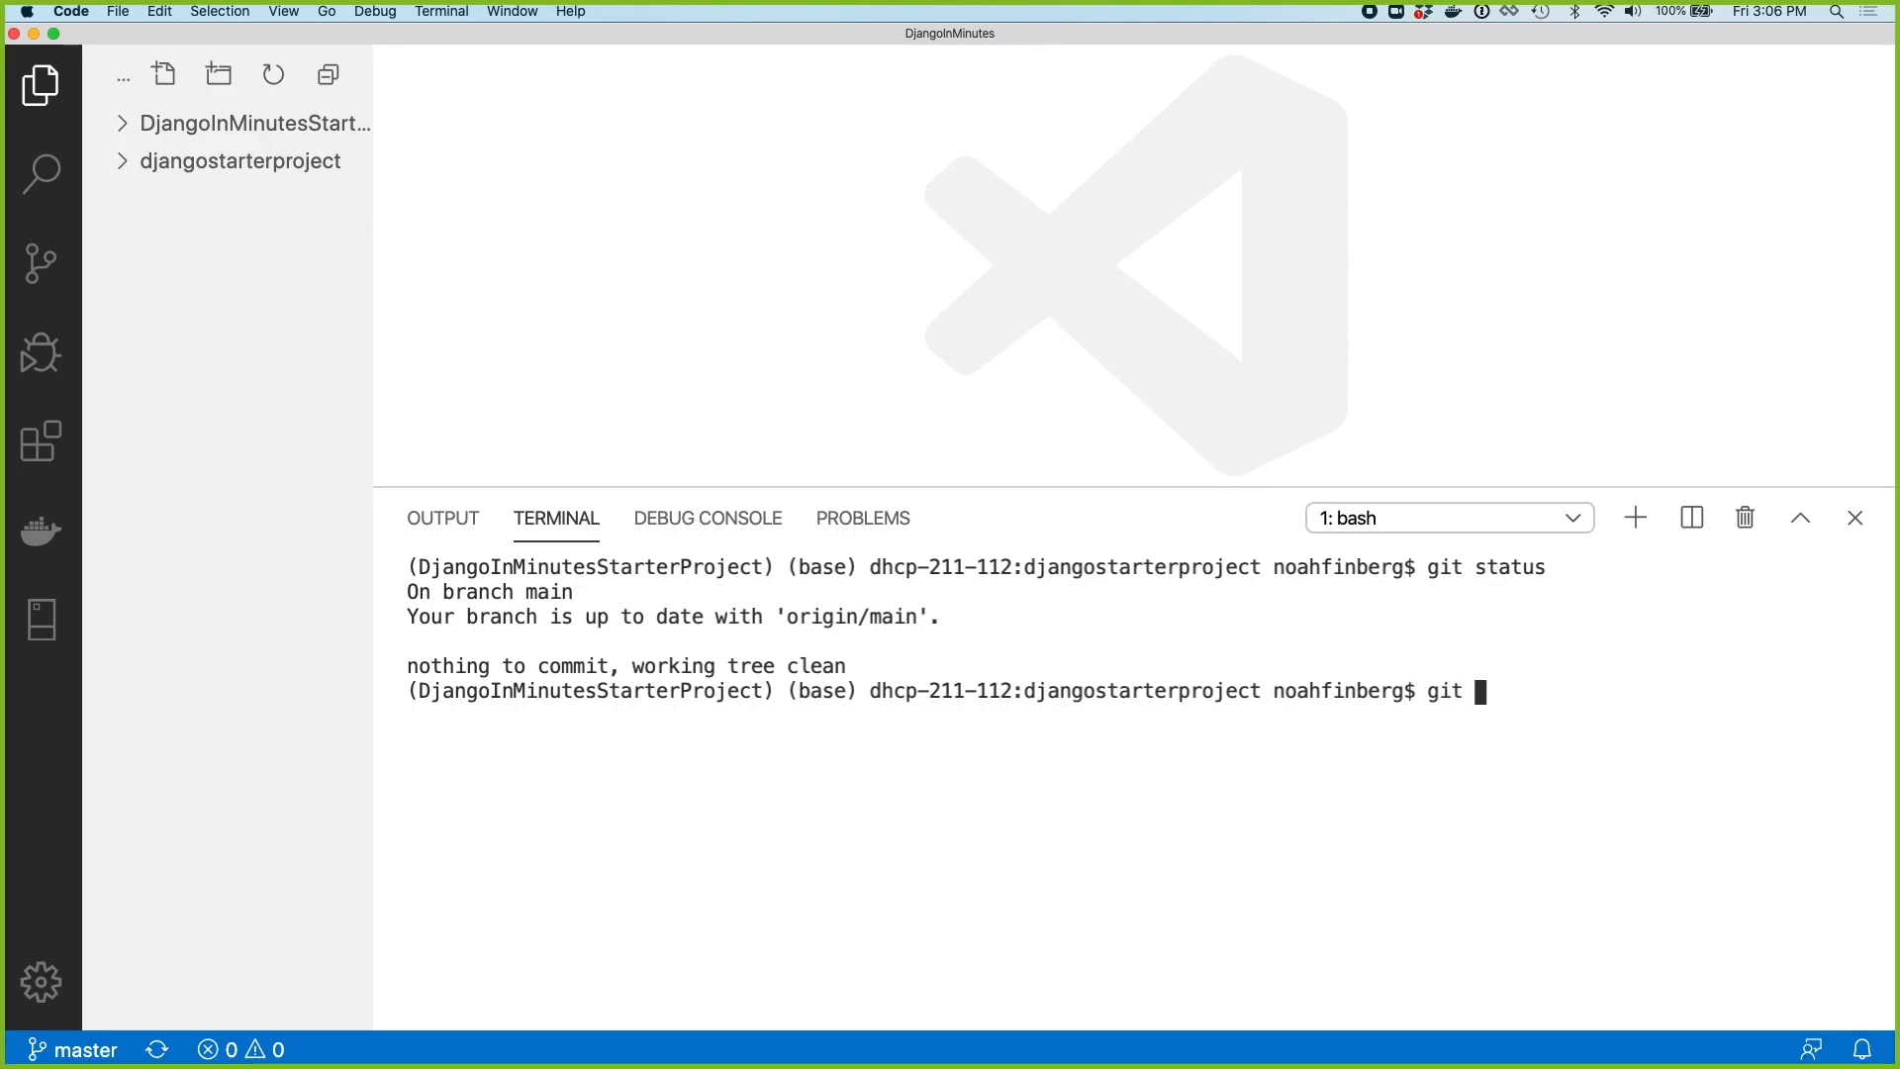
text(push origin main)
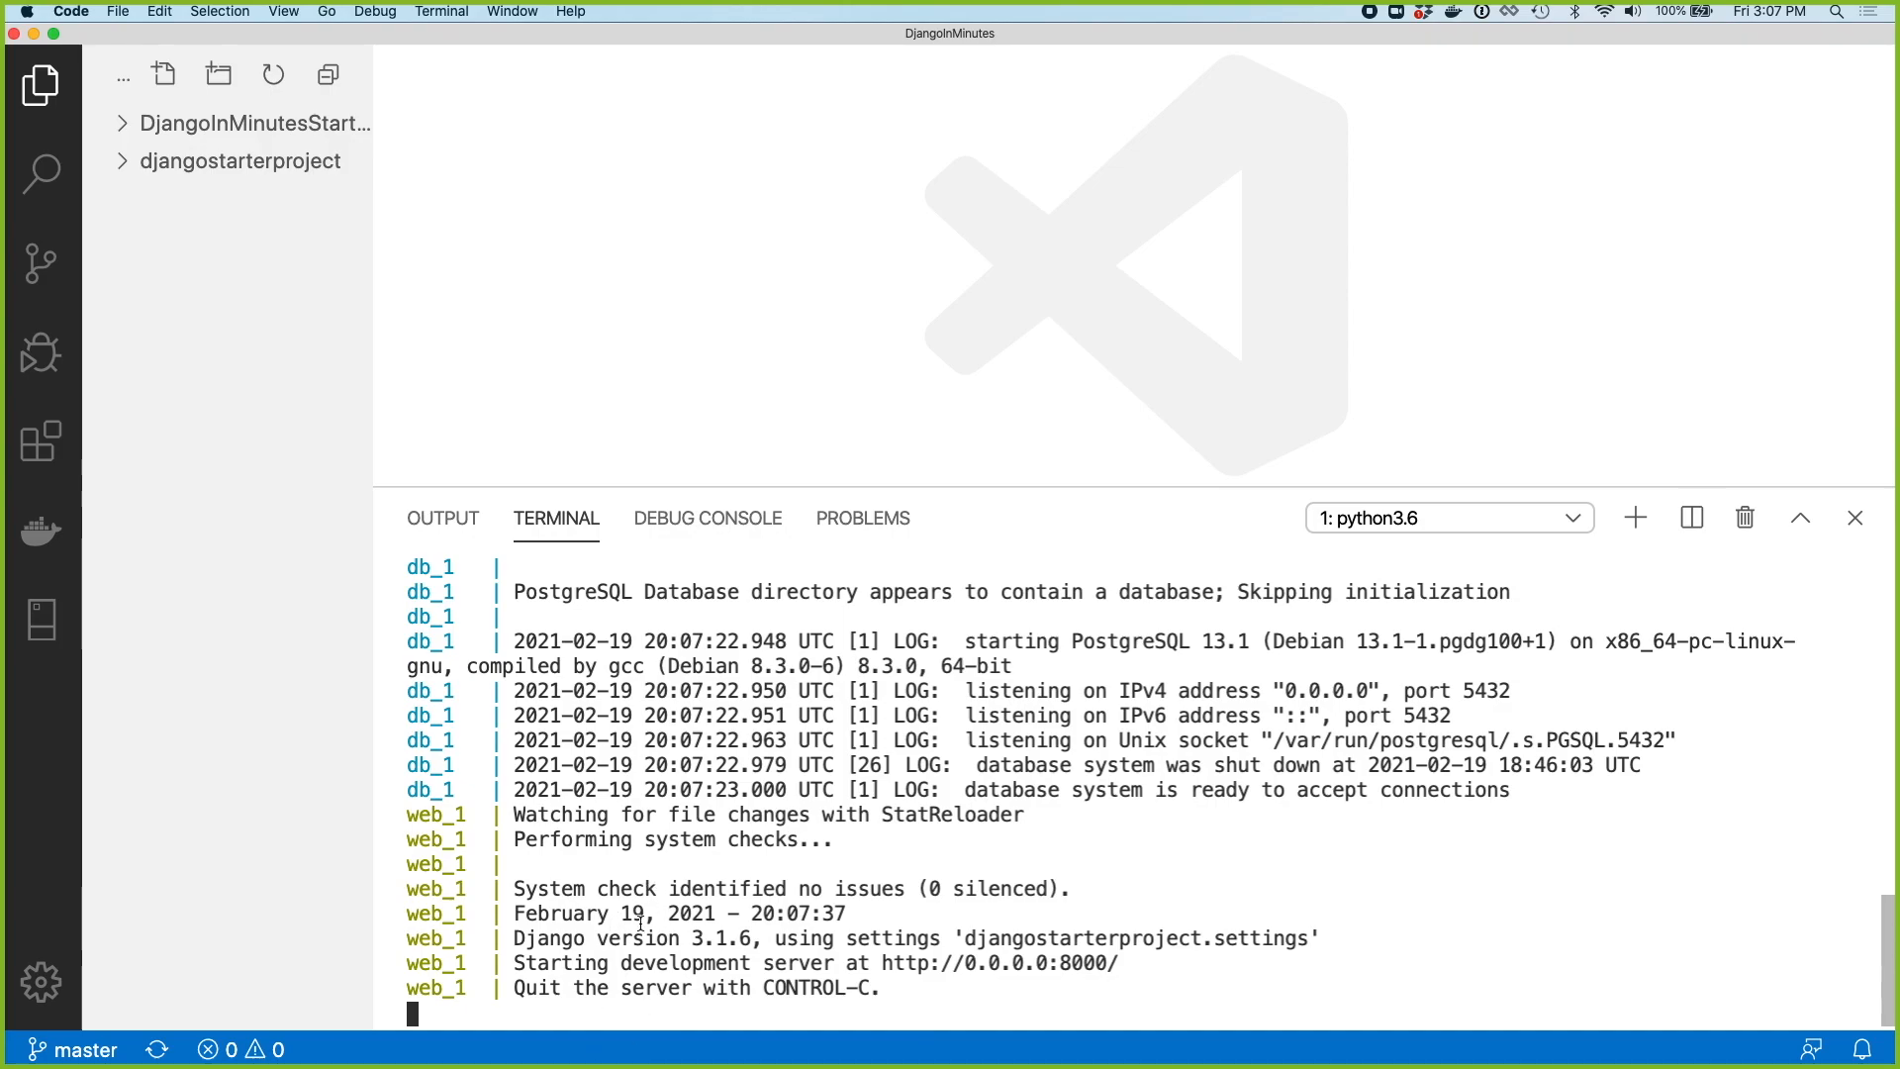
mouse_move(1368, 681)
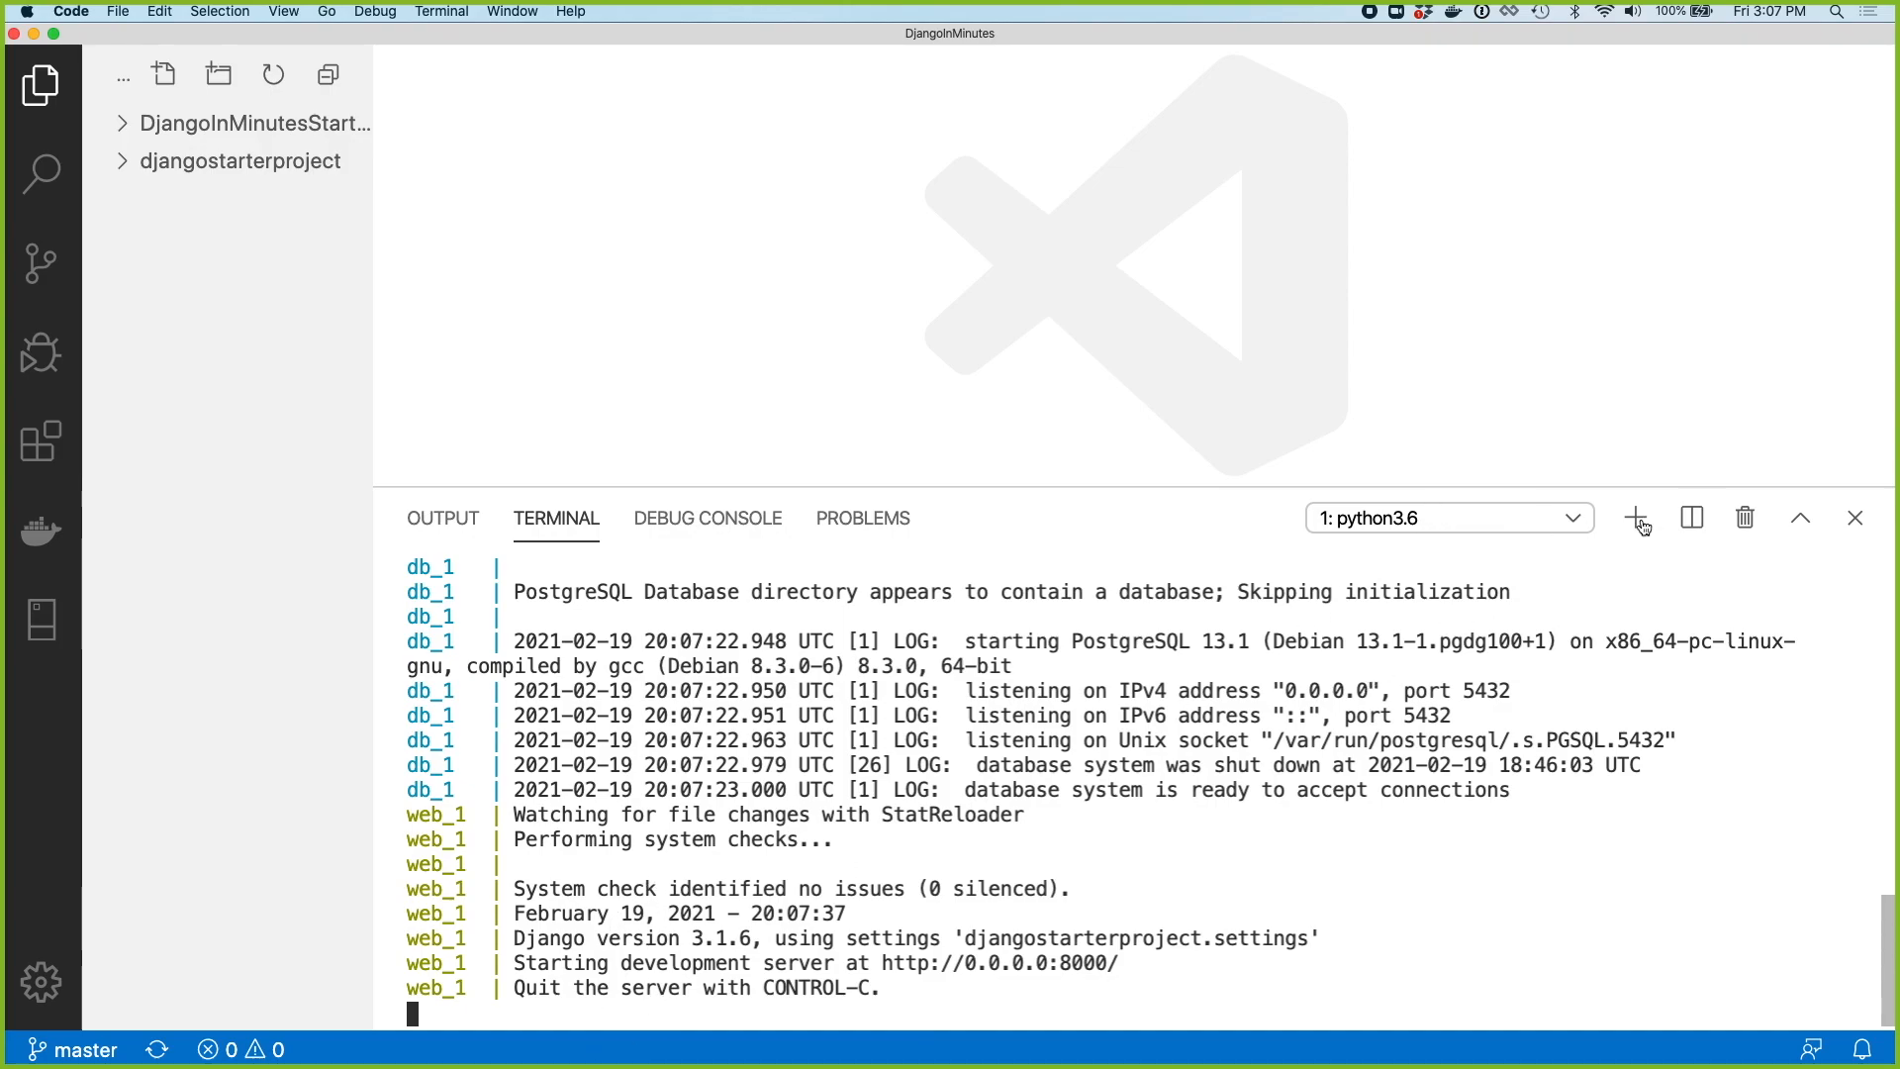
Start a second bash terminal beside the one running the Django server.
click(1636, 516)
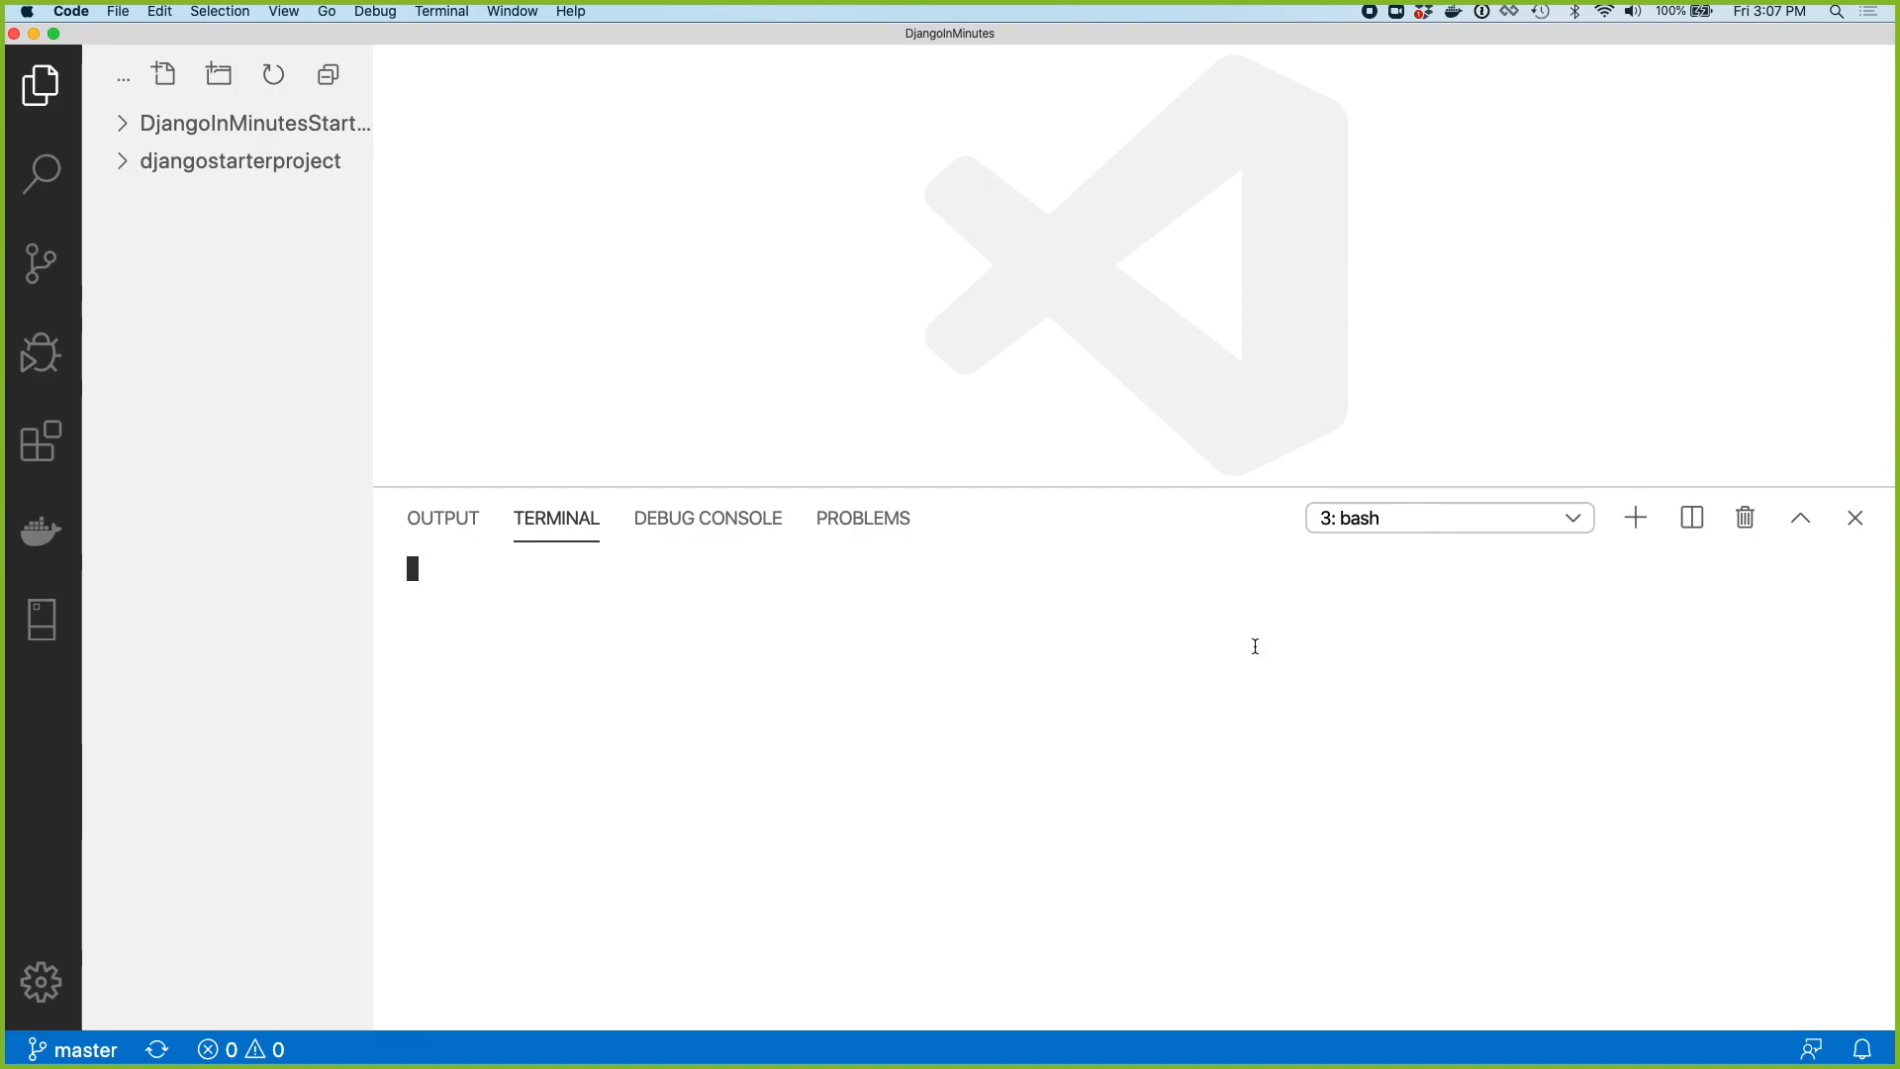
mouse_move(940, 726)
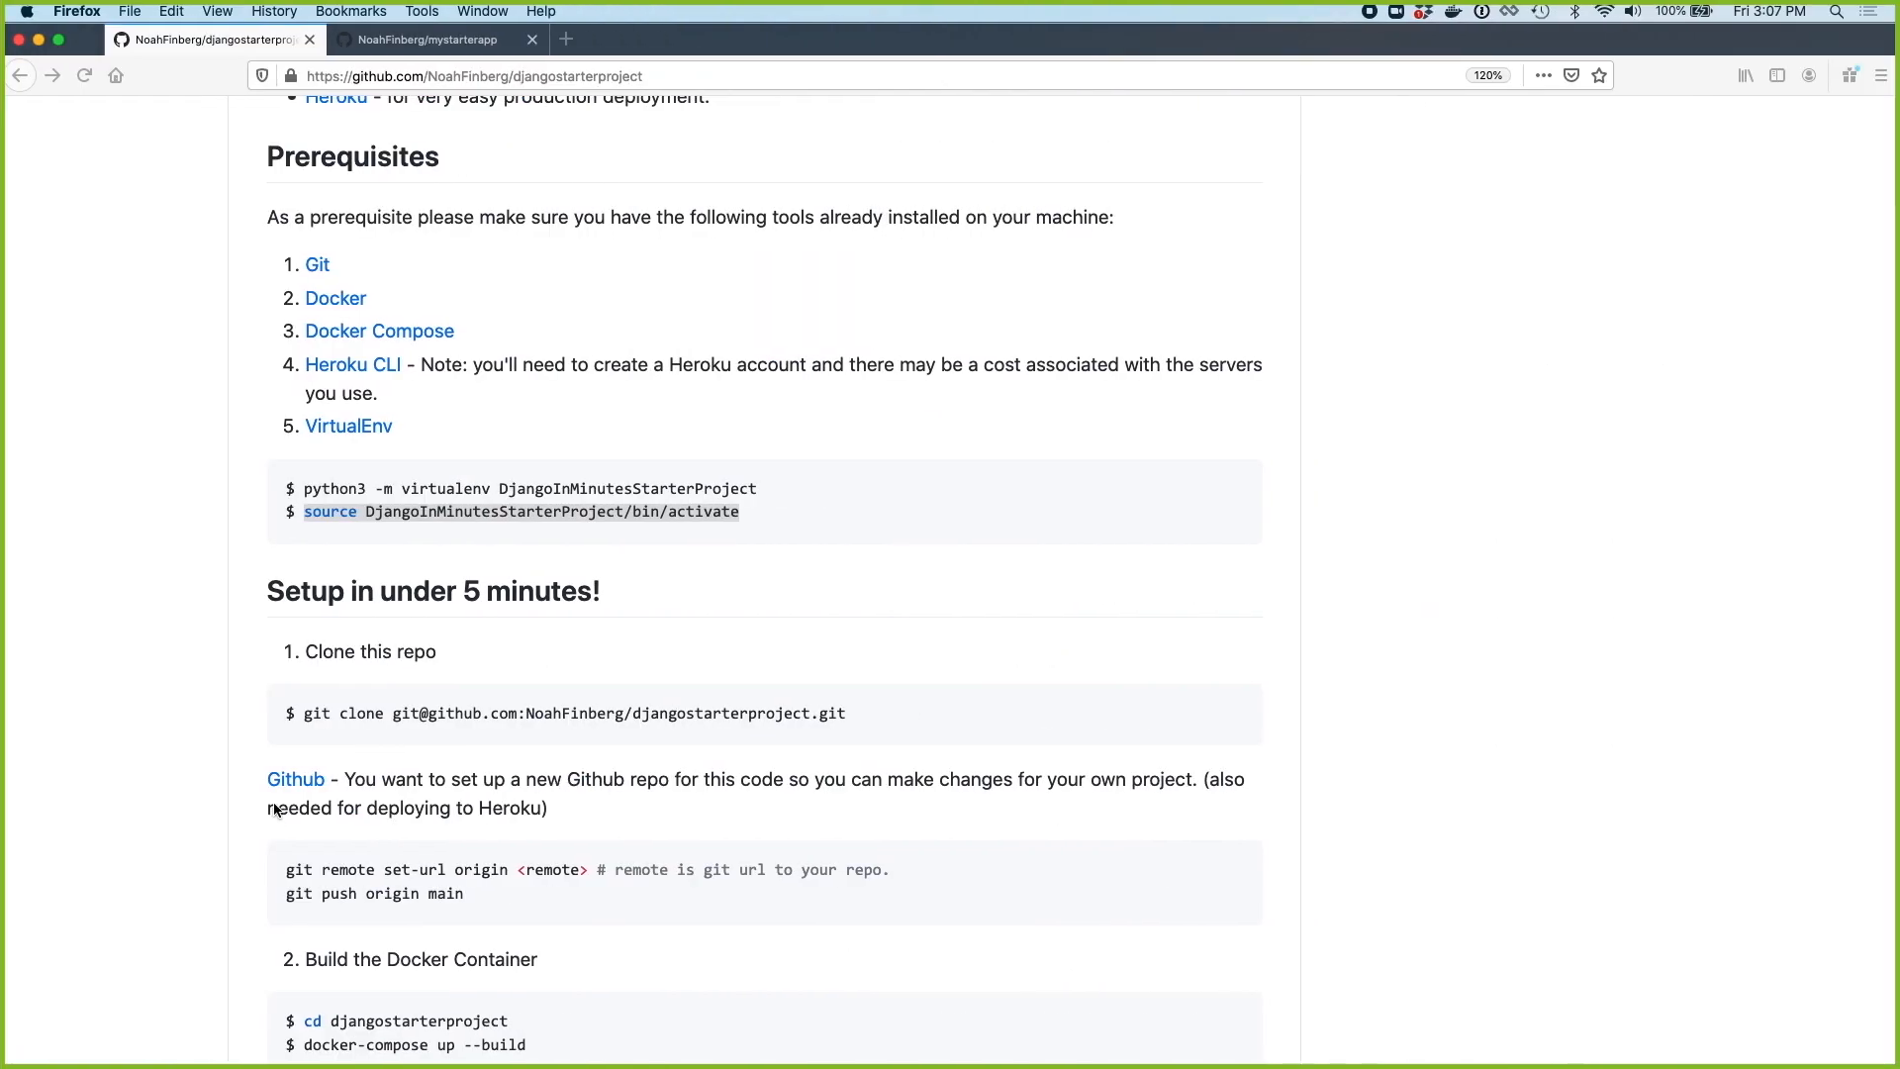
Move into djangostarterproject and enter 'docker-compose exec web python manage.py migrate'.
scroll(down, 3)
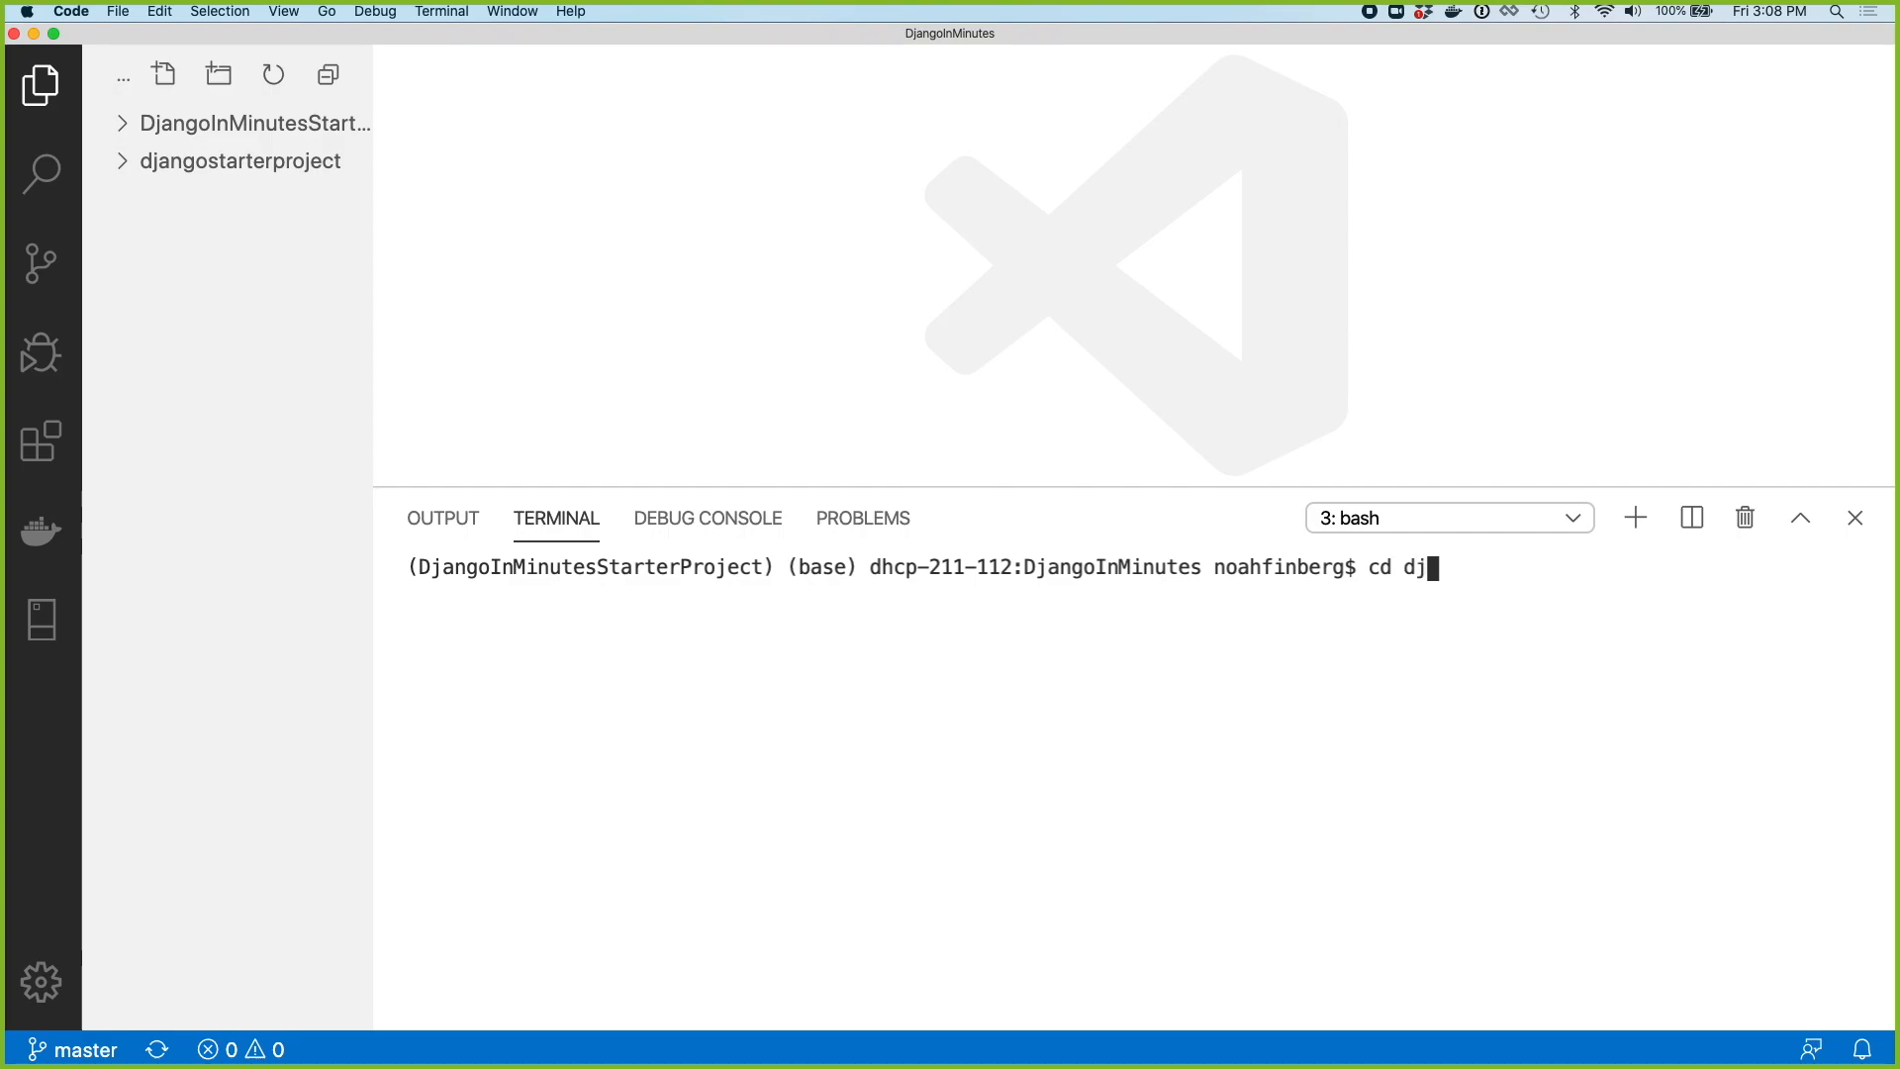
key(Return)
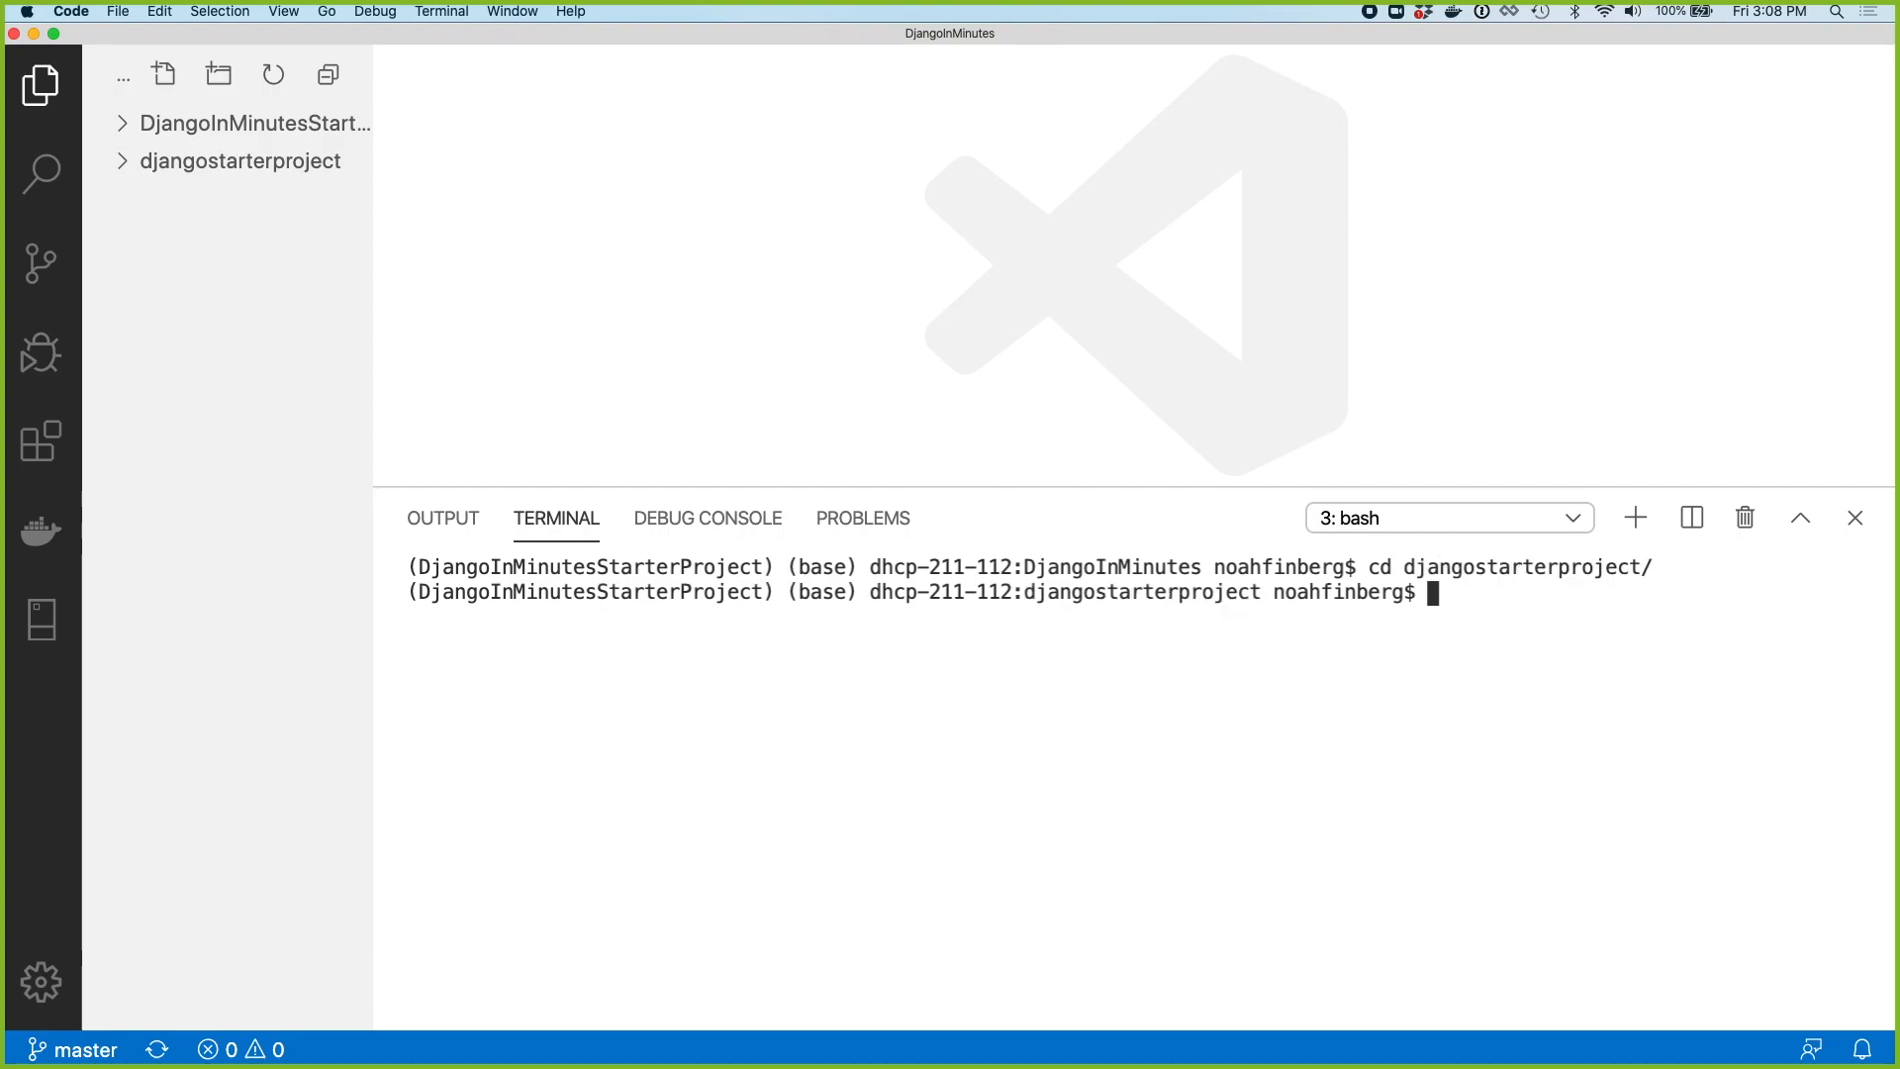
text(docker-compose exec web python manage.py migrate)
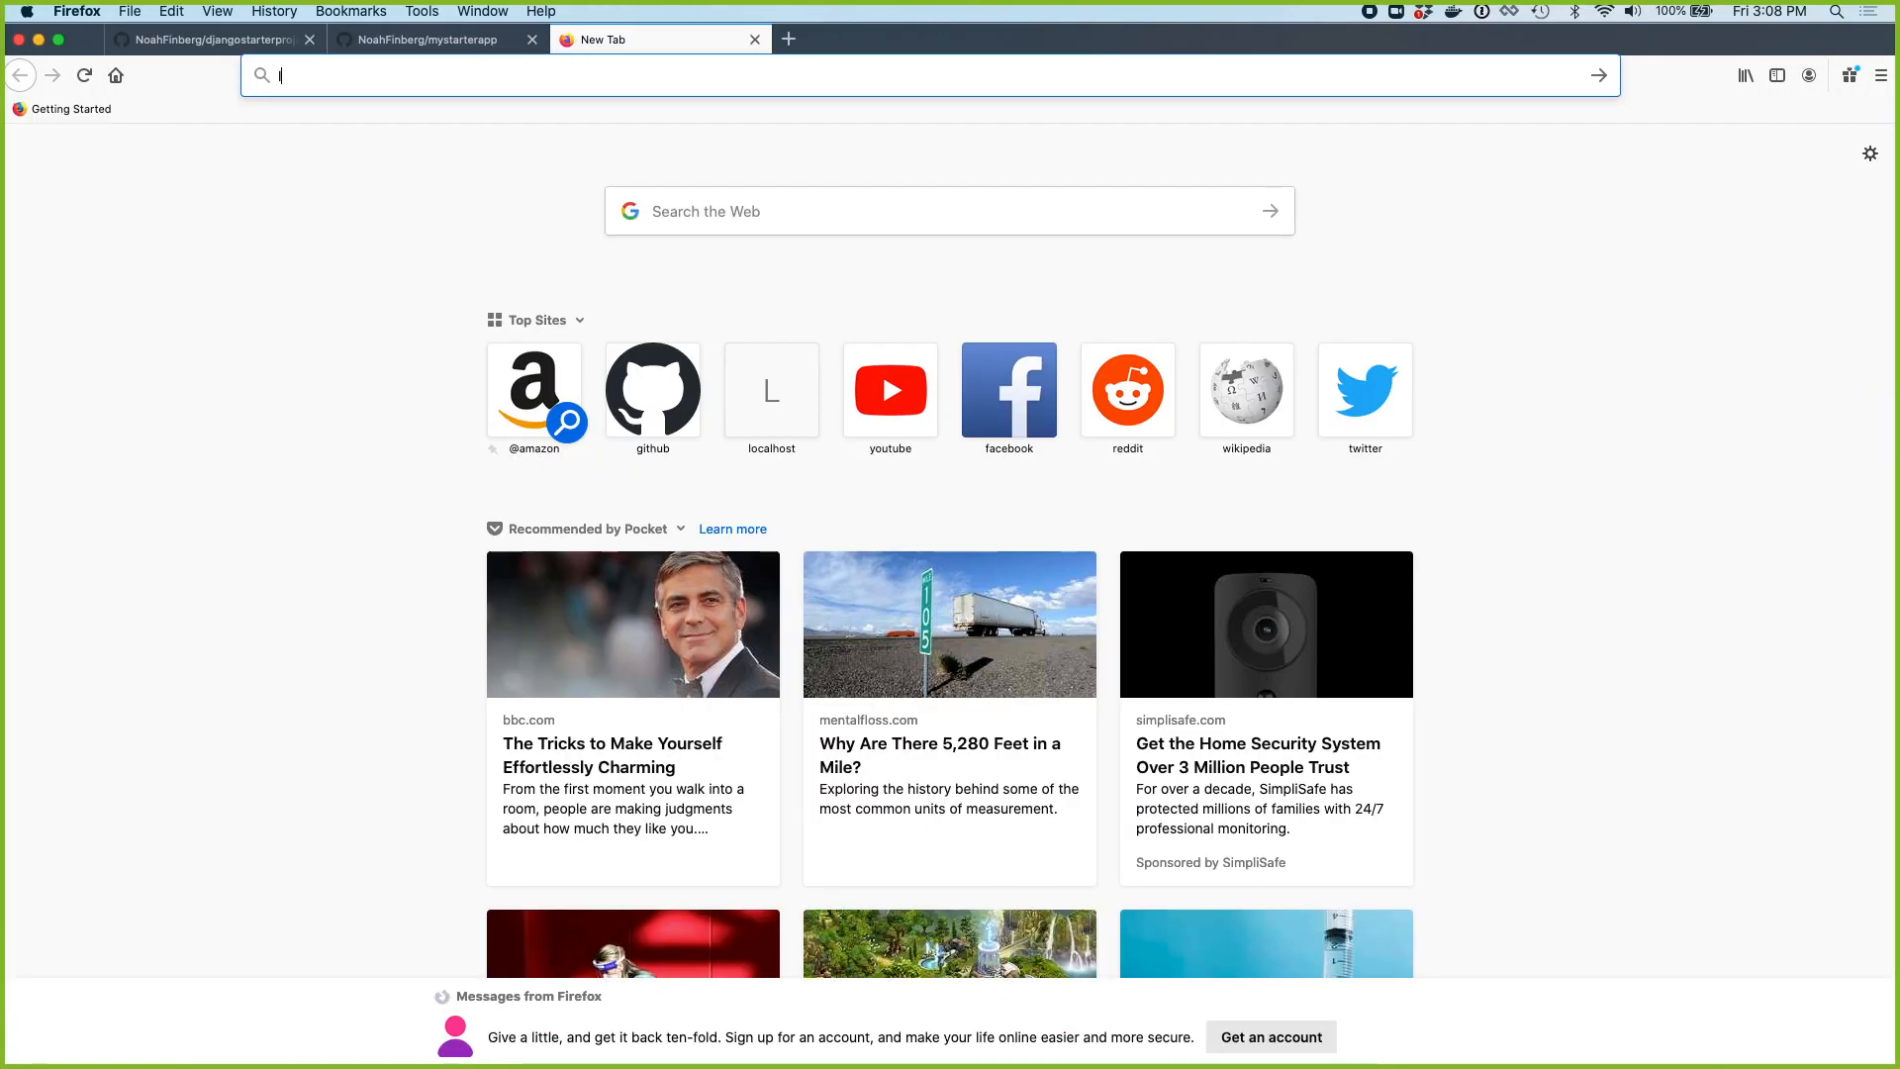
Register a new account at localhost:8000 and land on the Sample Dashboard.
text(localhost:8000/accounts/login/?next=/)
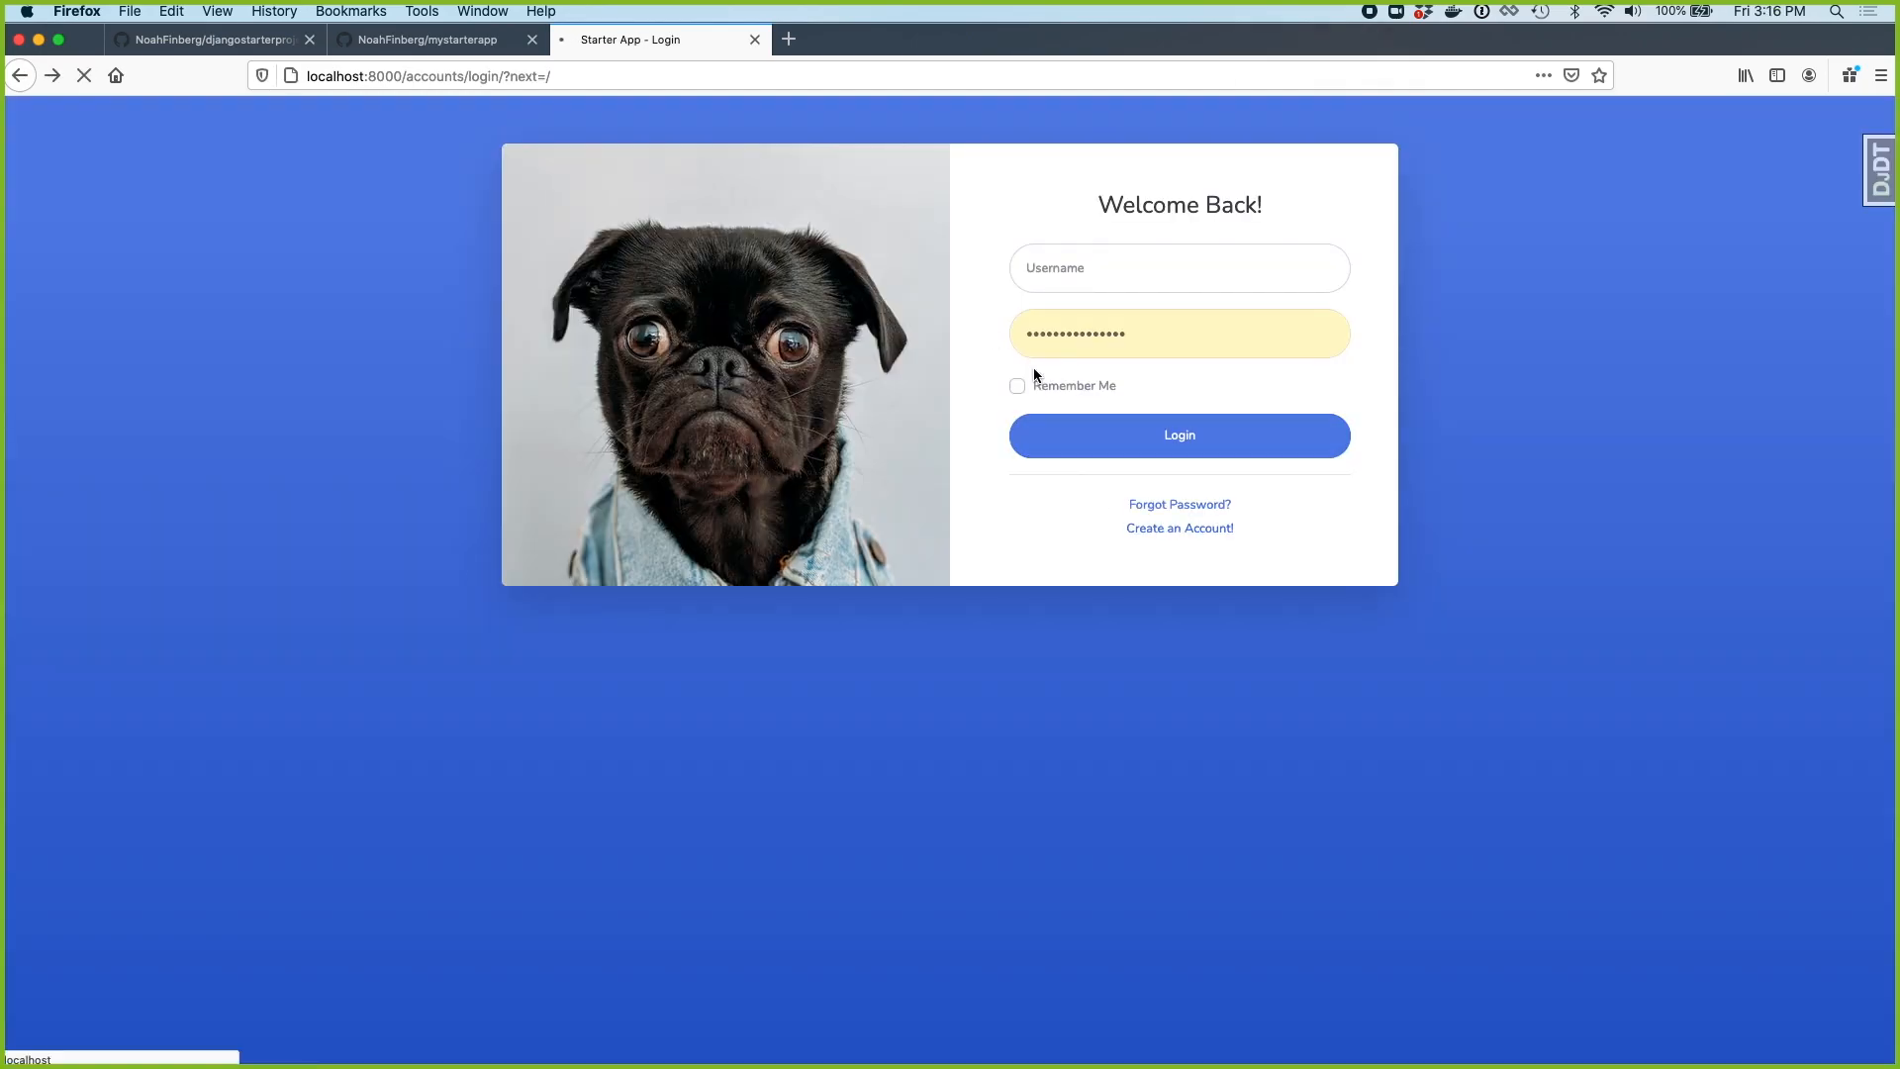
click(1178, 527)
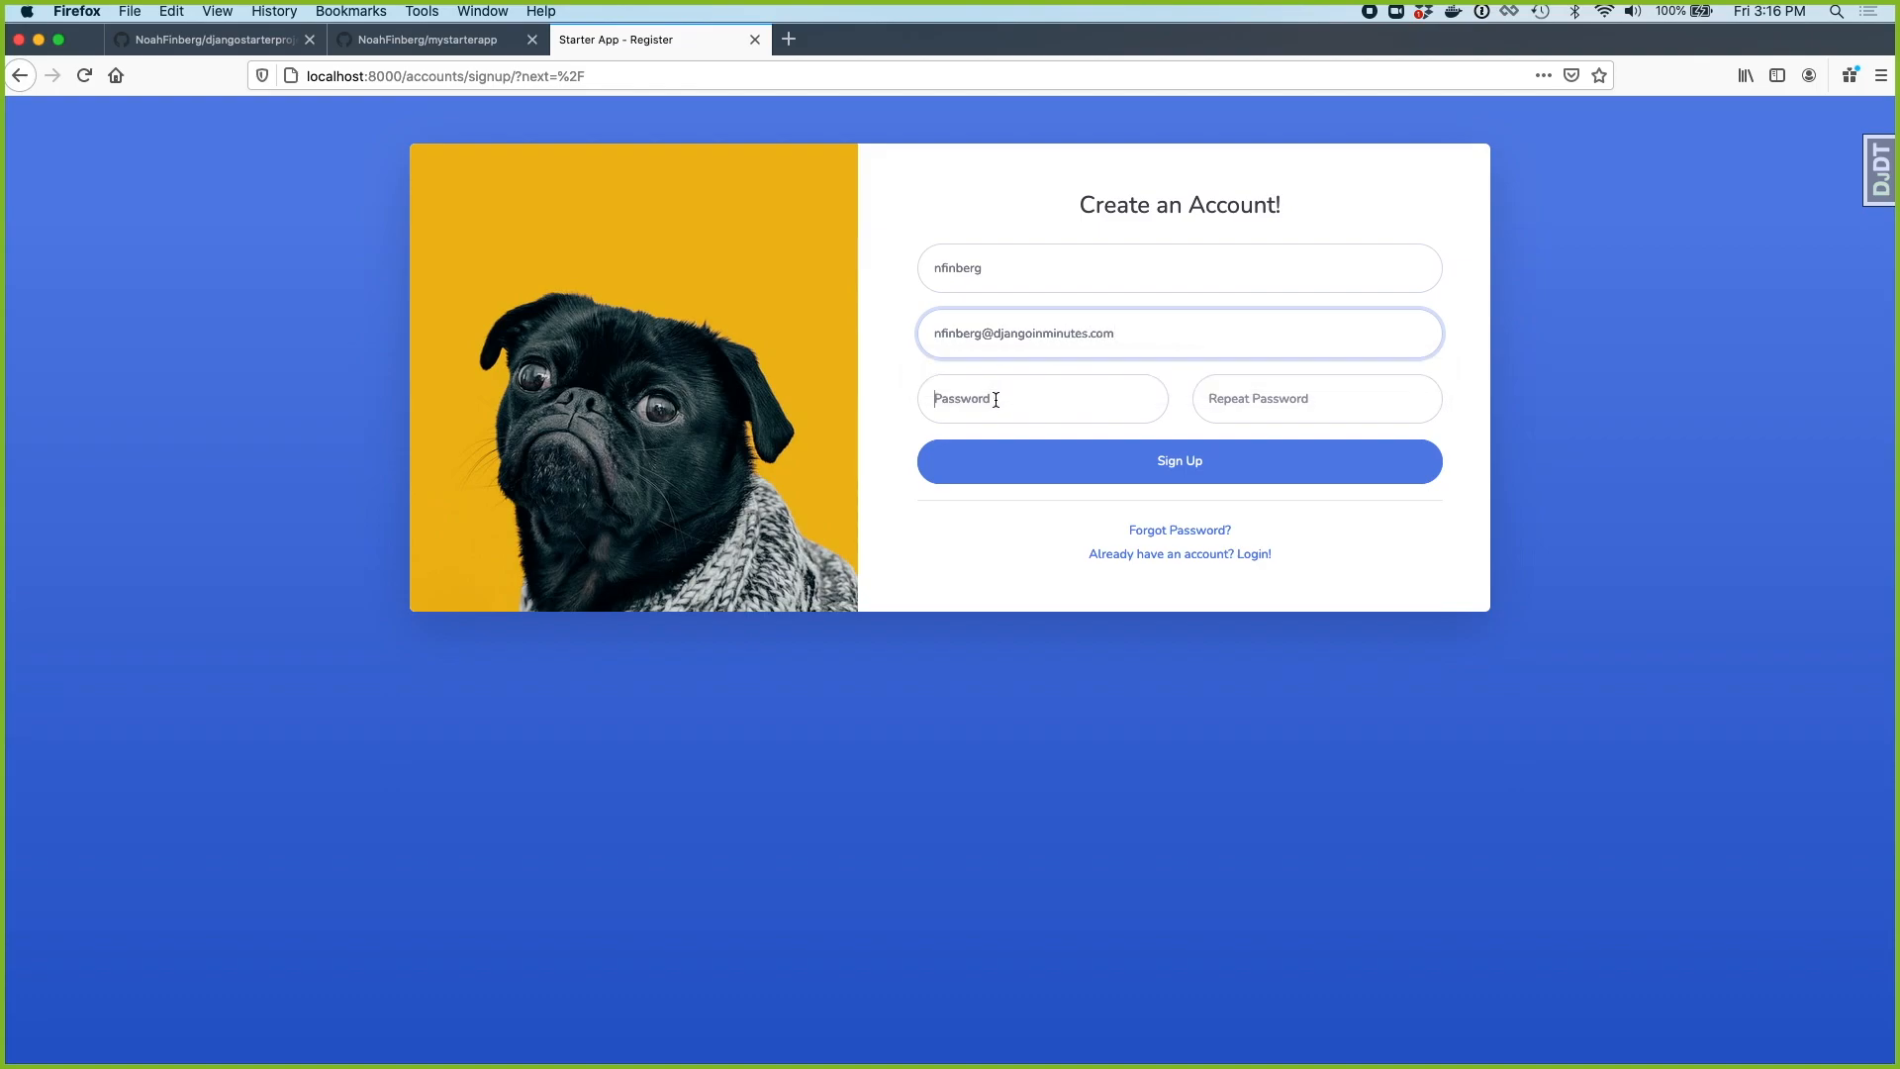
click(1177, 461)
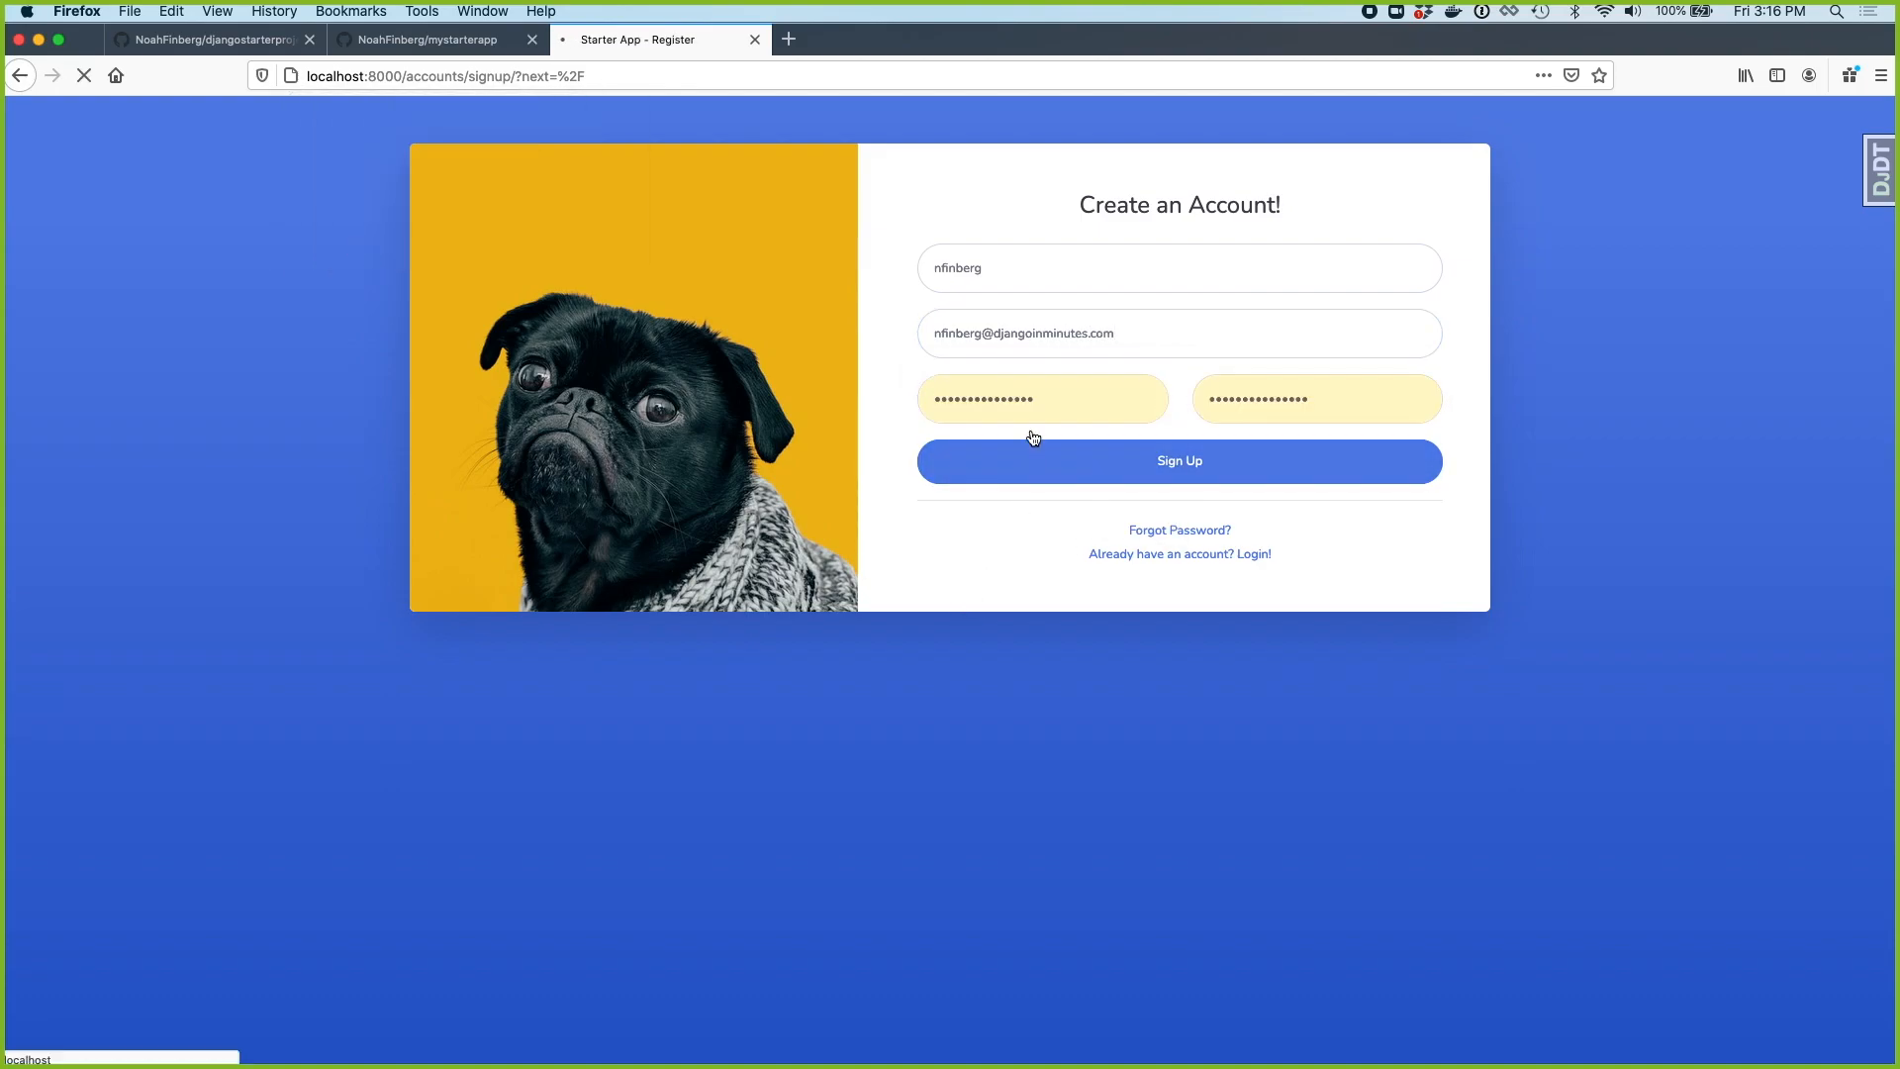
click(1175, 461)
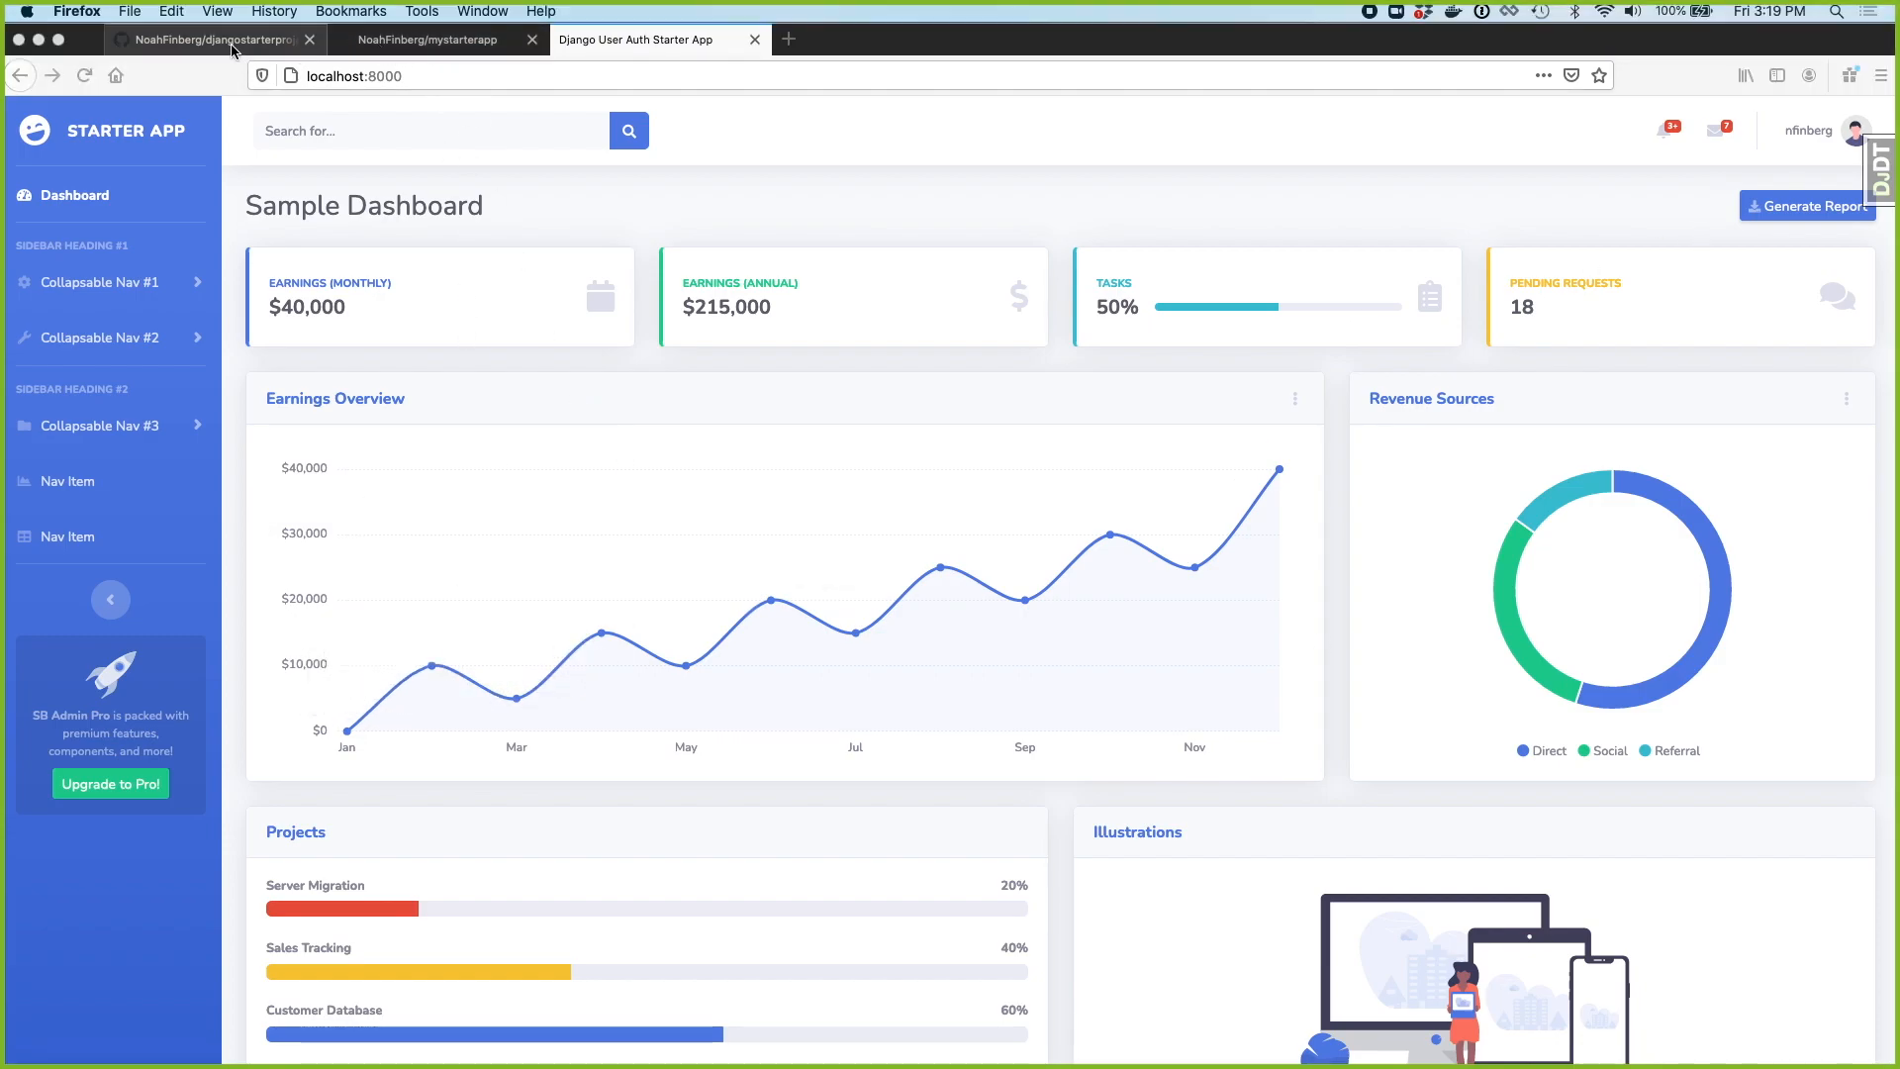
Review the README's Heroku deployment commands and return to the editor terminal.
click(212, 40)
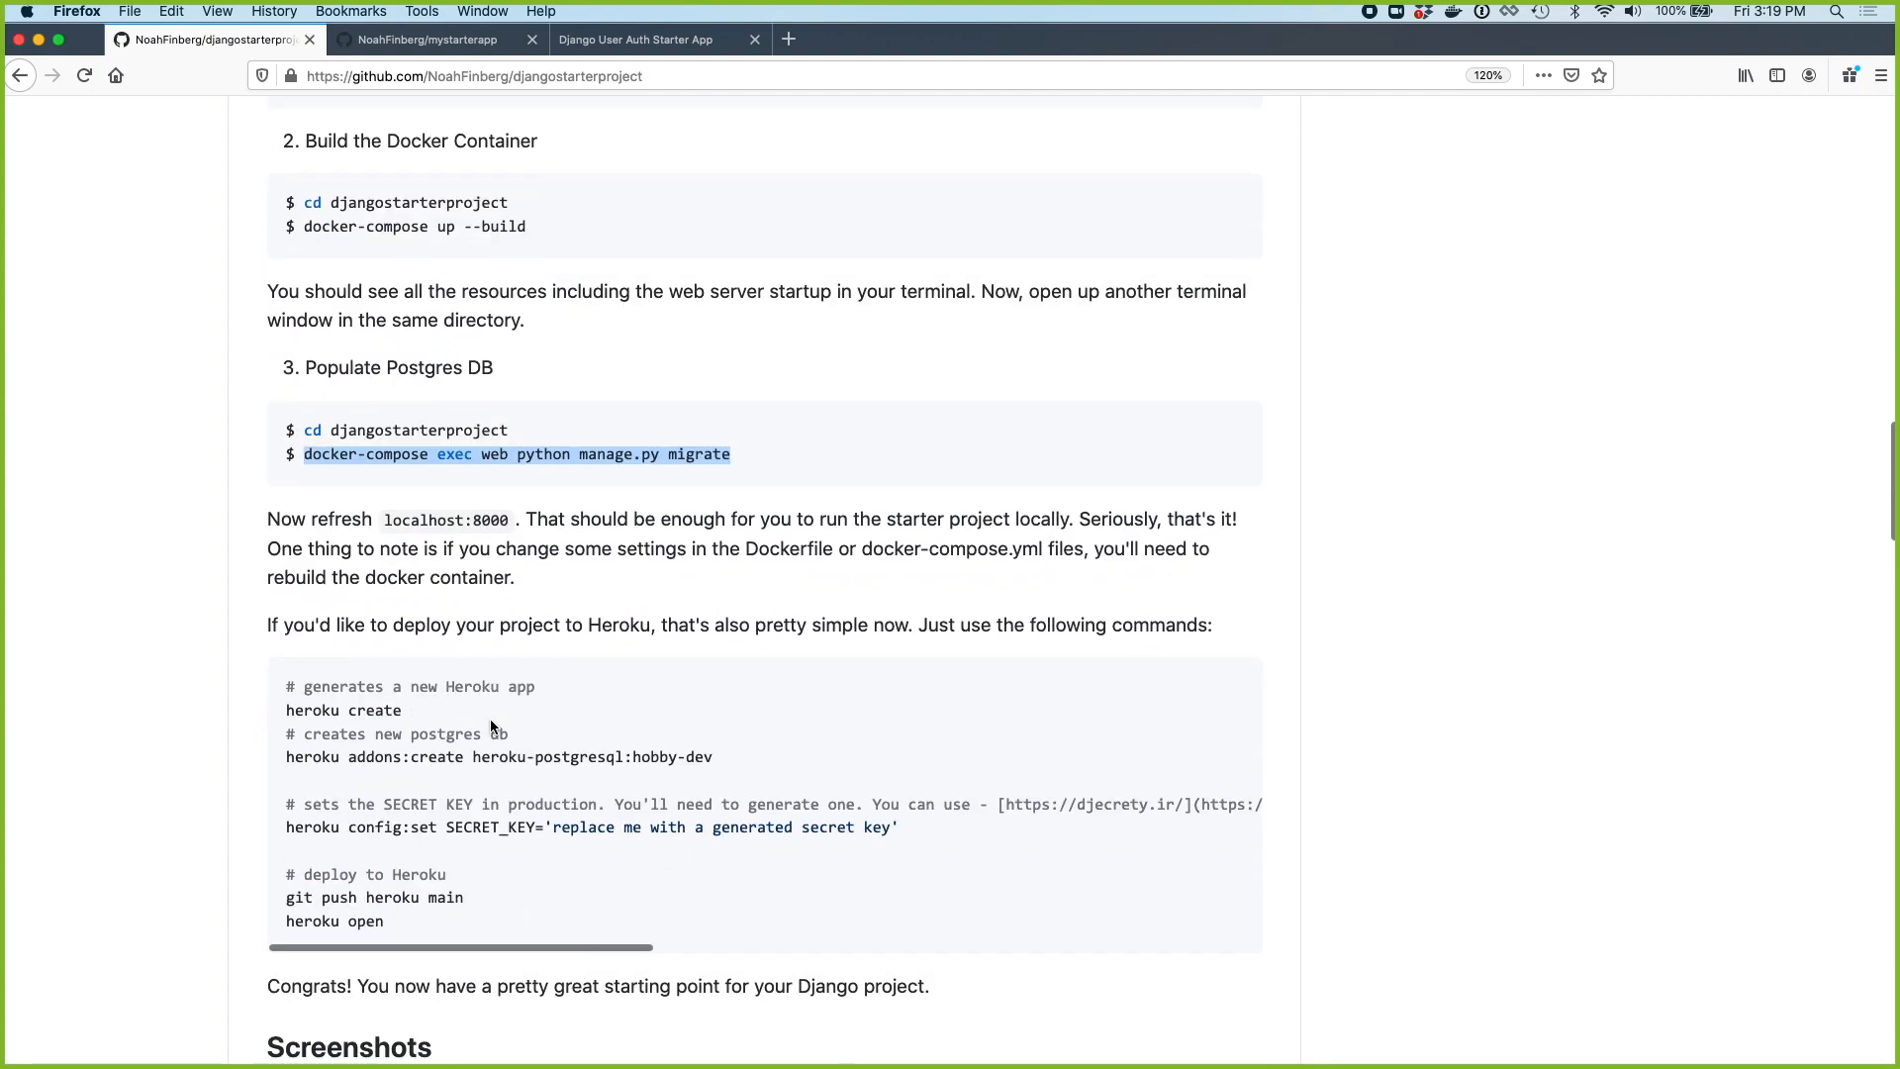
scroll(down, 3)
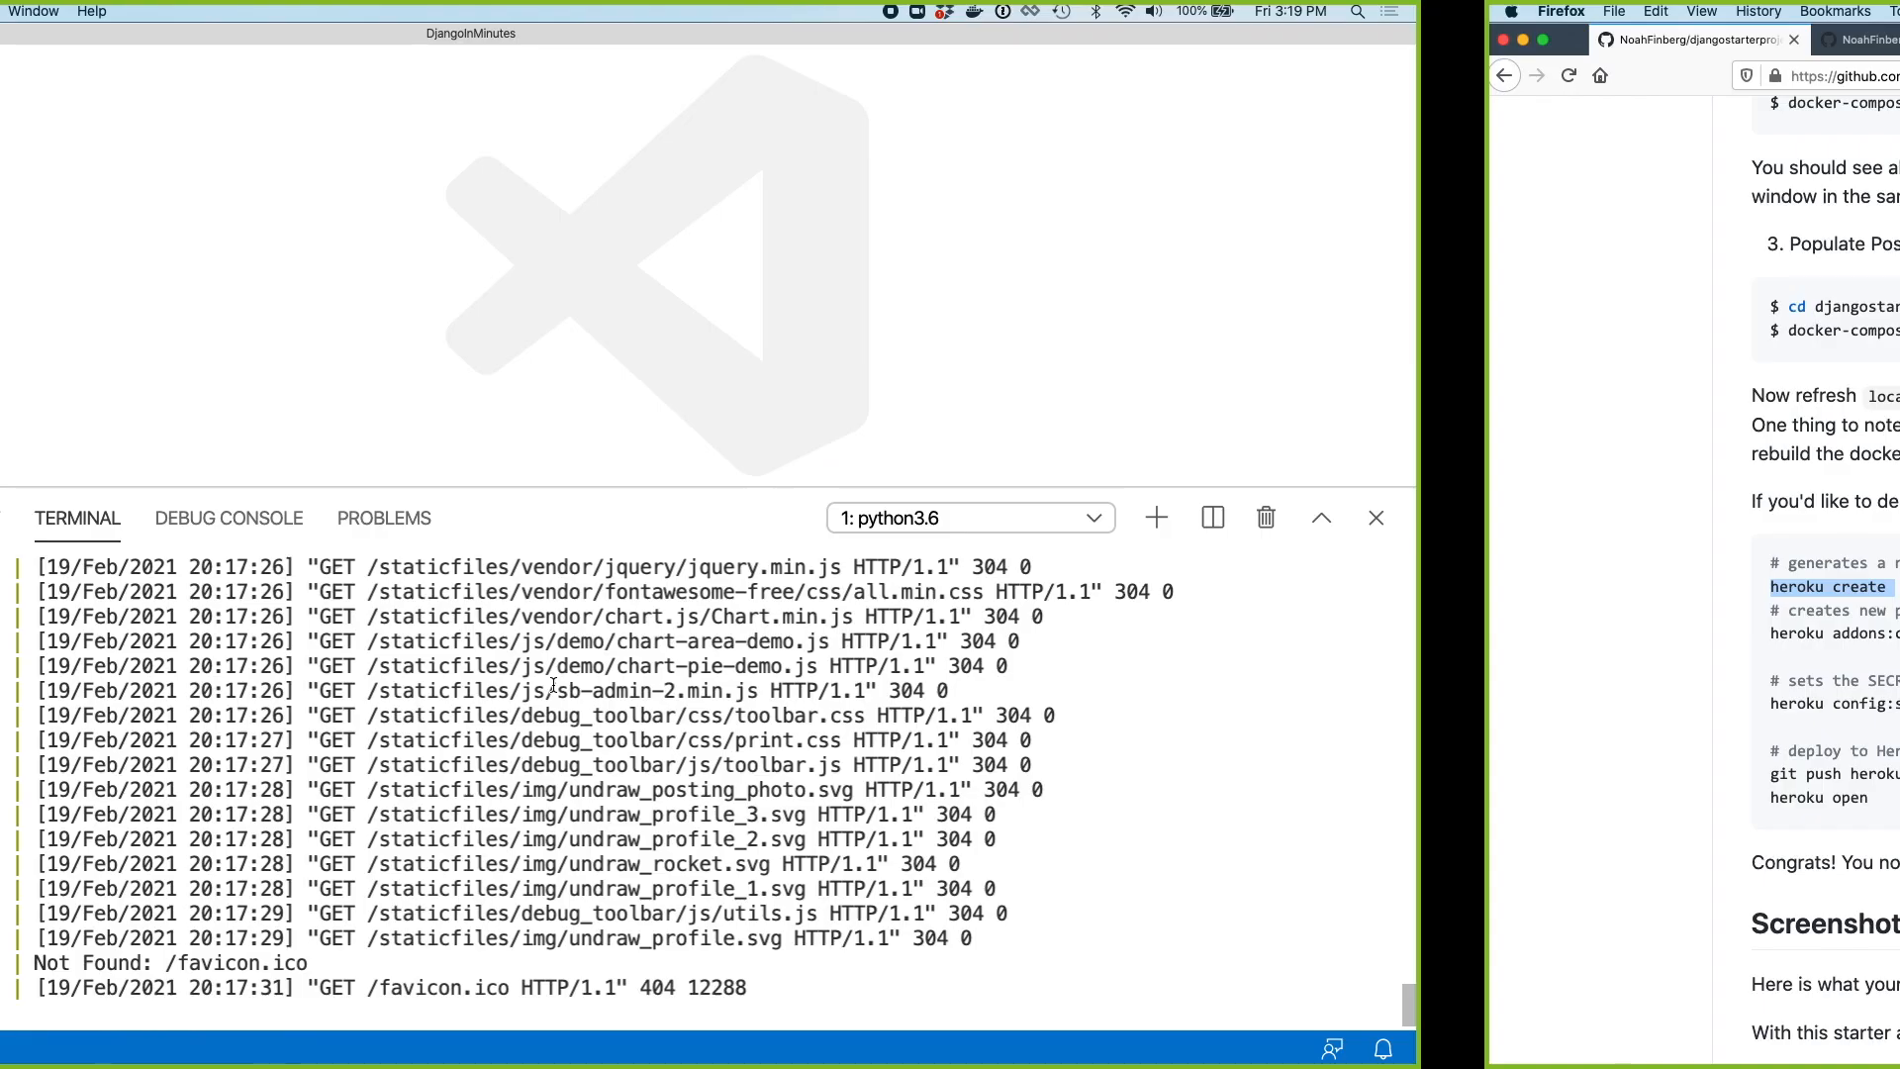
click(968, 516)
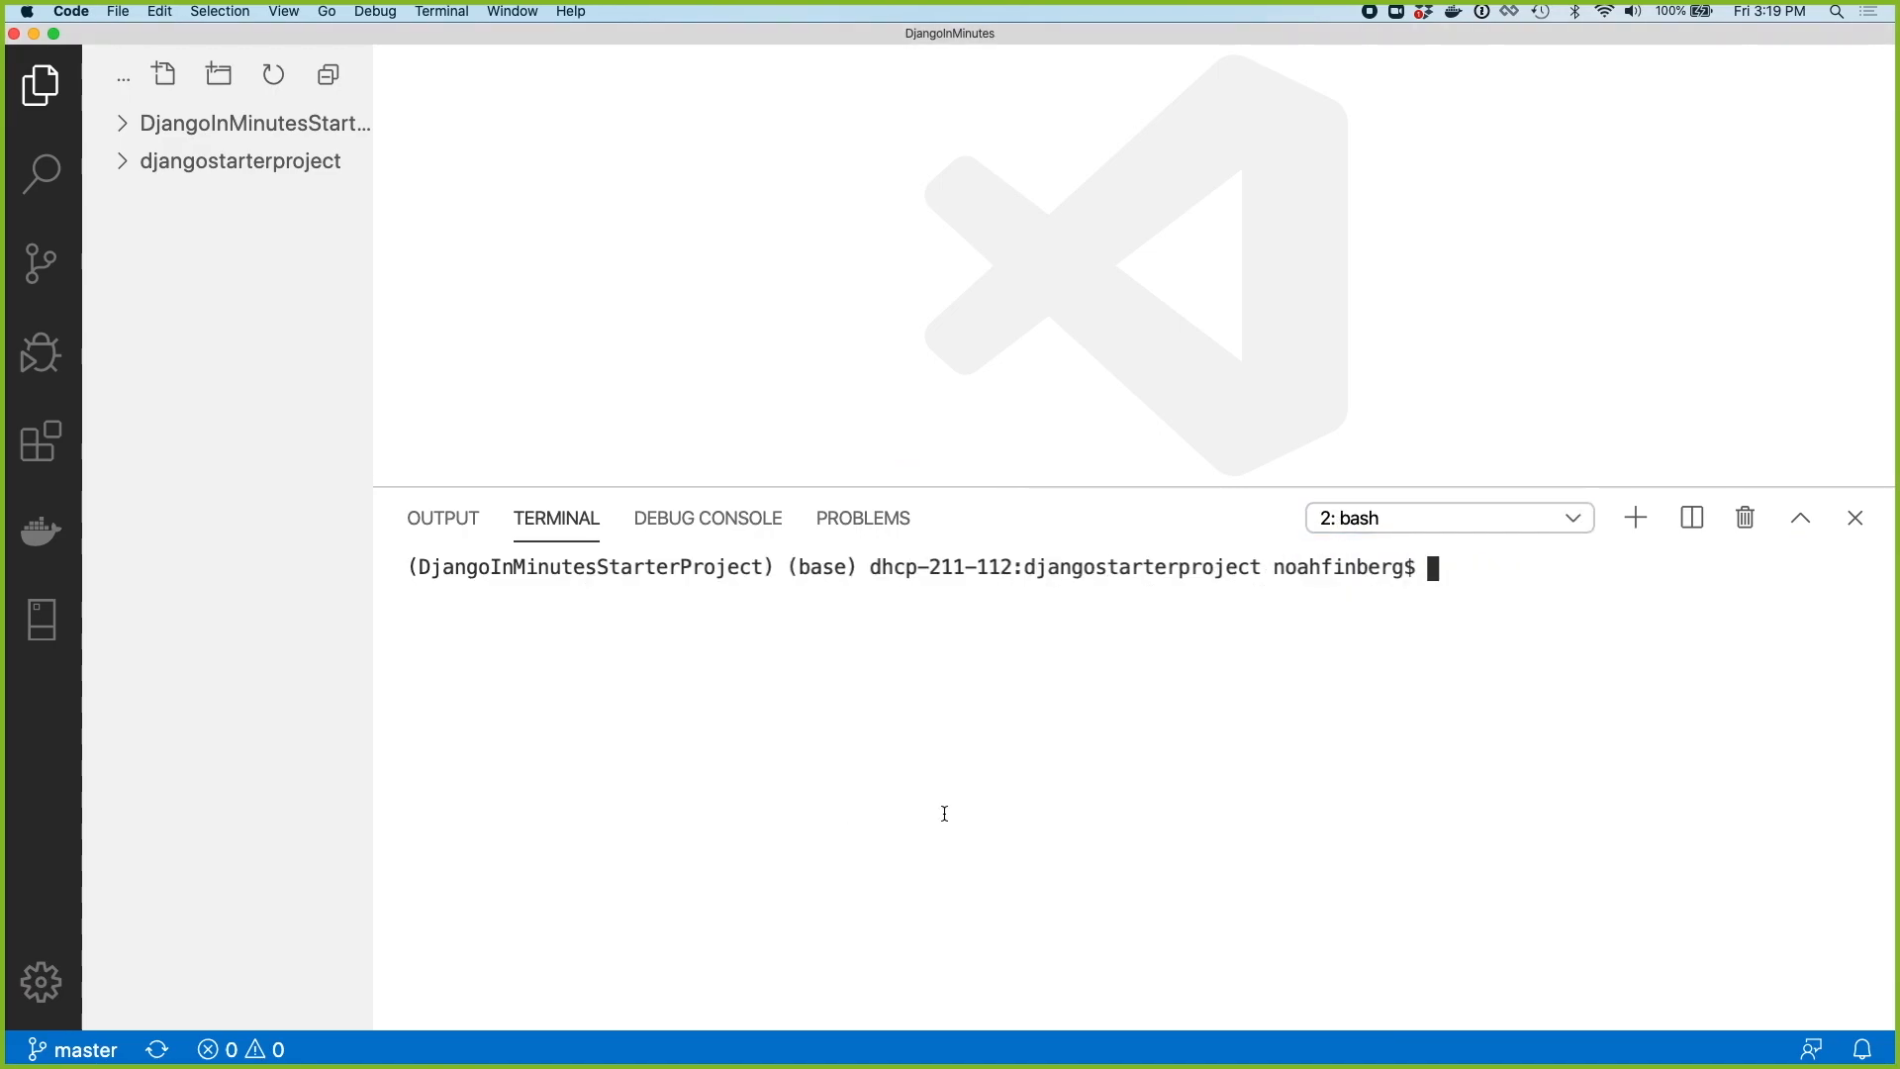
Run 'heroku create' to make a new Heroku app for the project.
text(heroku create)
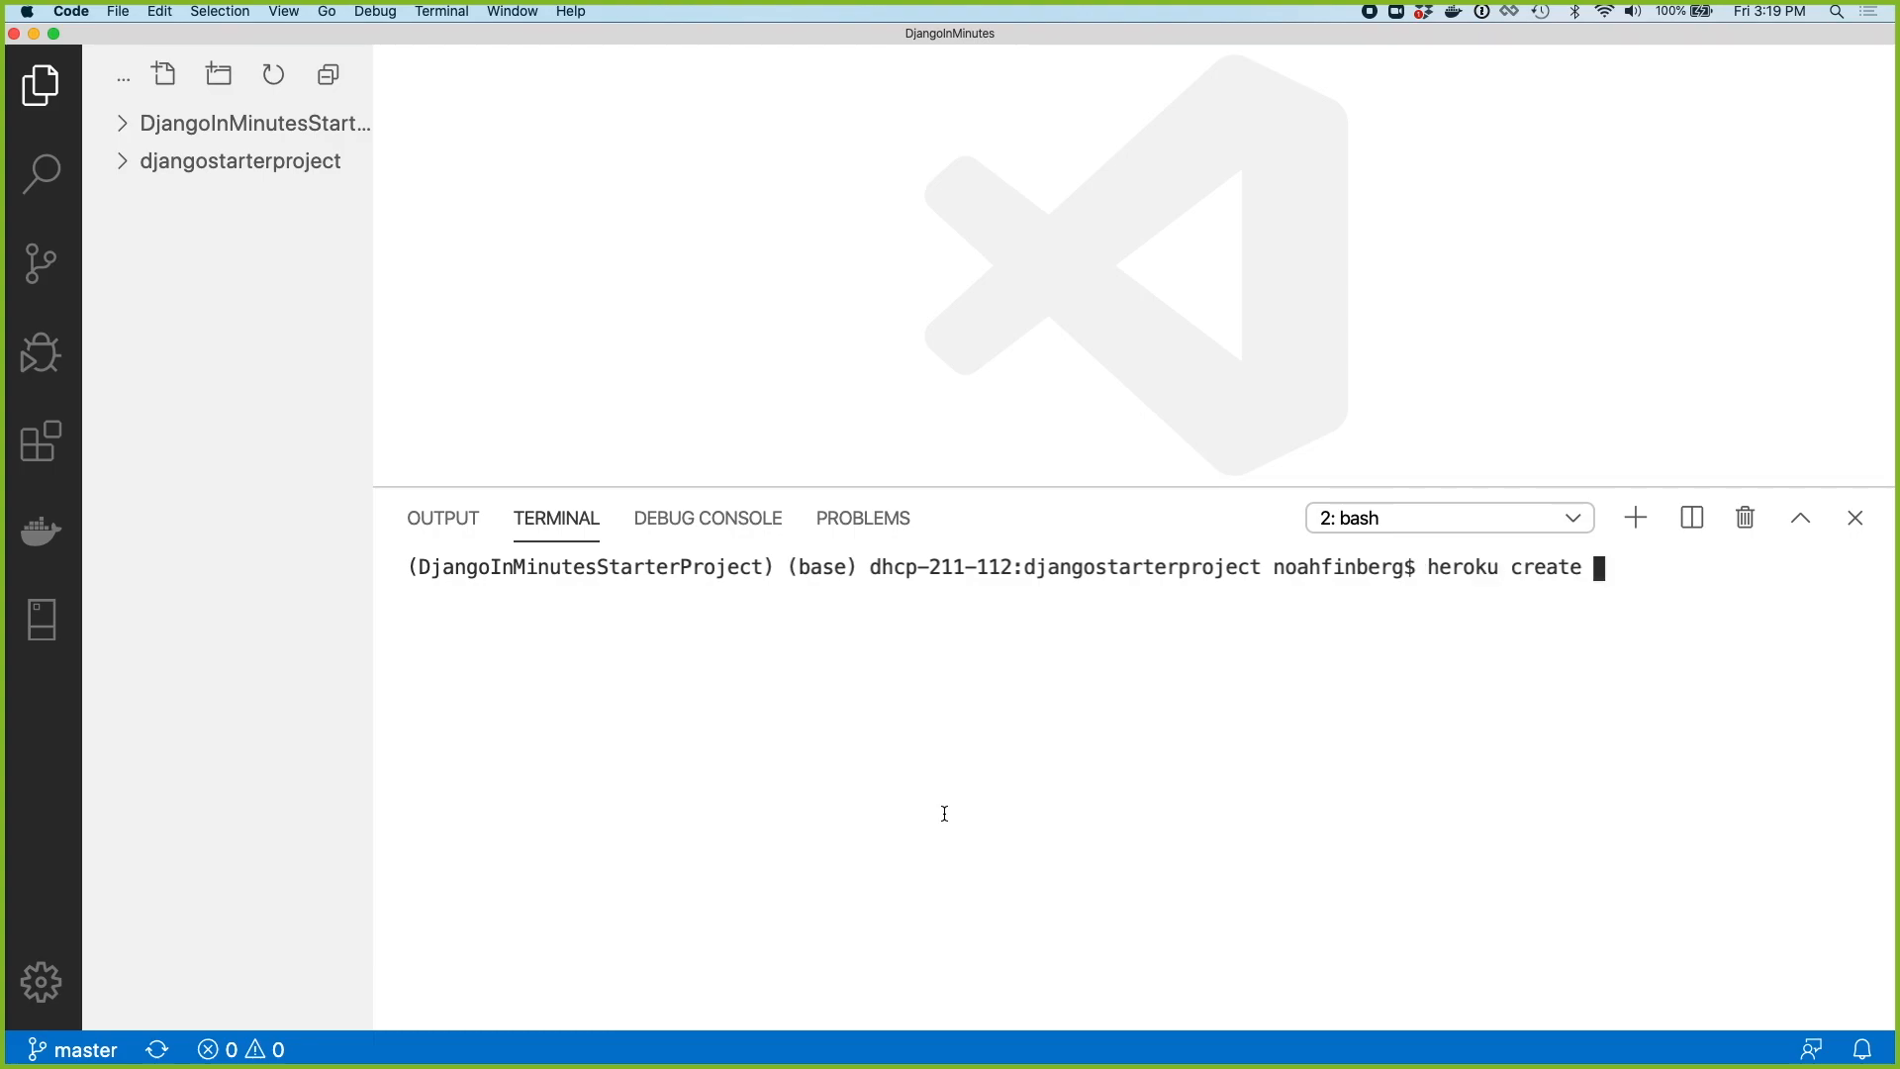
key(Return)
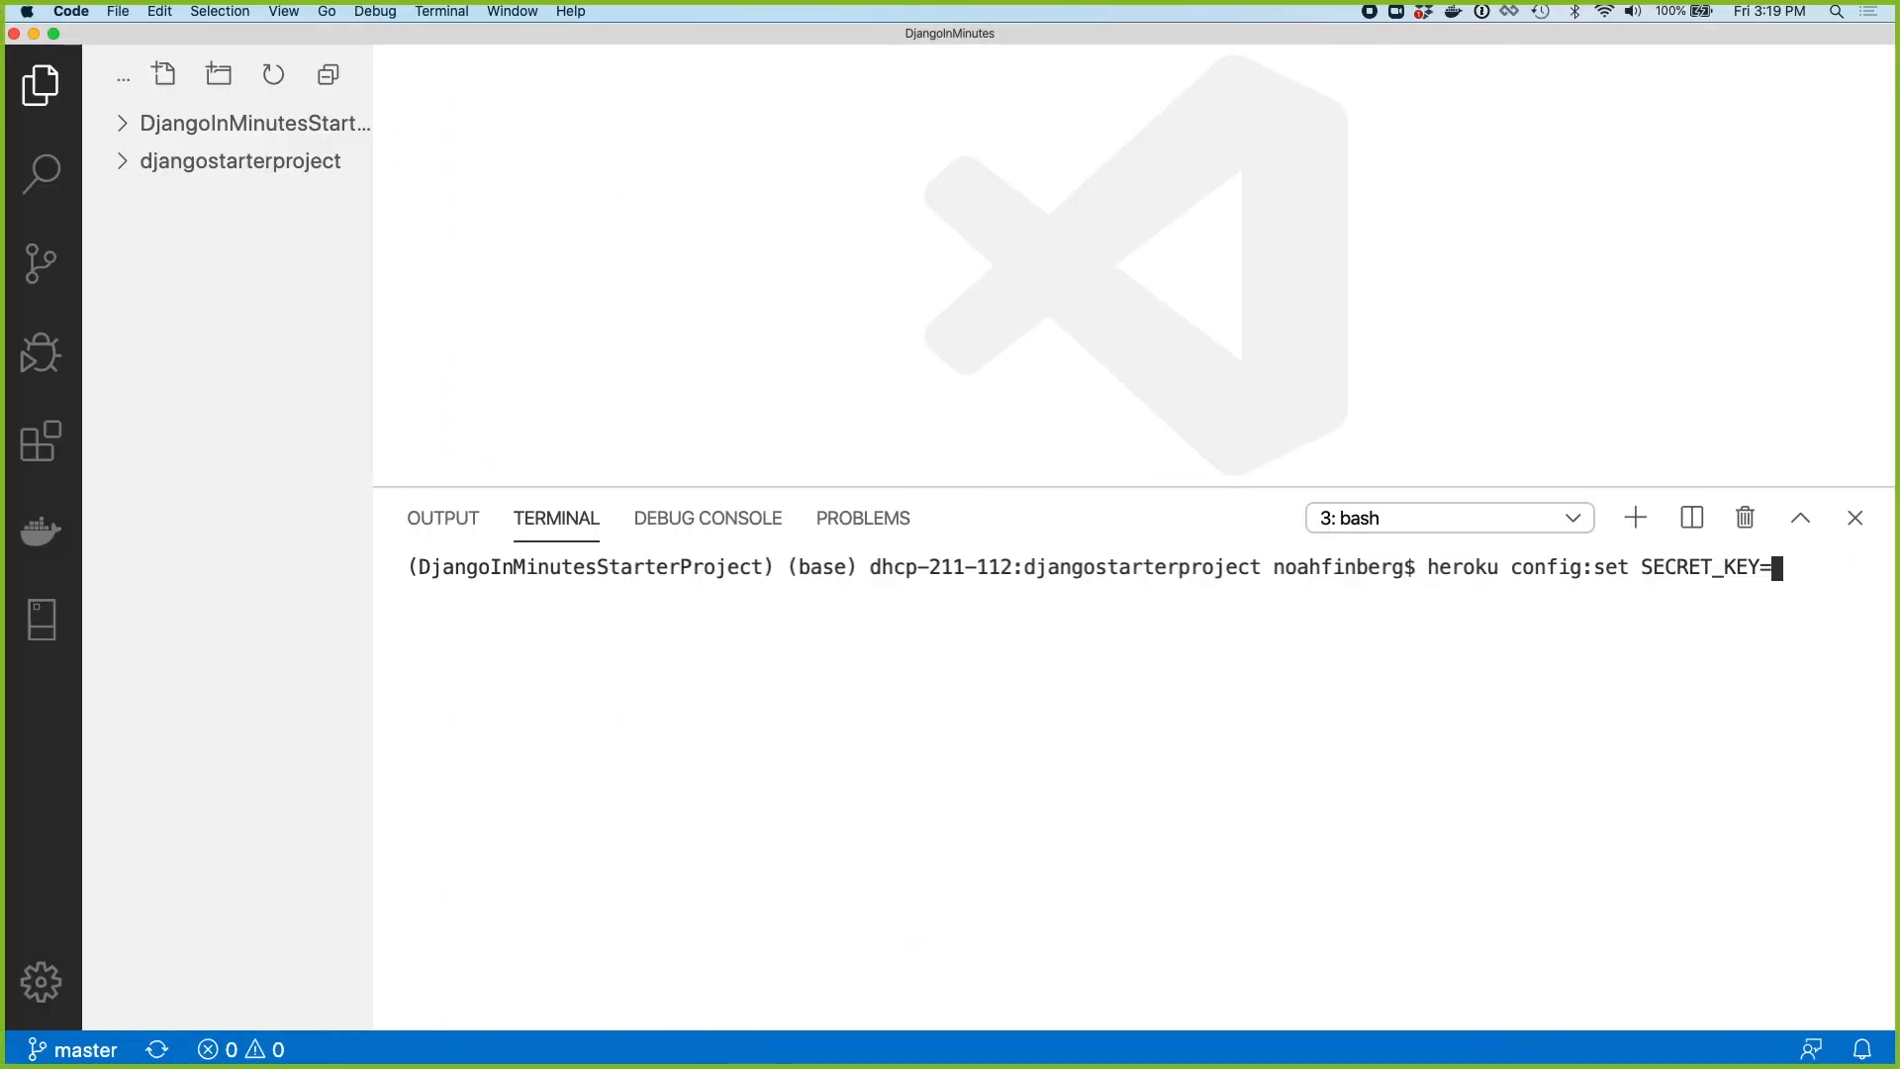
Set SECRET_KEY on the Heroku app with the generated key value via heroku config:set.
text(')
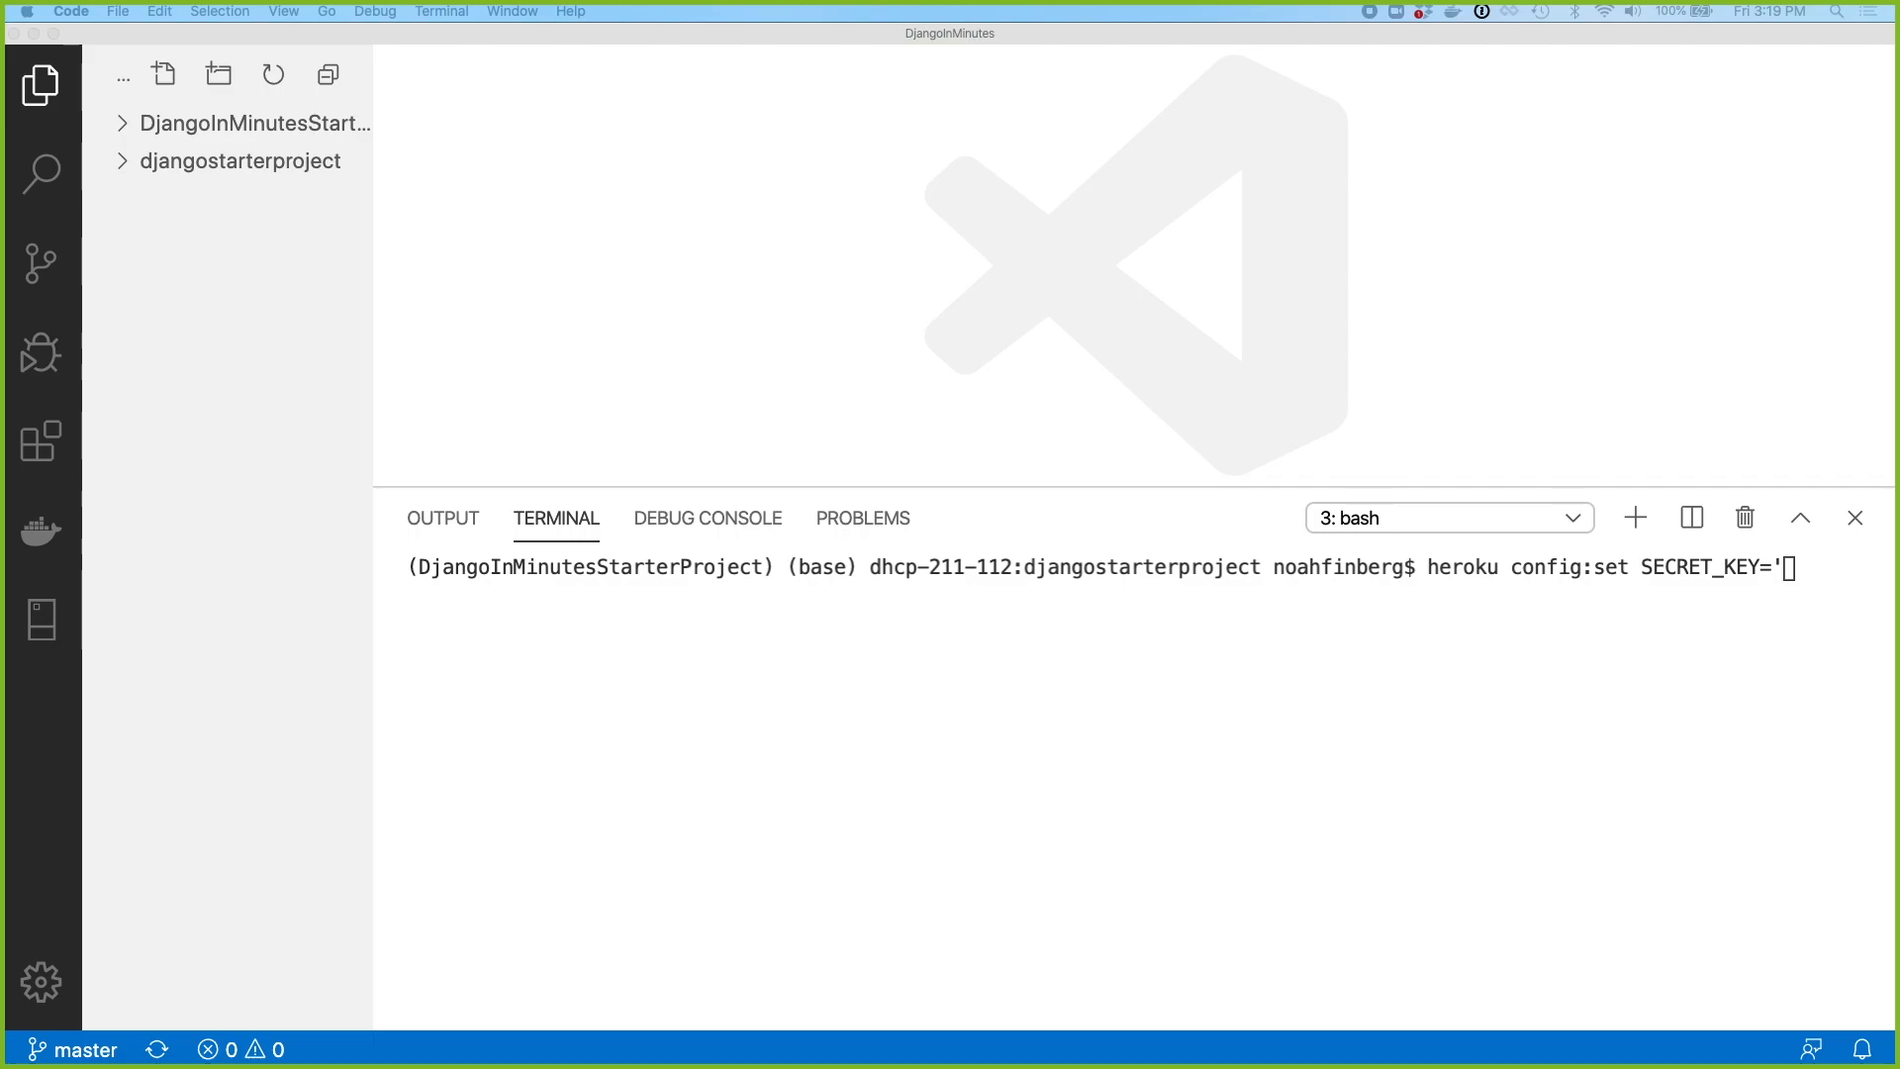
mouse_move(1872, 505)
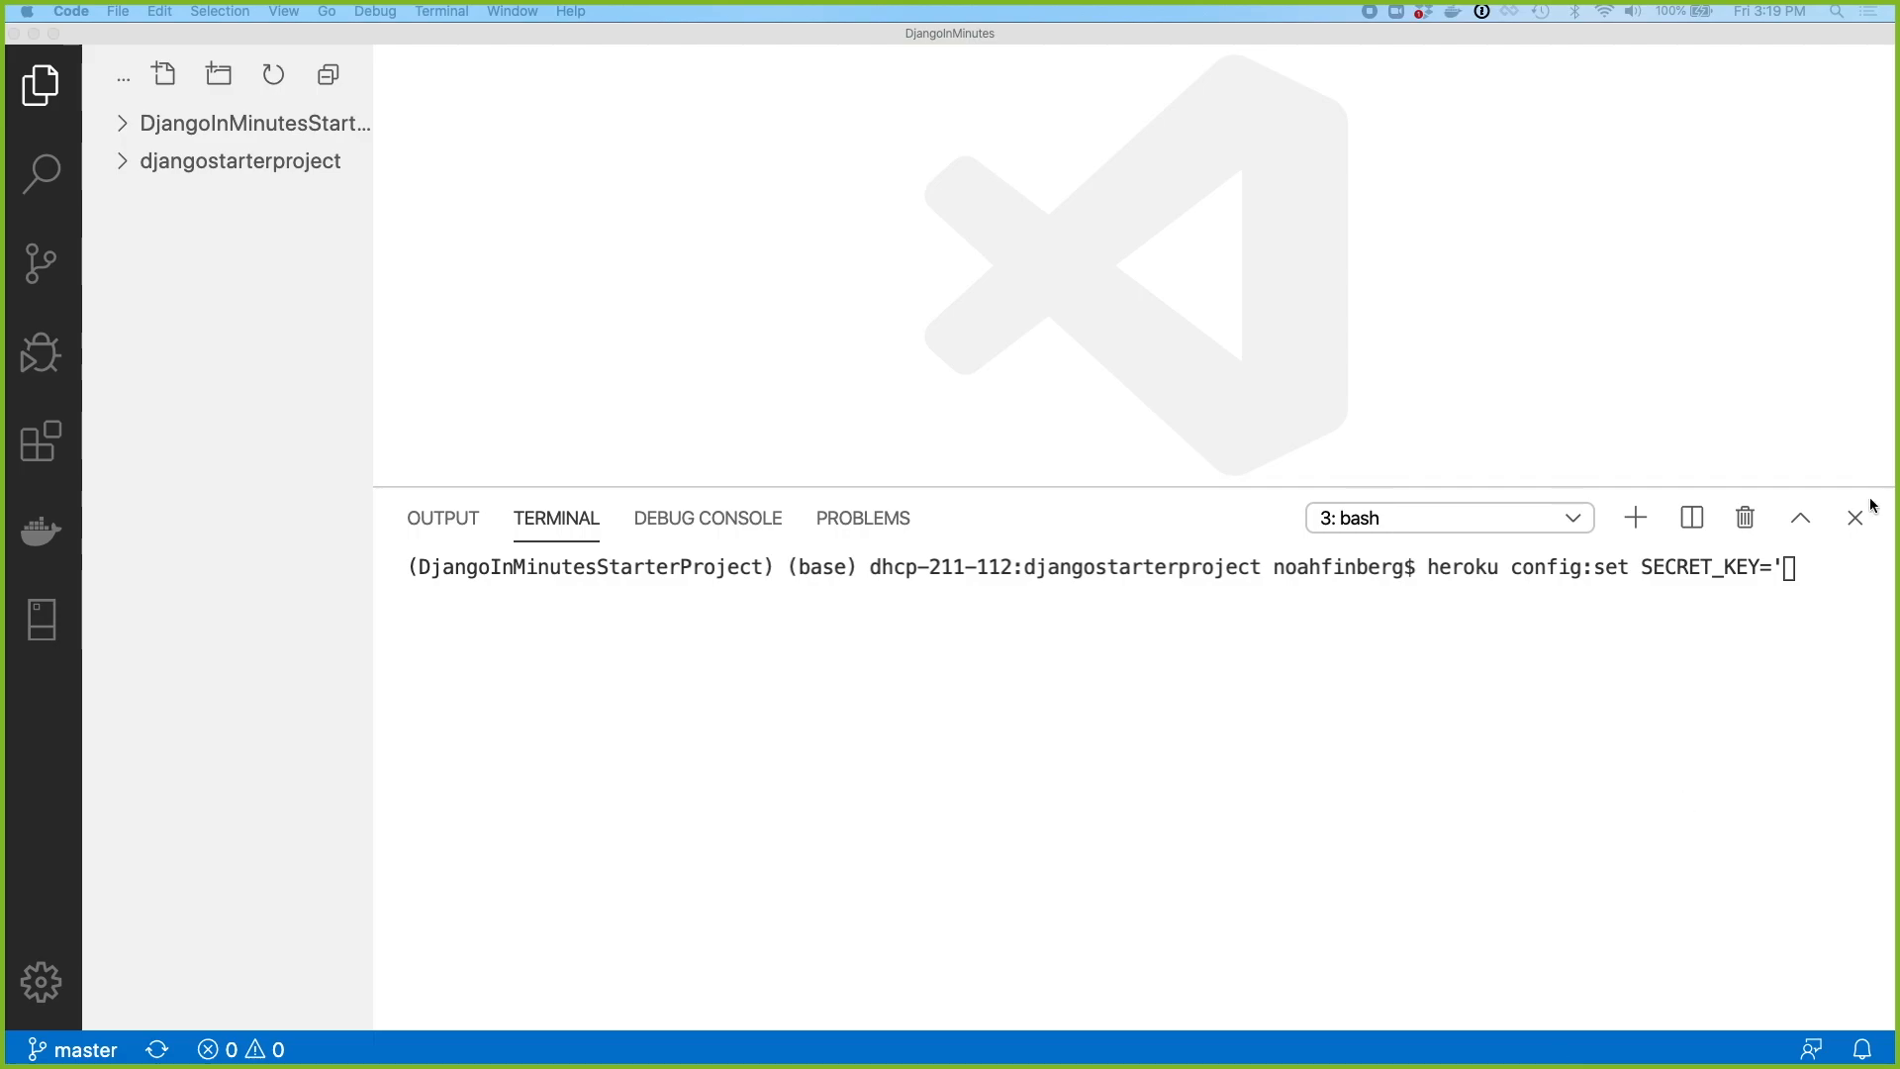
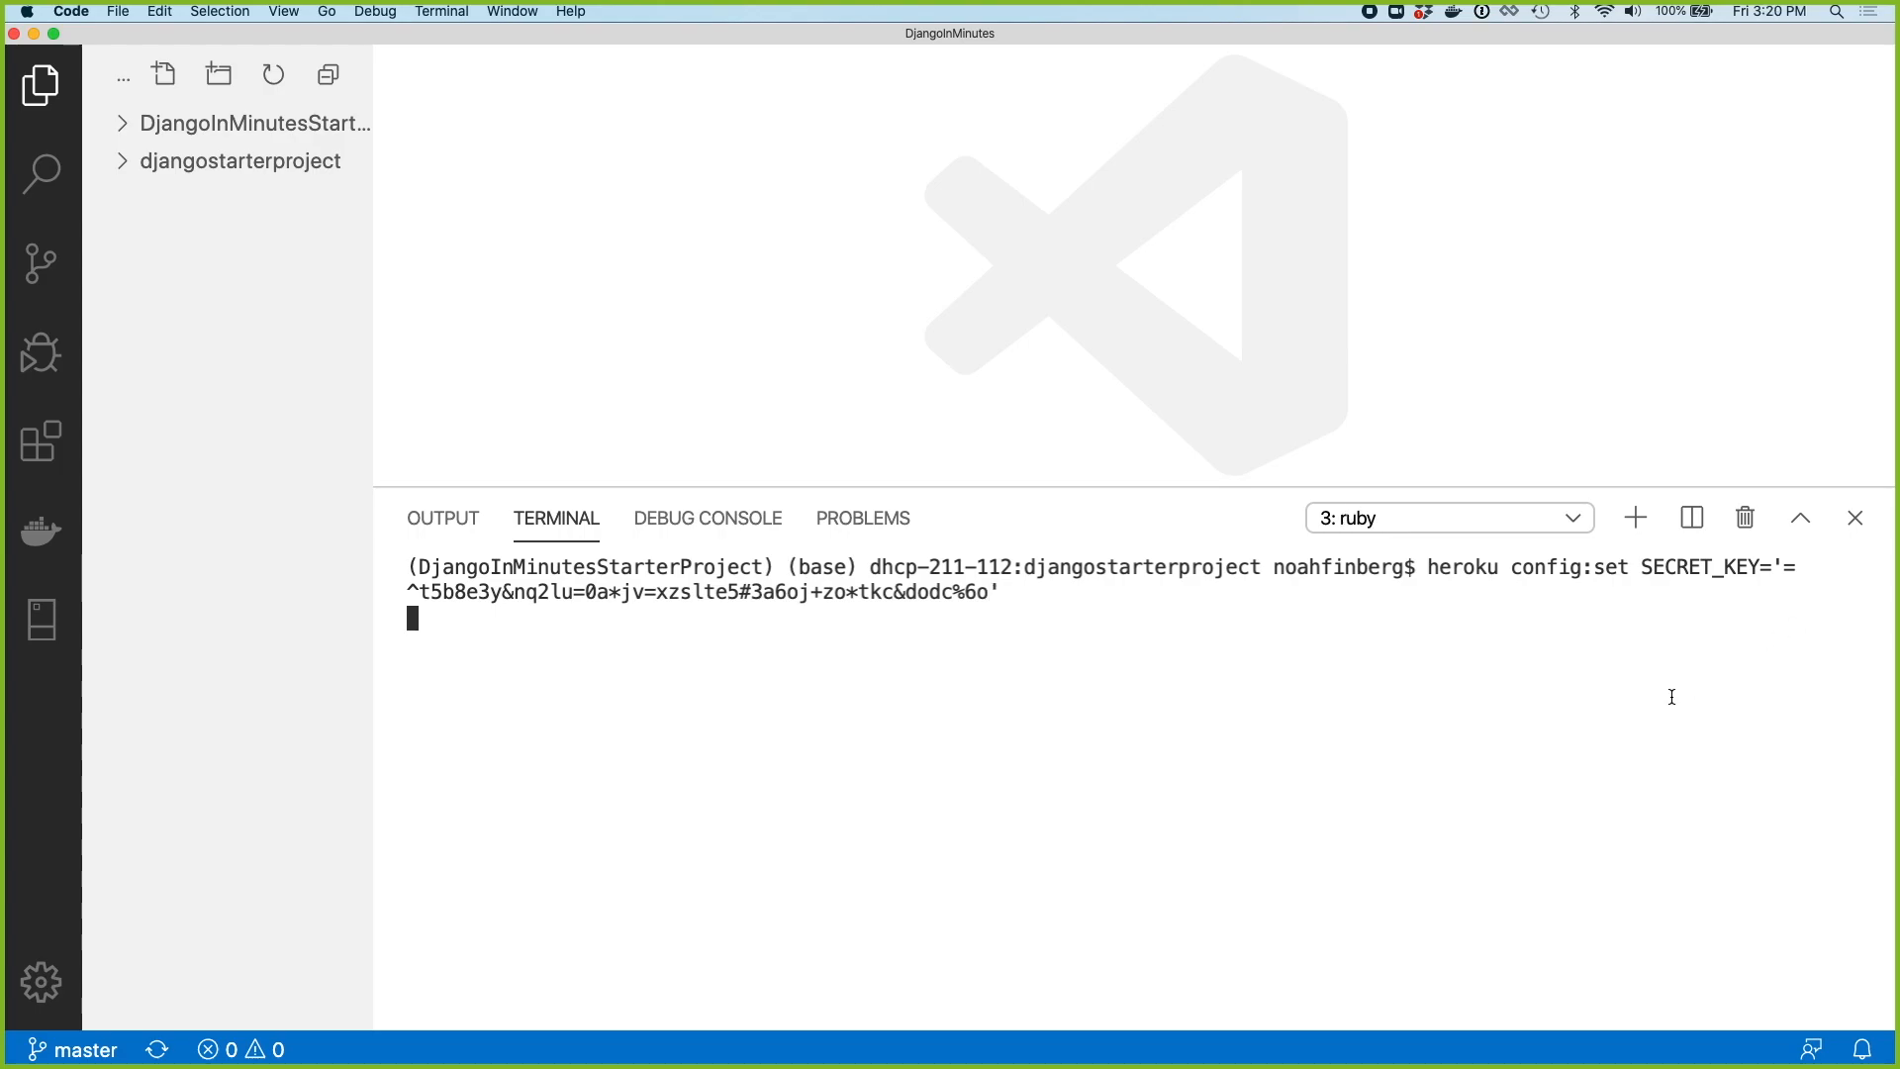
key(Return)
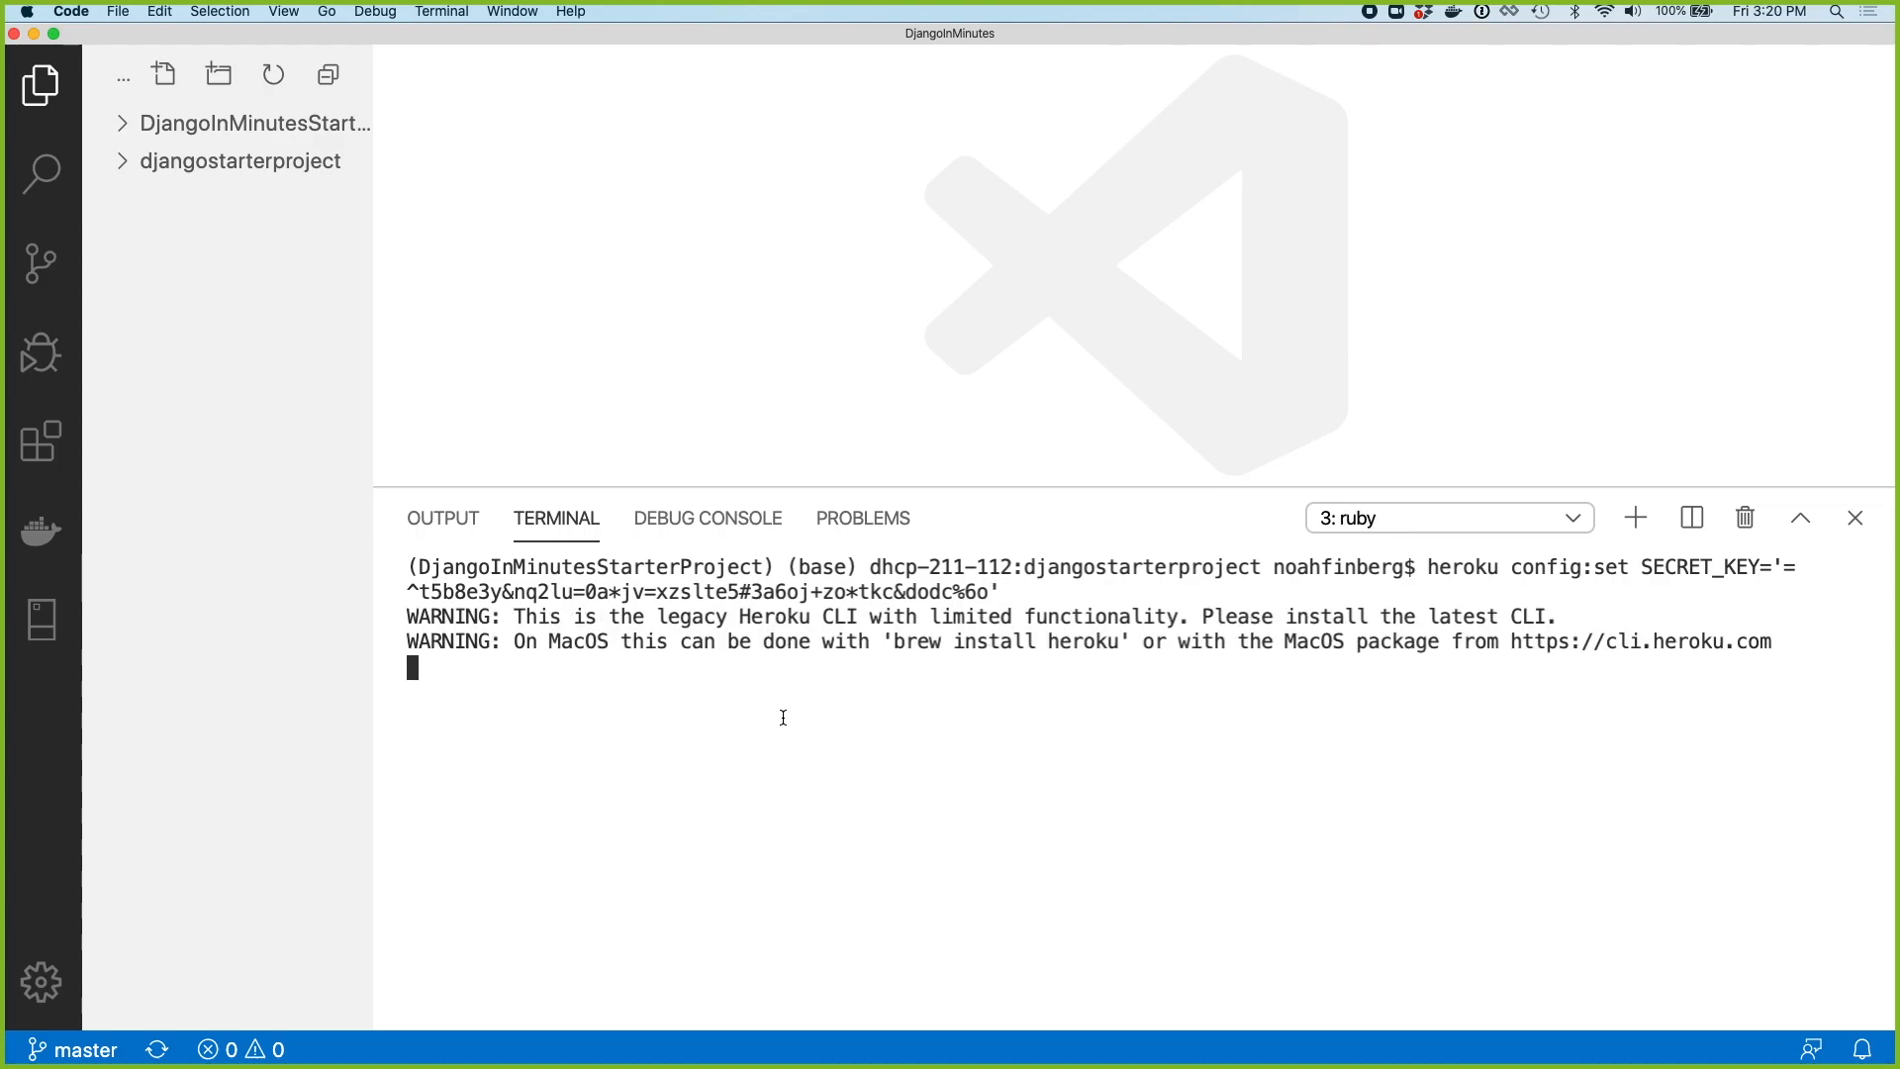
key(Return)
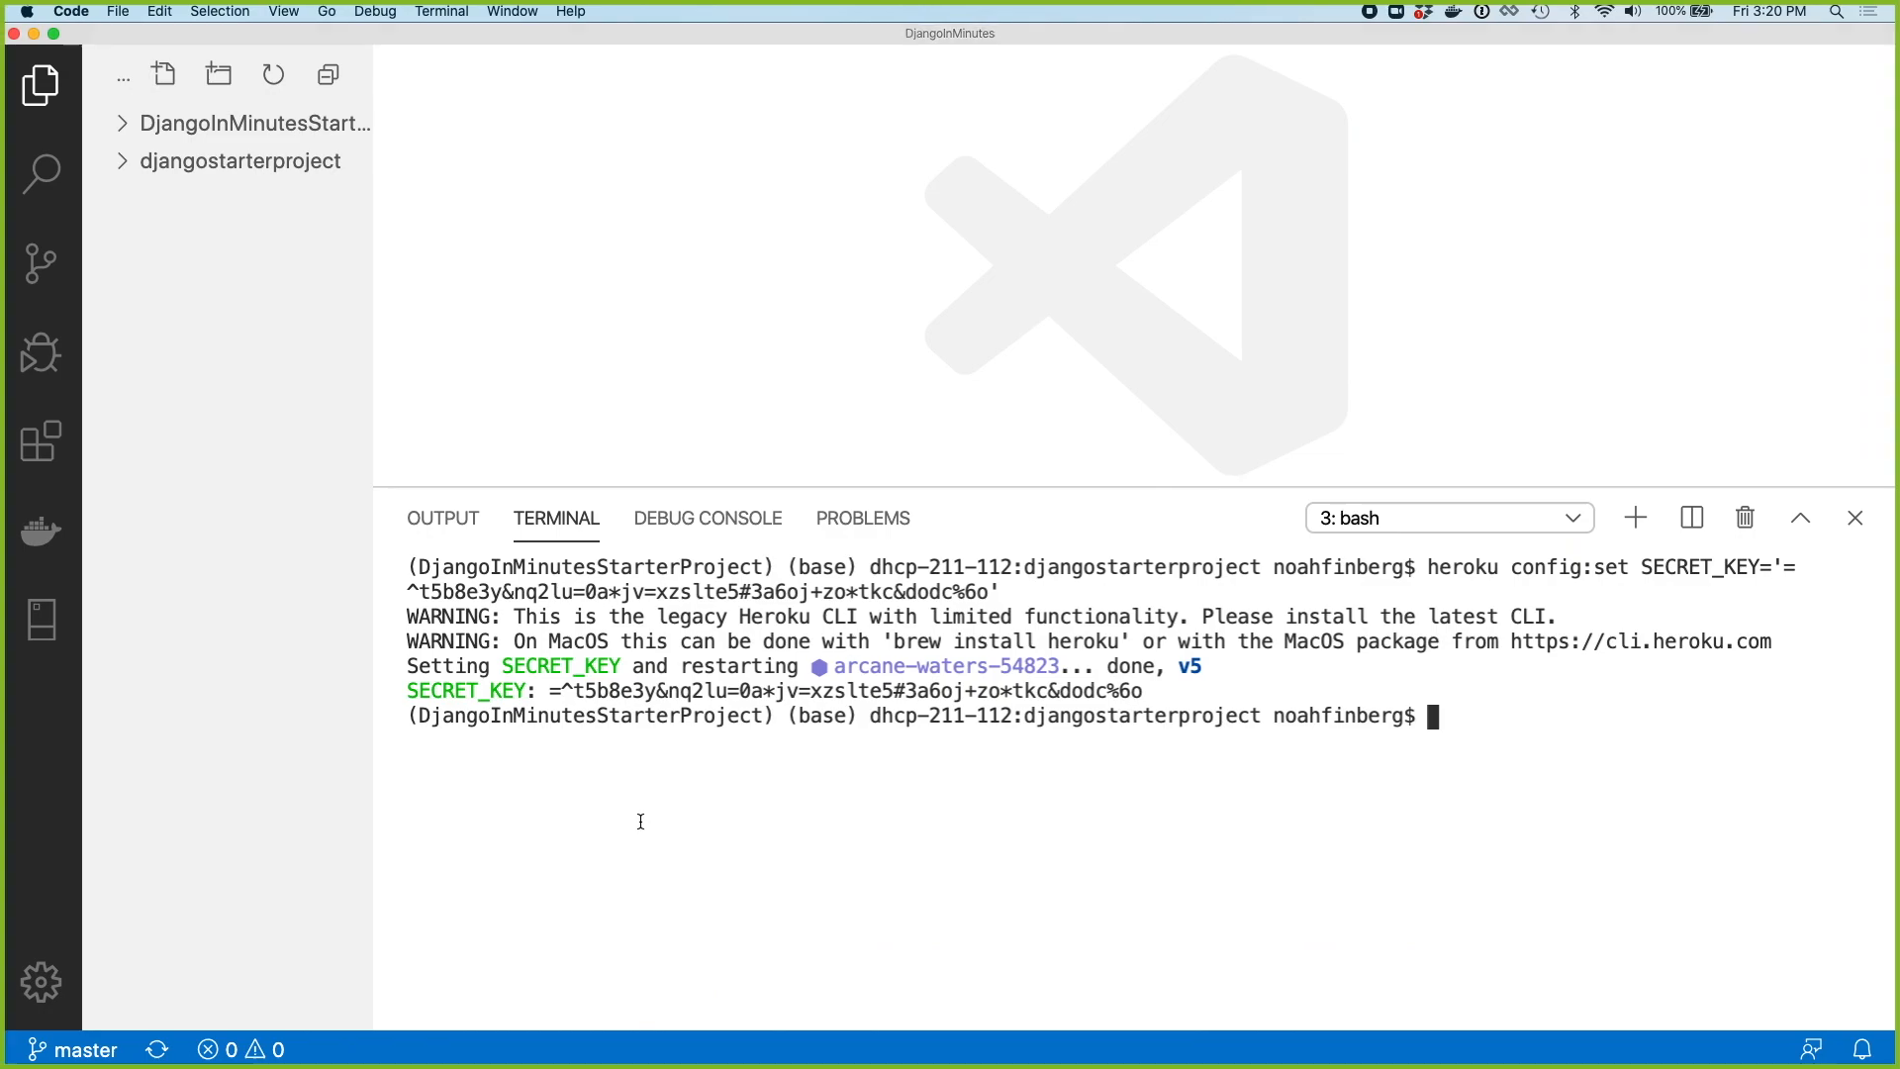
Push the project to Heroku with 'git push heroku main' to start the build.
text(git push heroku main)
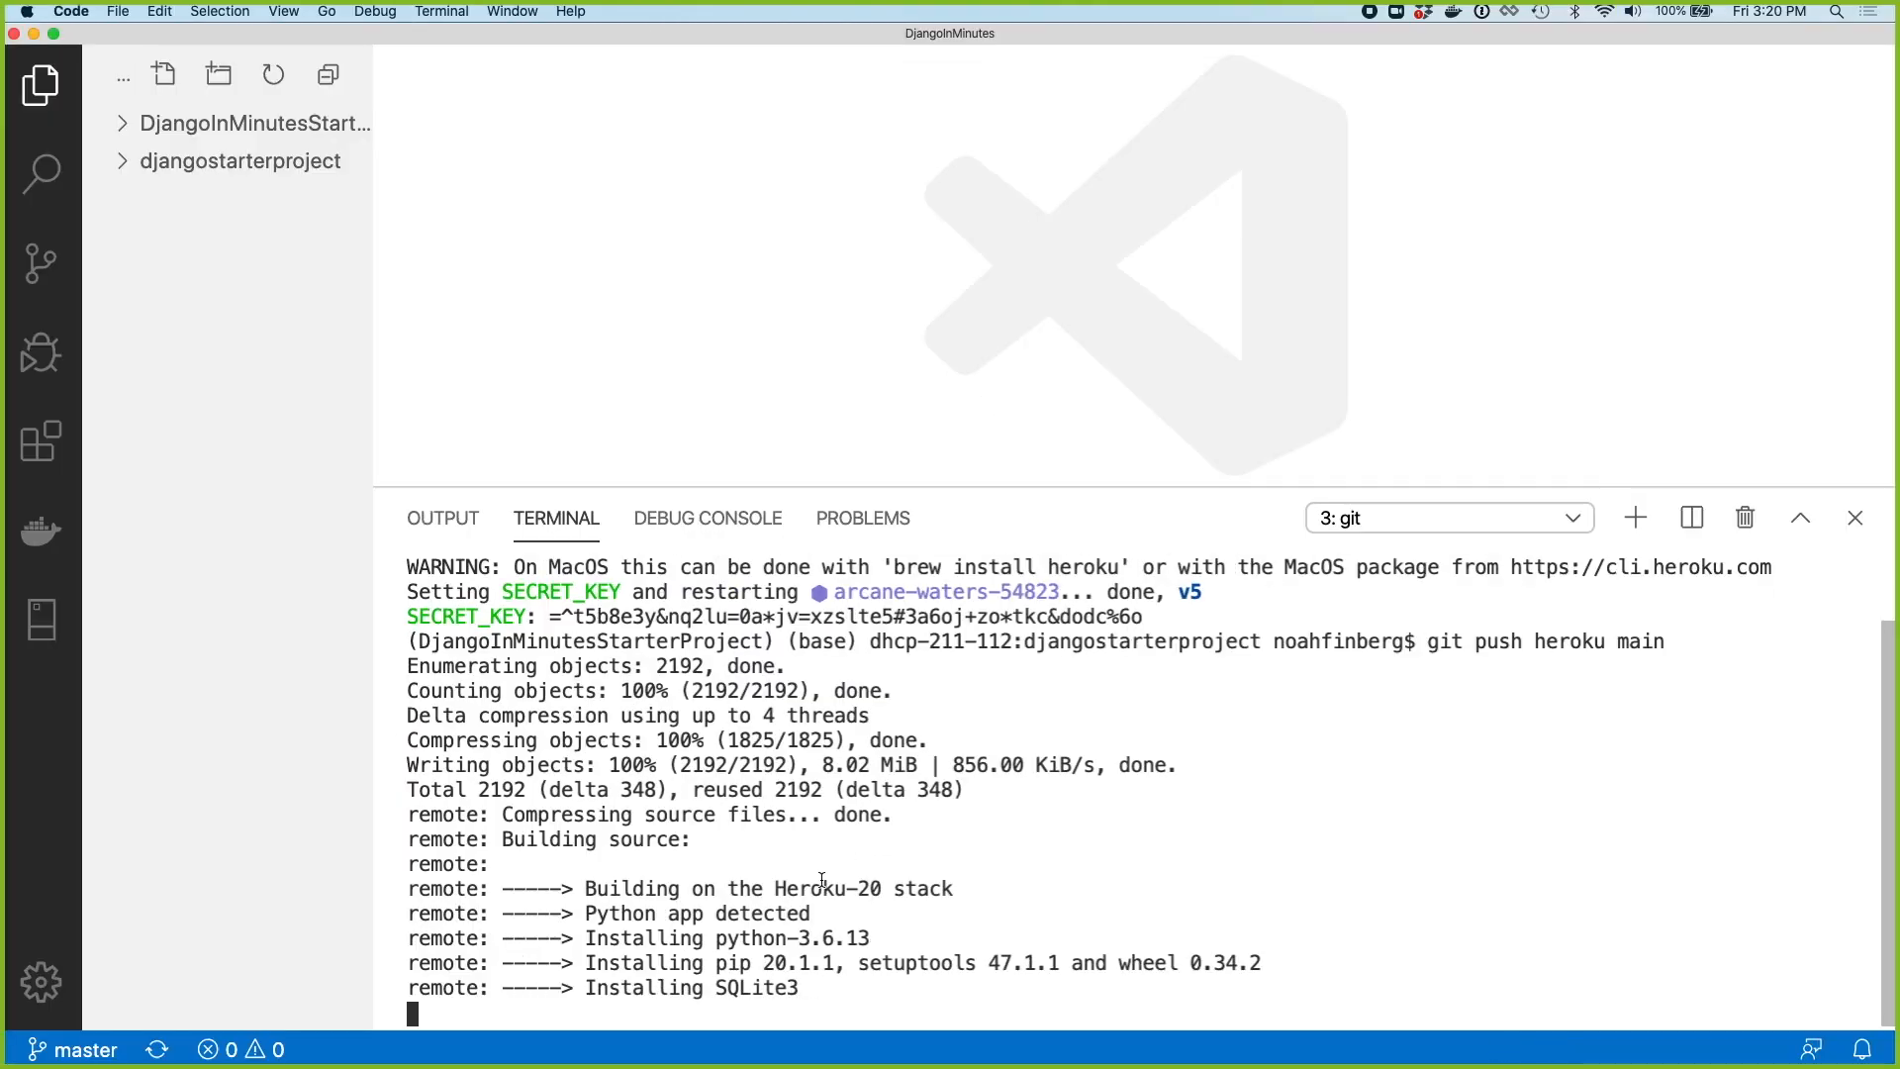